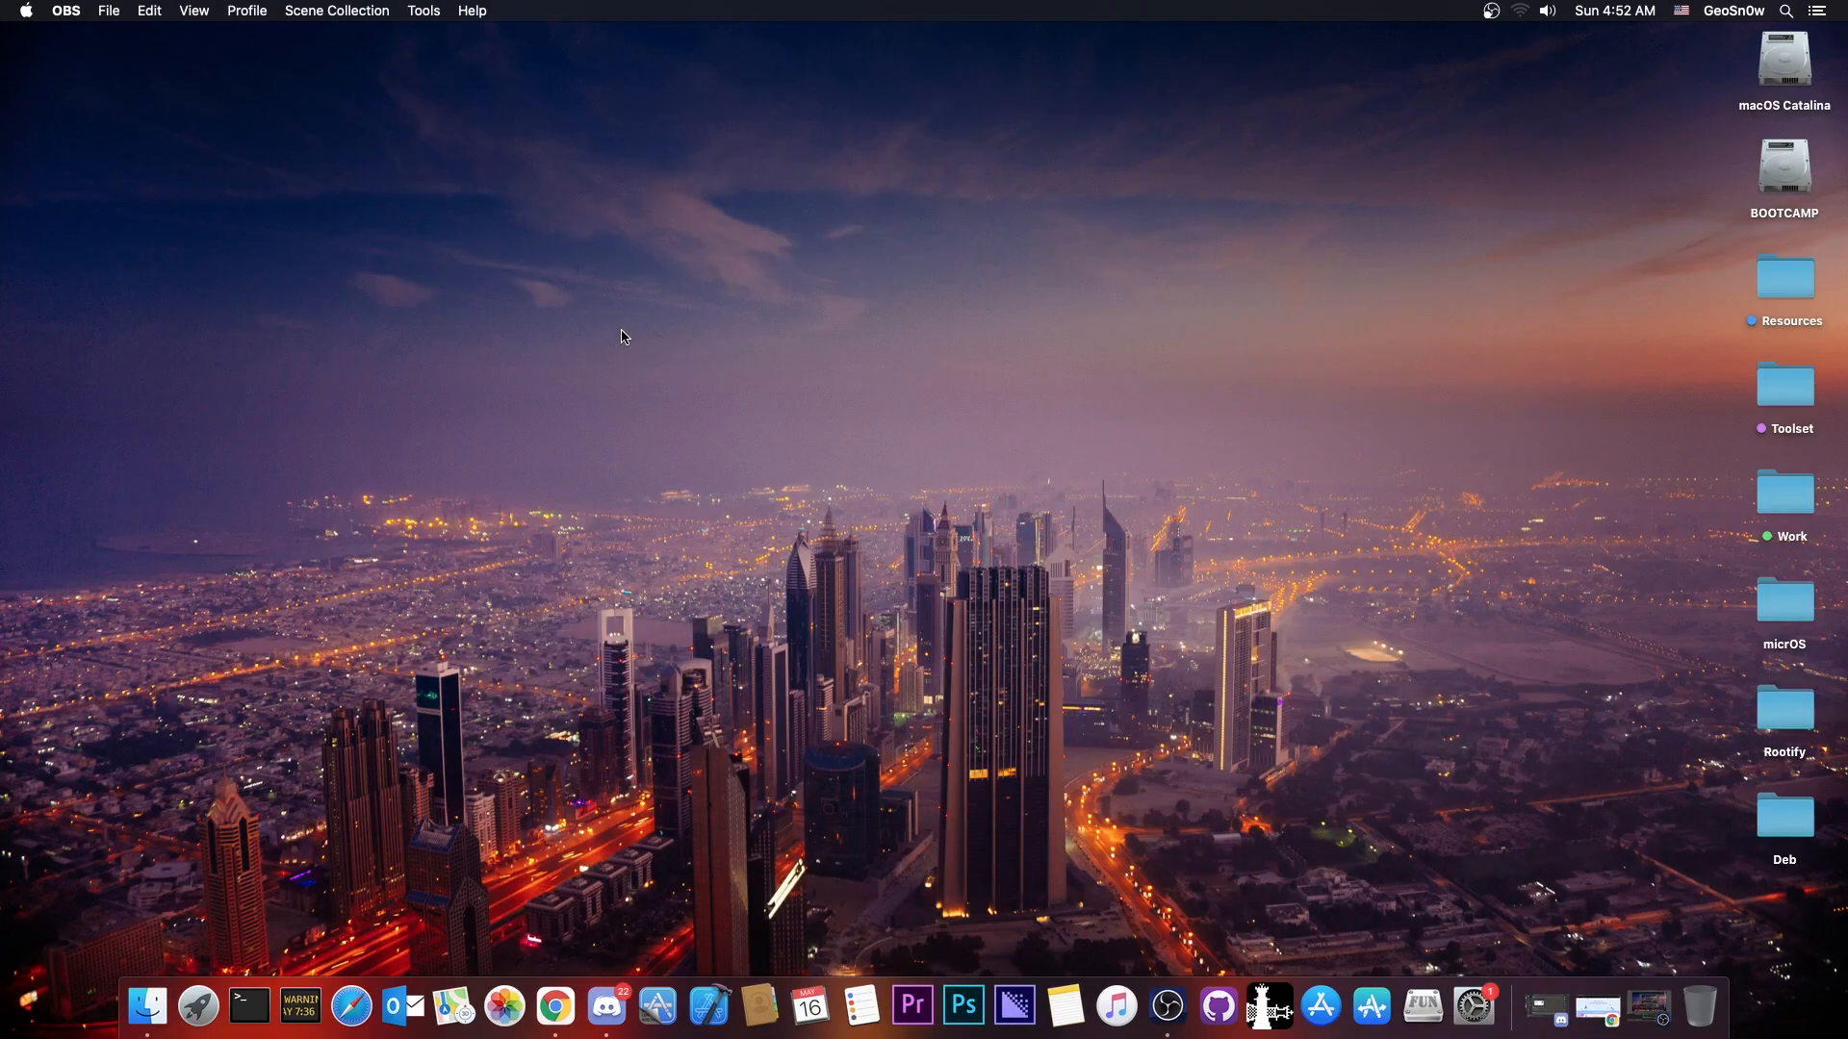
# Bring Chrome forward and scroll the MobileTrans Mother's Day sale page to the best-seller offer.
pyautogui.click(555, 1005)
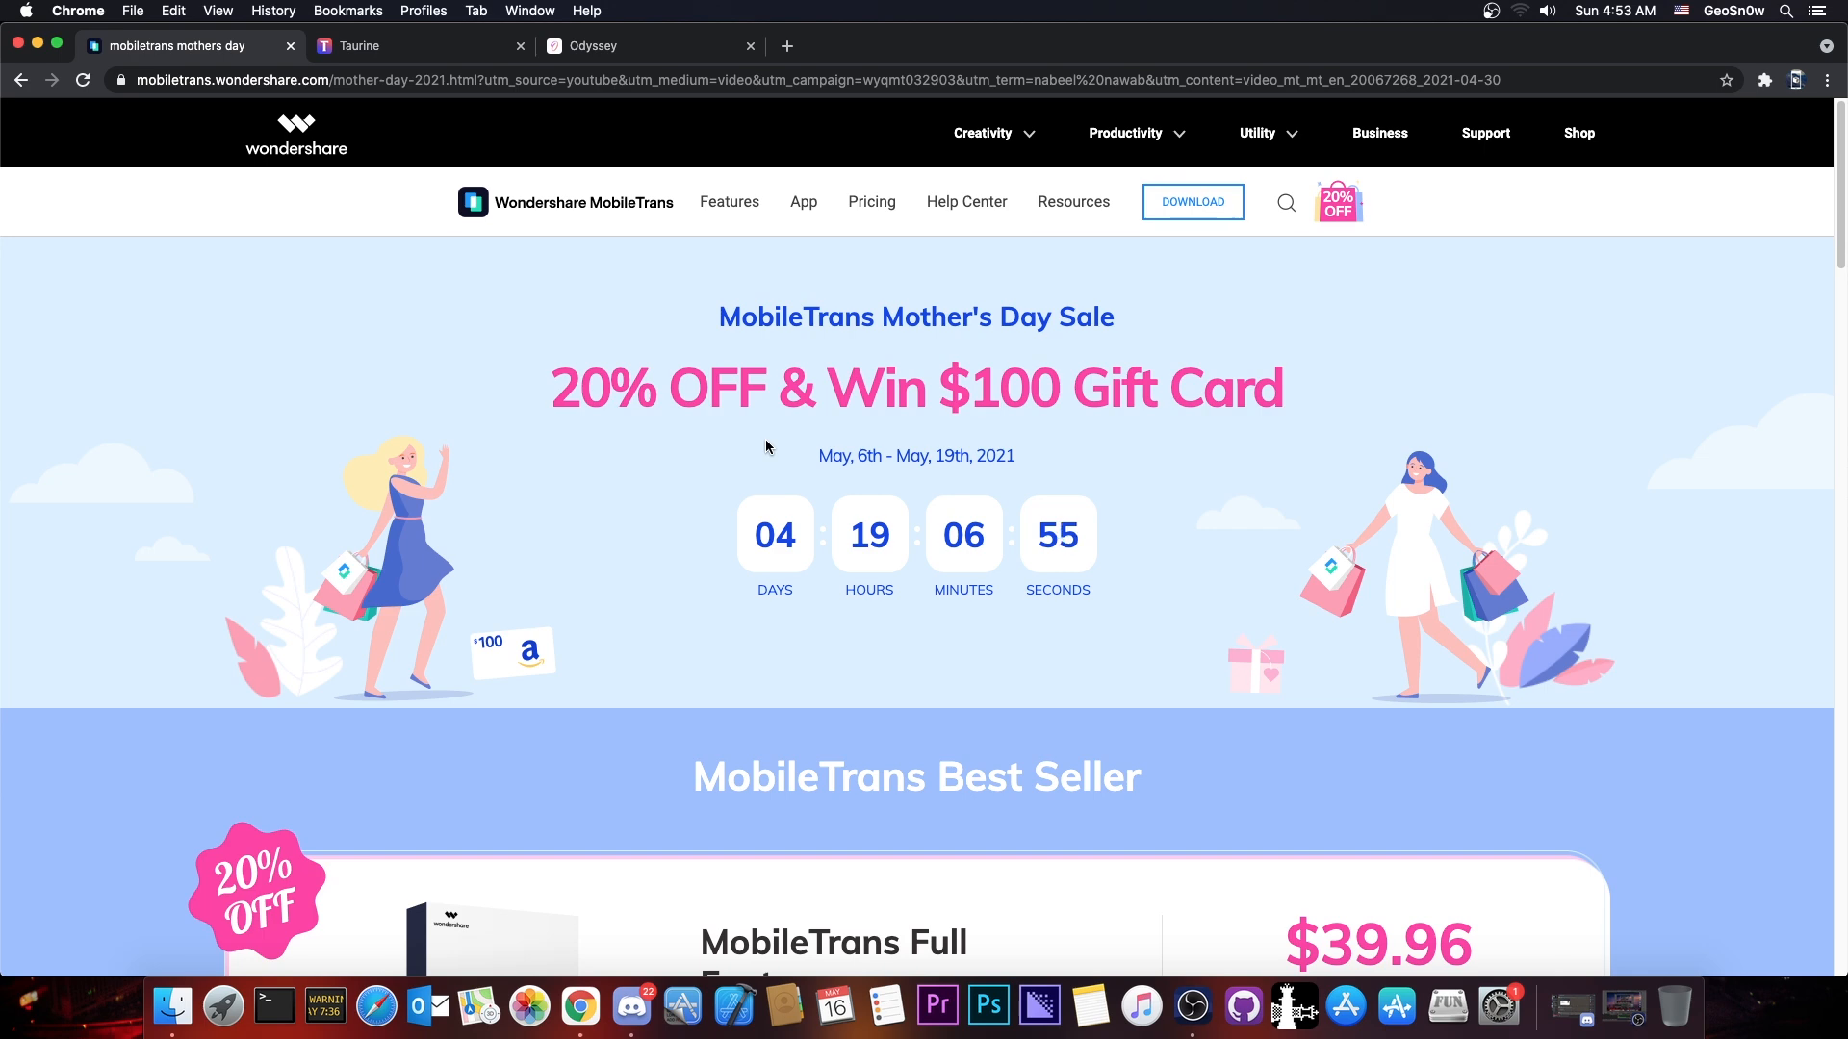
pyautogui.scroll(-3)
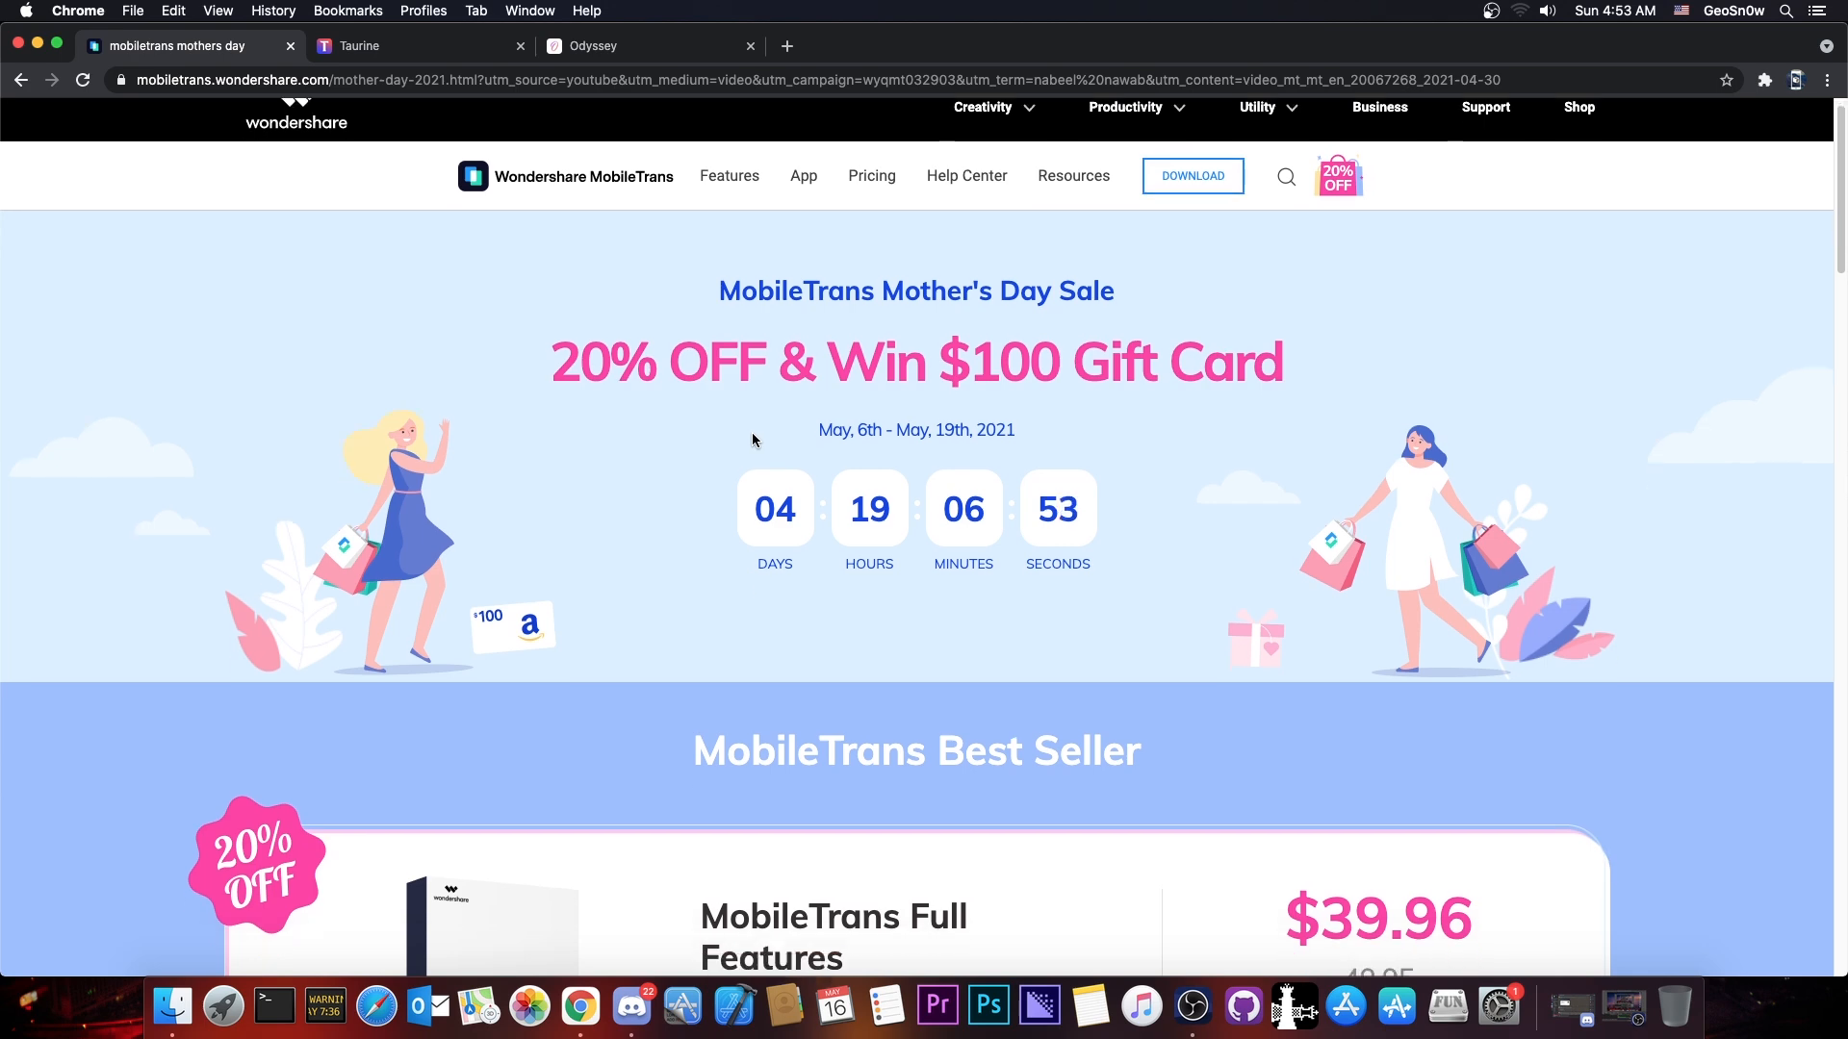
pyautogui.scroll(-3)
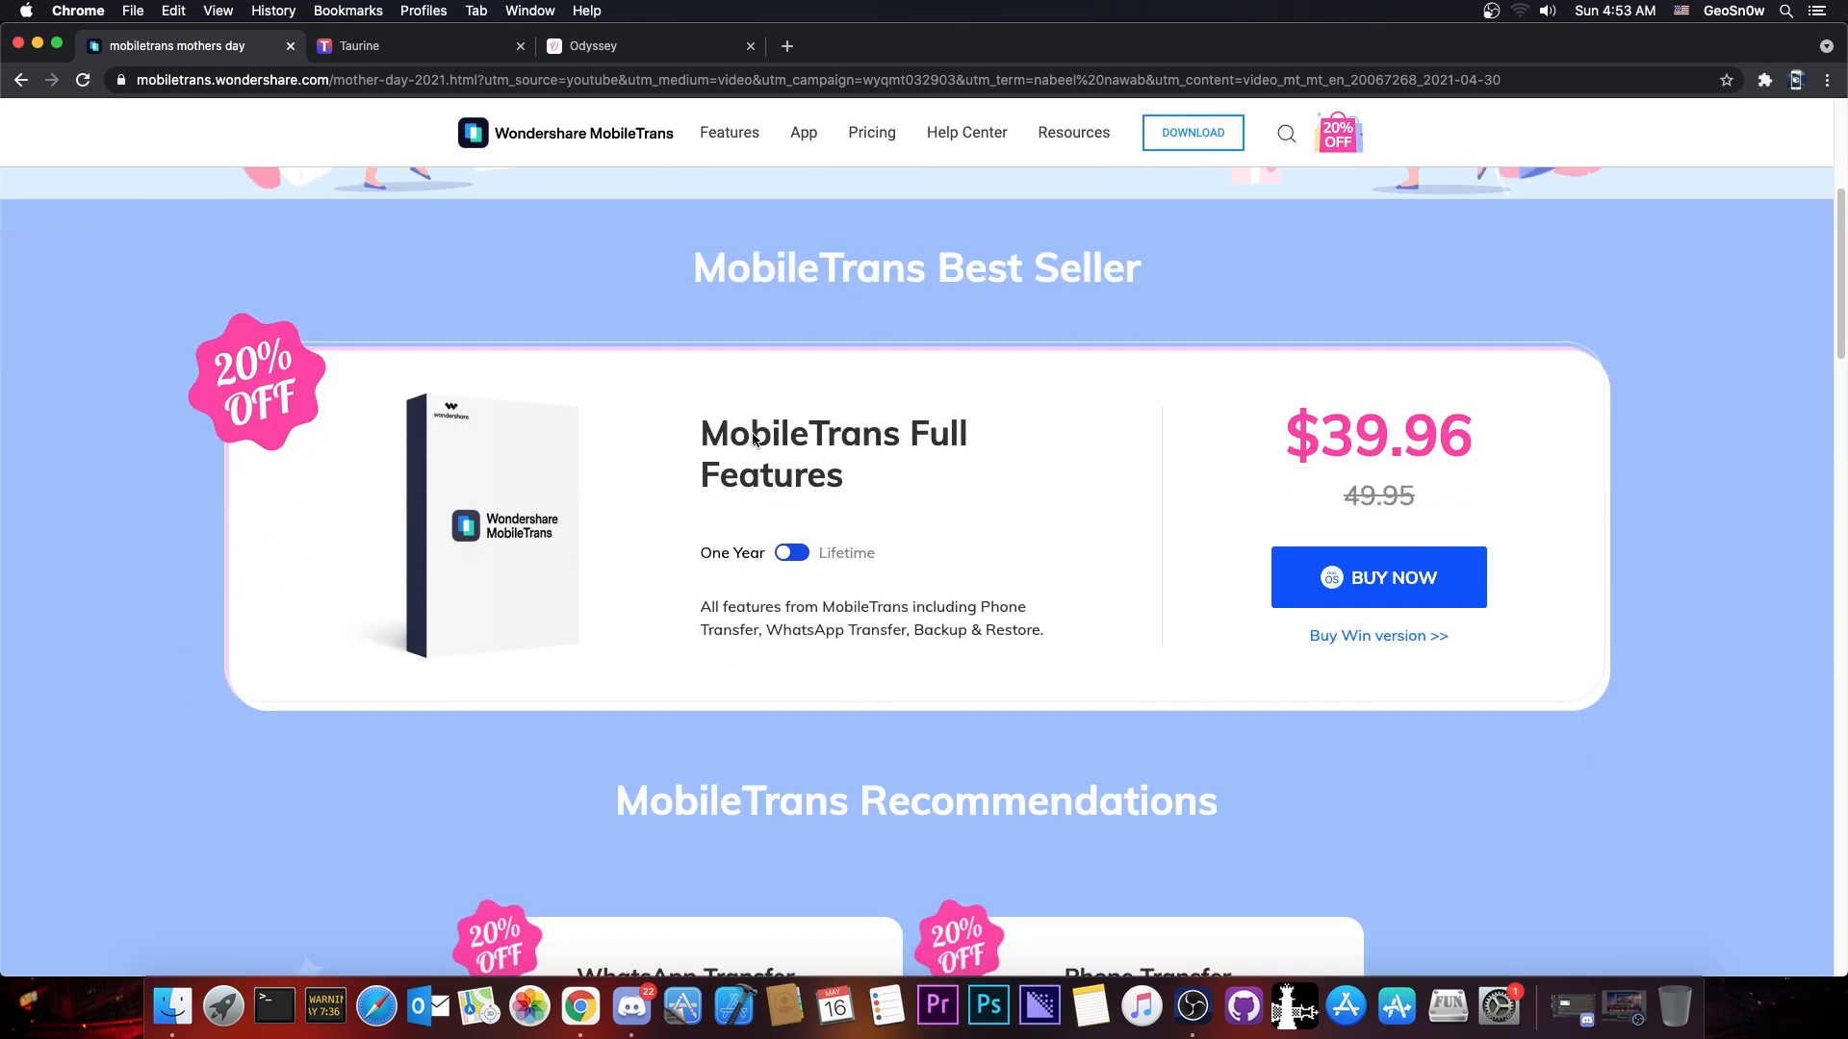
pyautogui.scroll(-3)
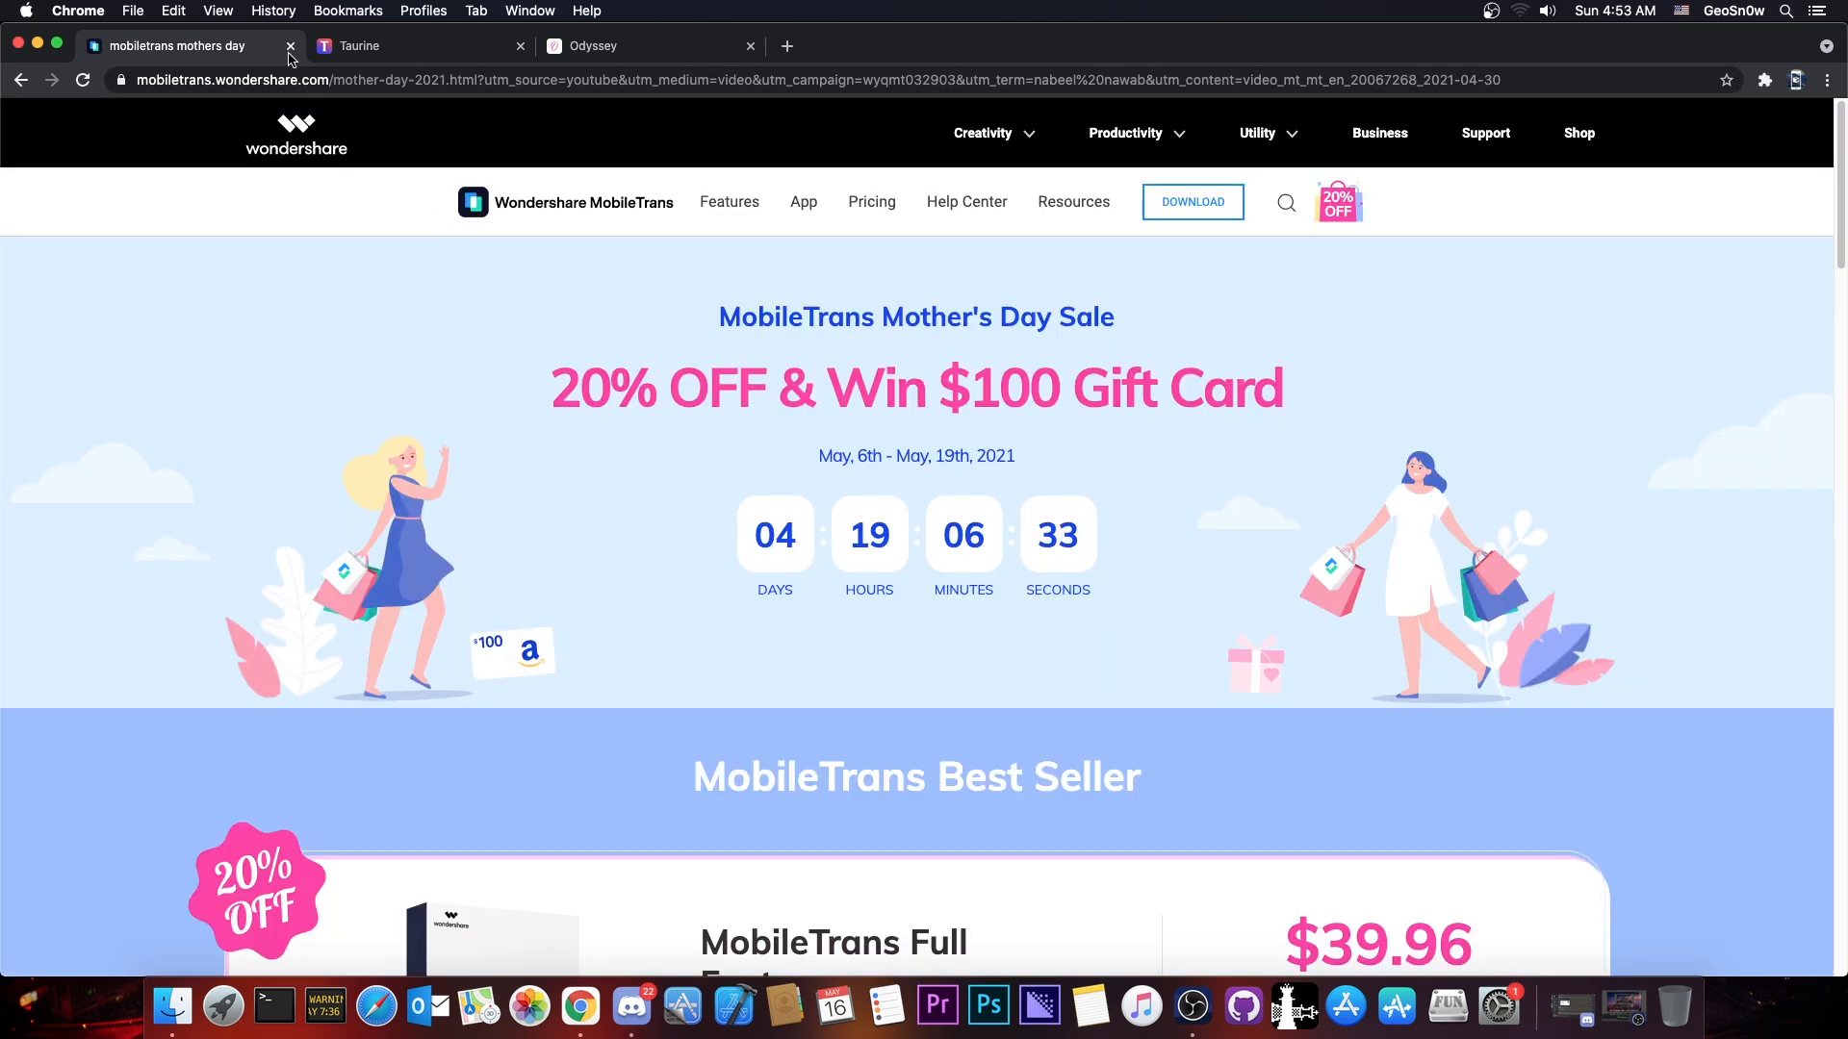
# Close the MobileTrans sale tab and hide Google Chrome to reveal the desktop.
pyautogui.click(289, 46)
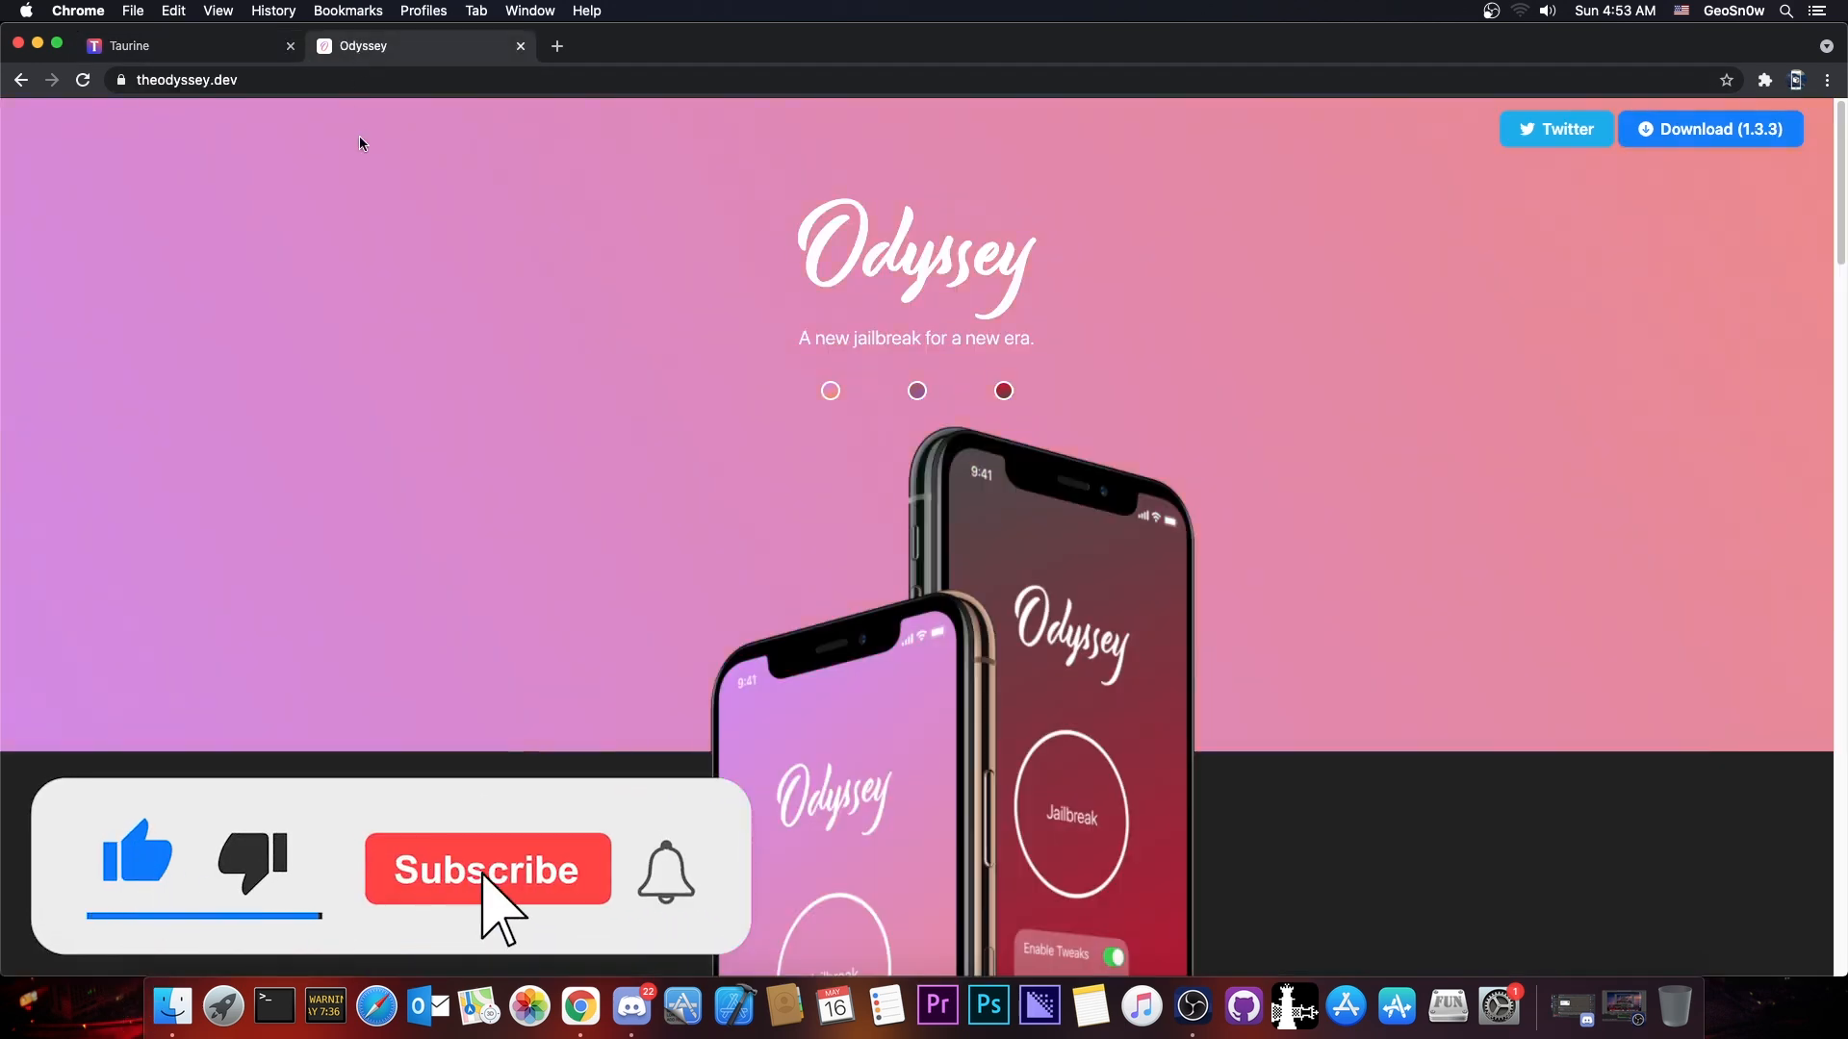
pyautogui.click(487, 870)
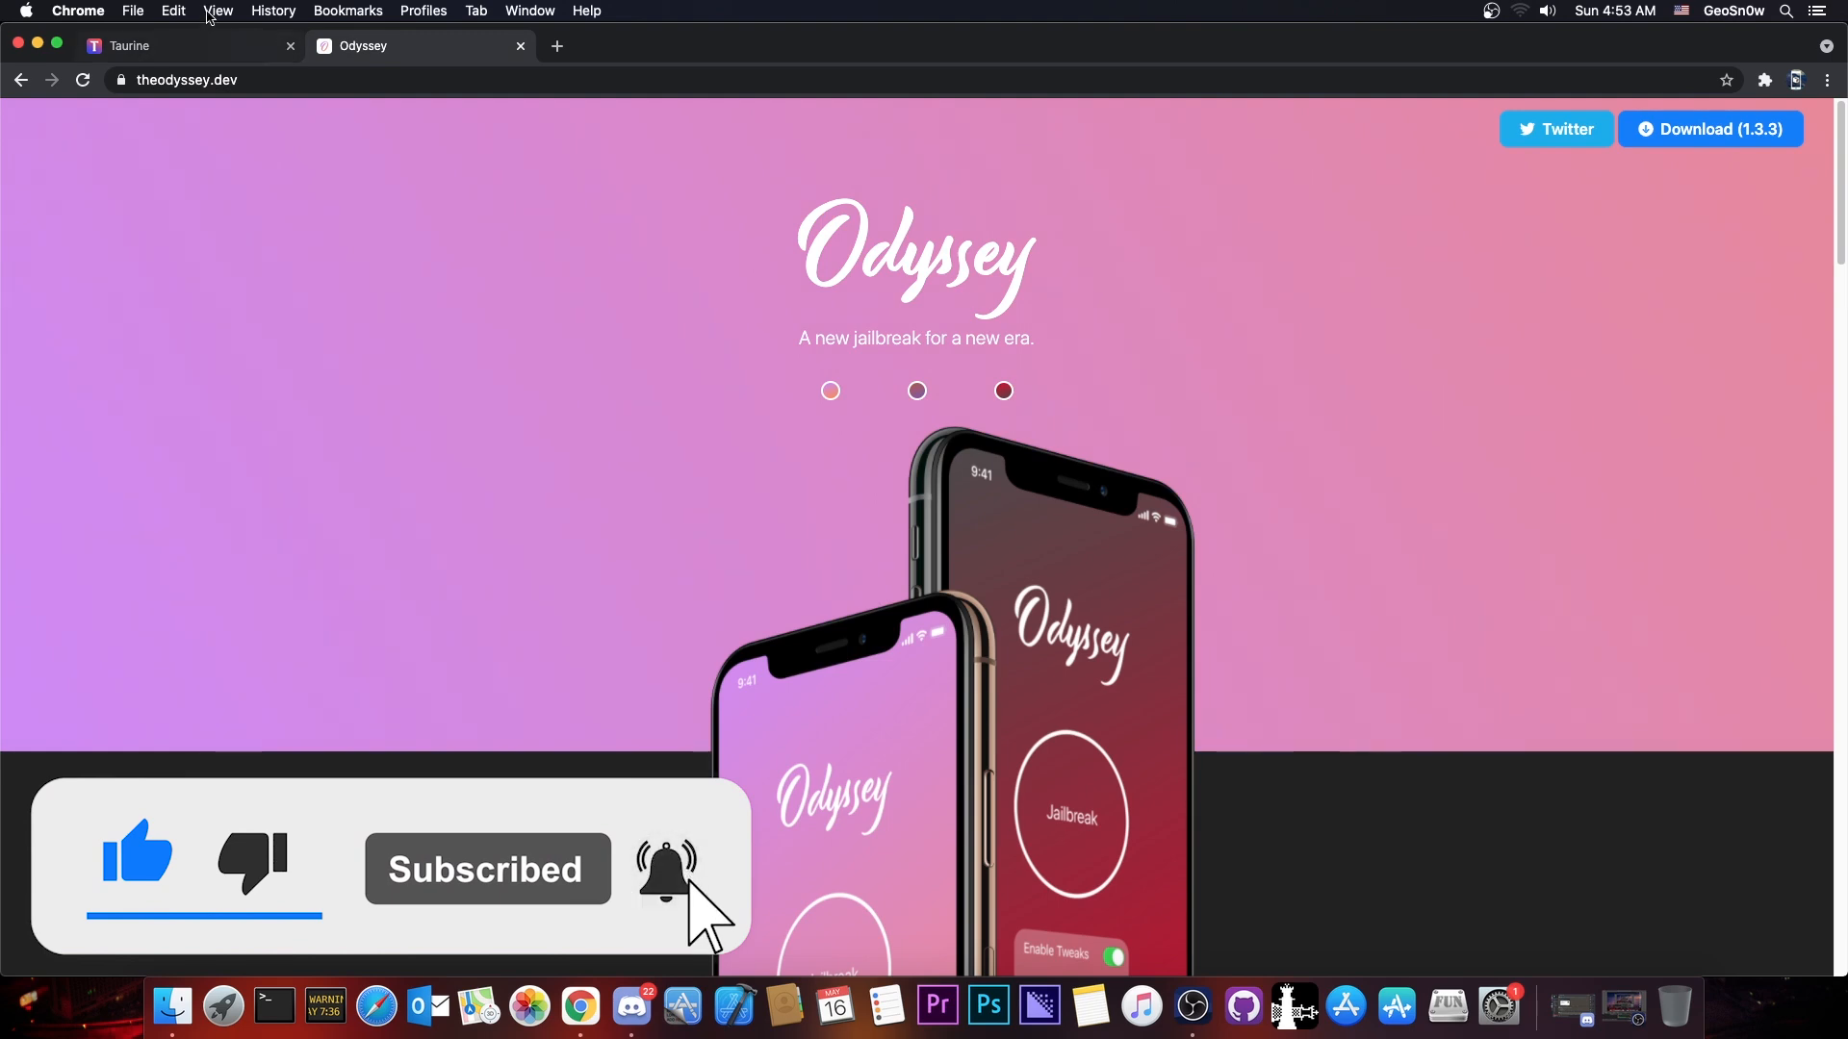
pyautogui.click(177, 46)
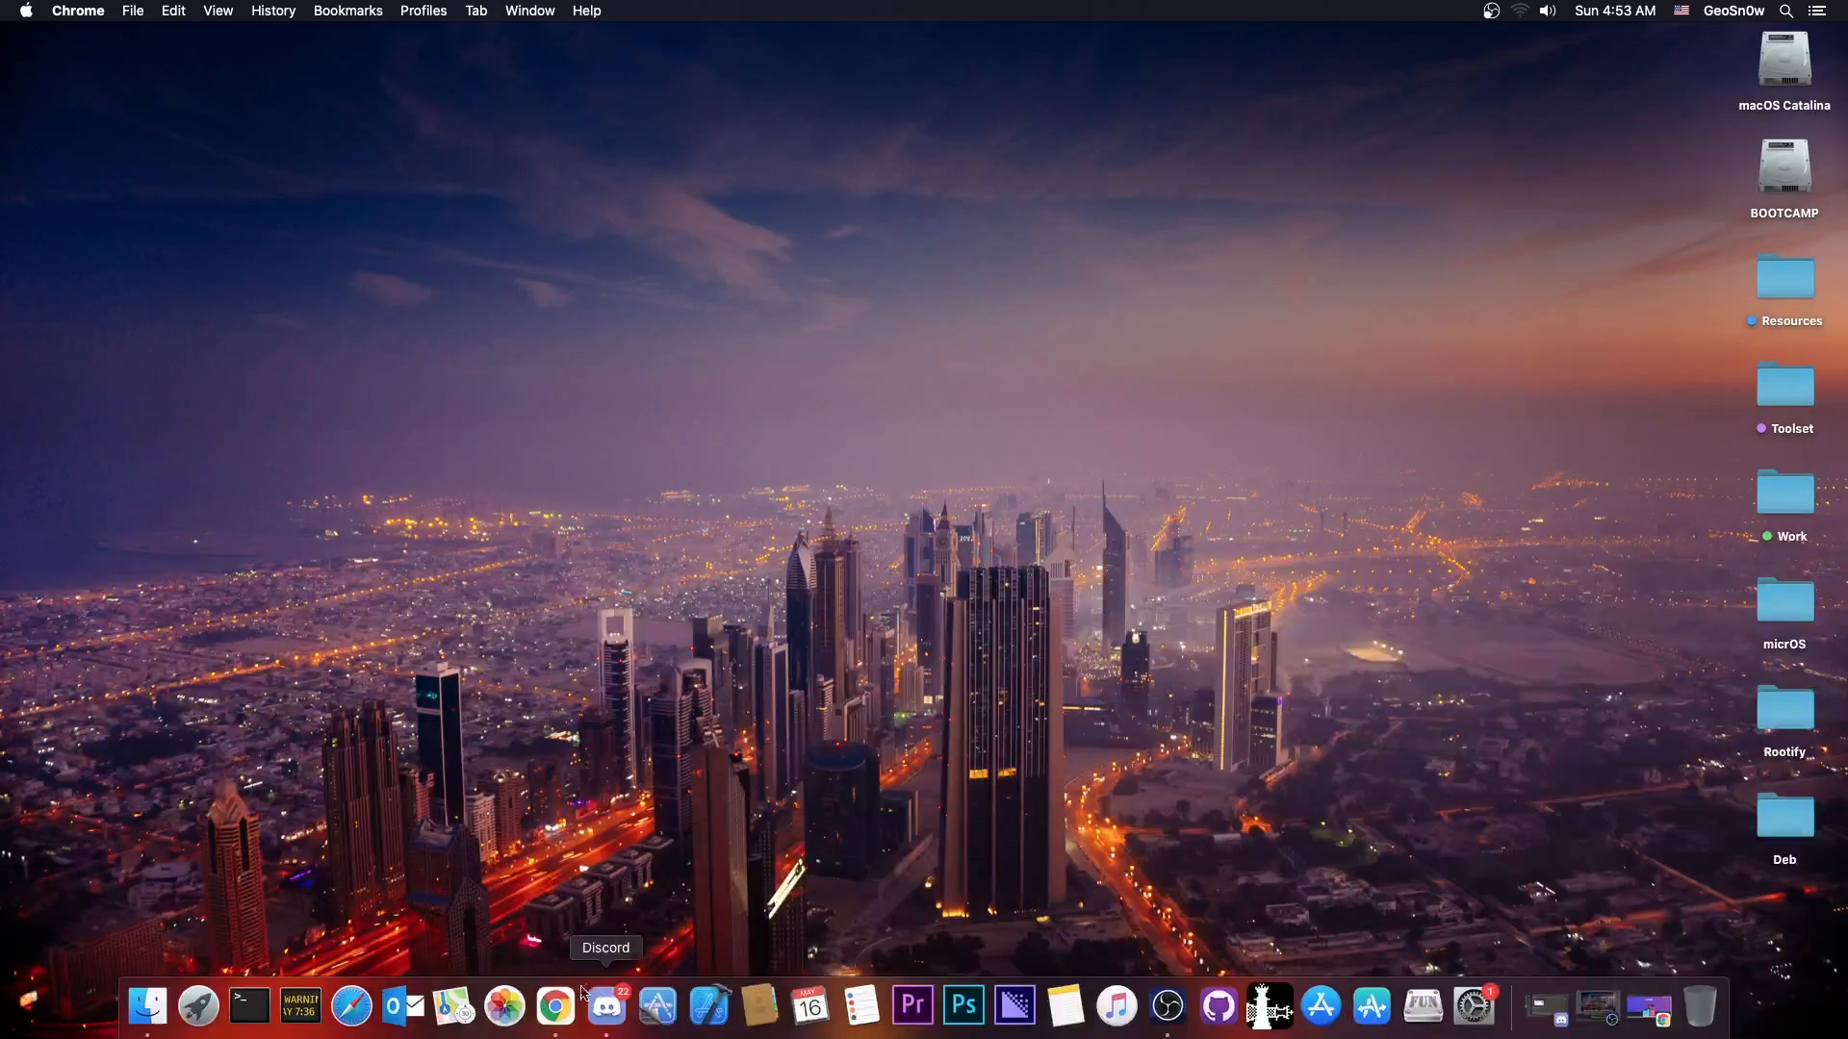
# Switch to Discord on the Sileo server's #announcements channel with the libhooker beta posts.
pyautogui.click(604, 1007)
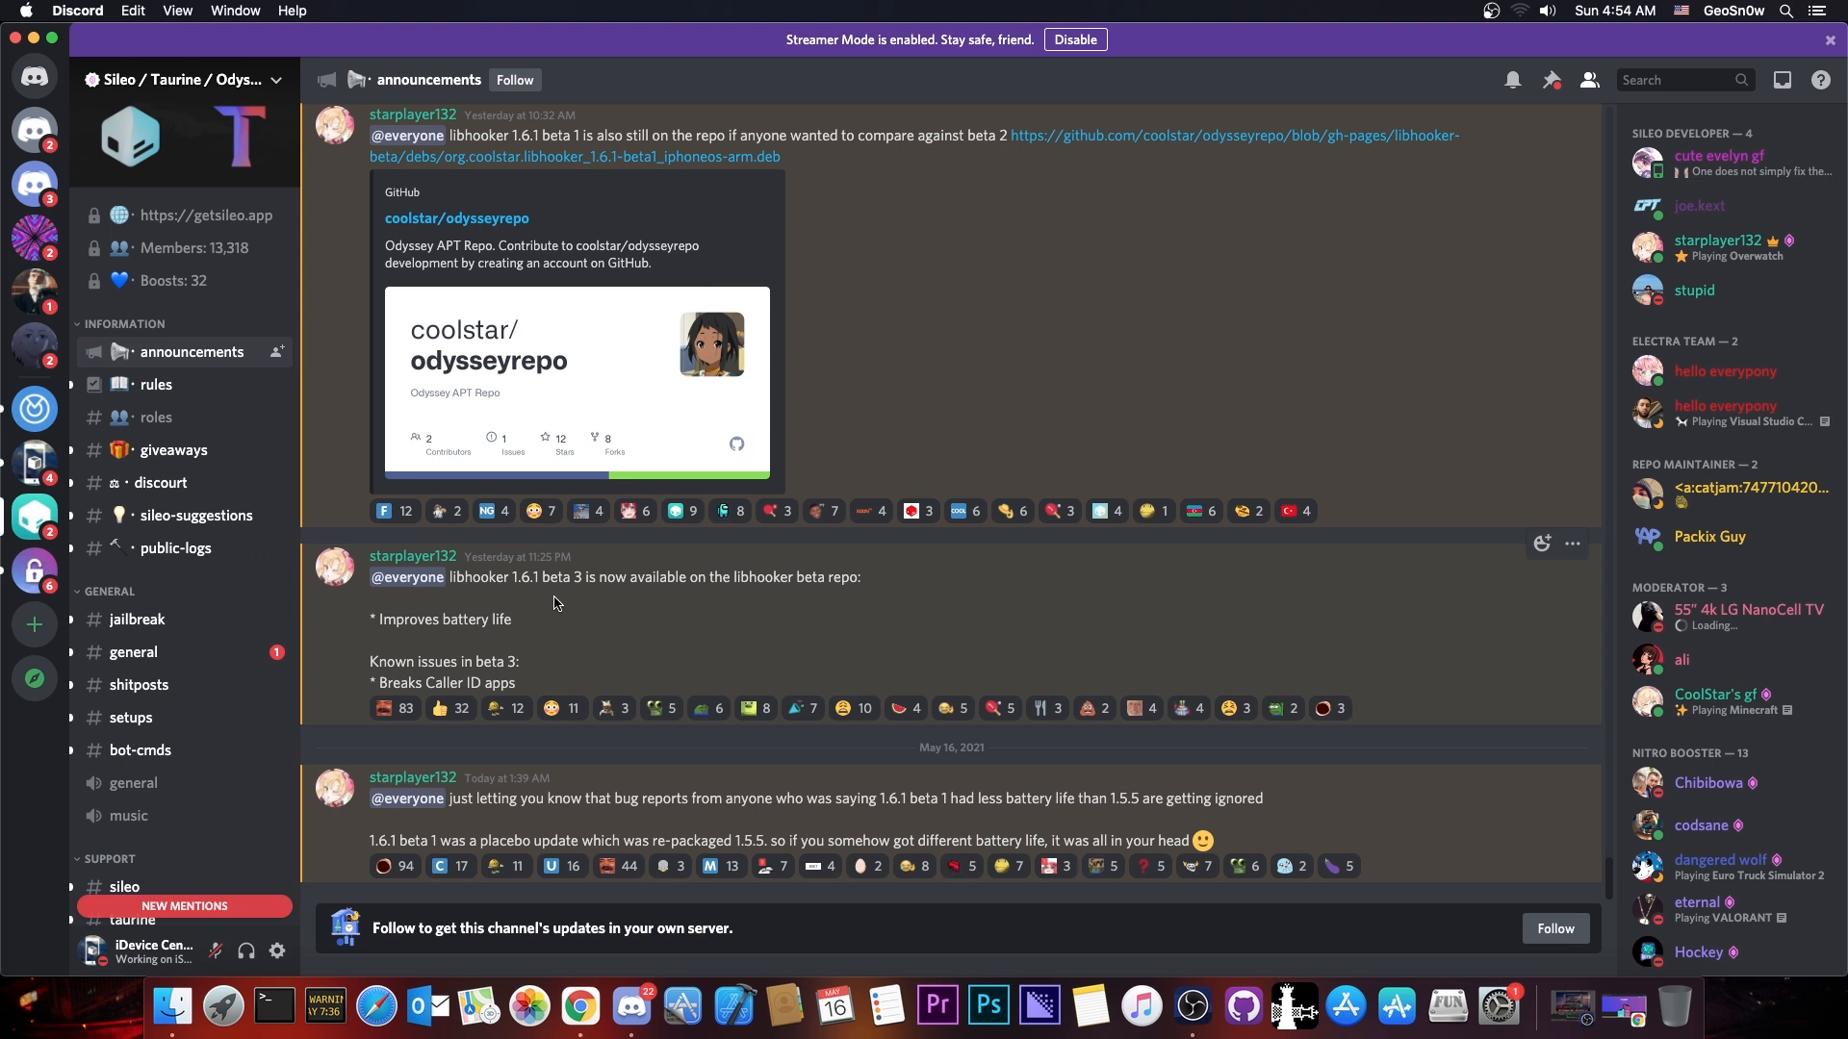
pyautogui.moveTo(561, 612)
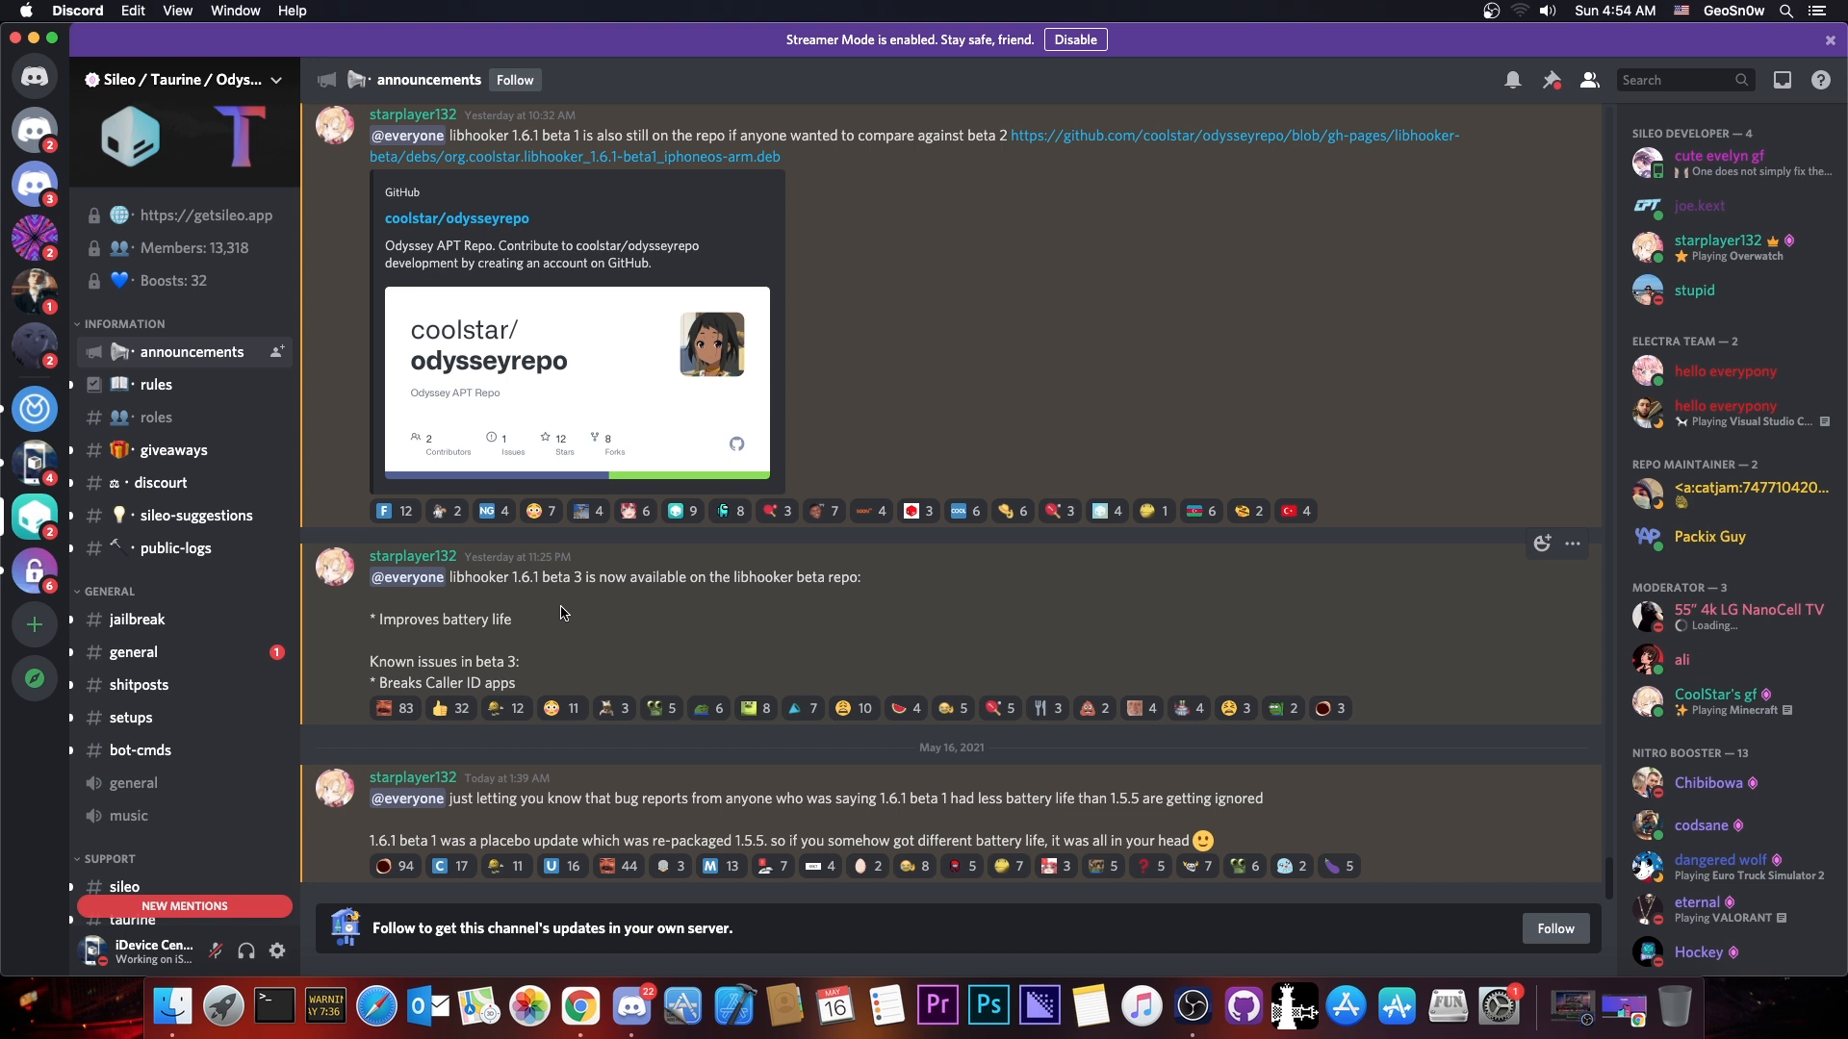
pyautogui.moveTo(460, 820)
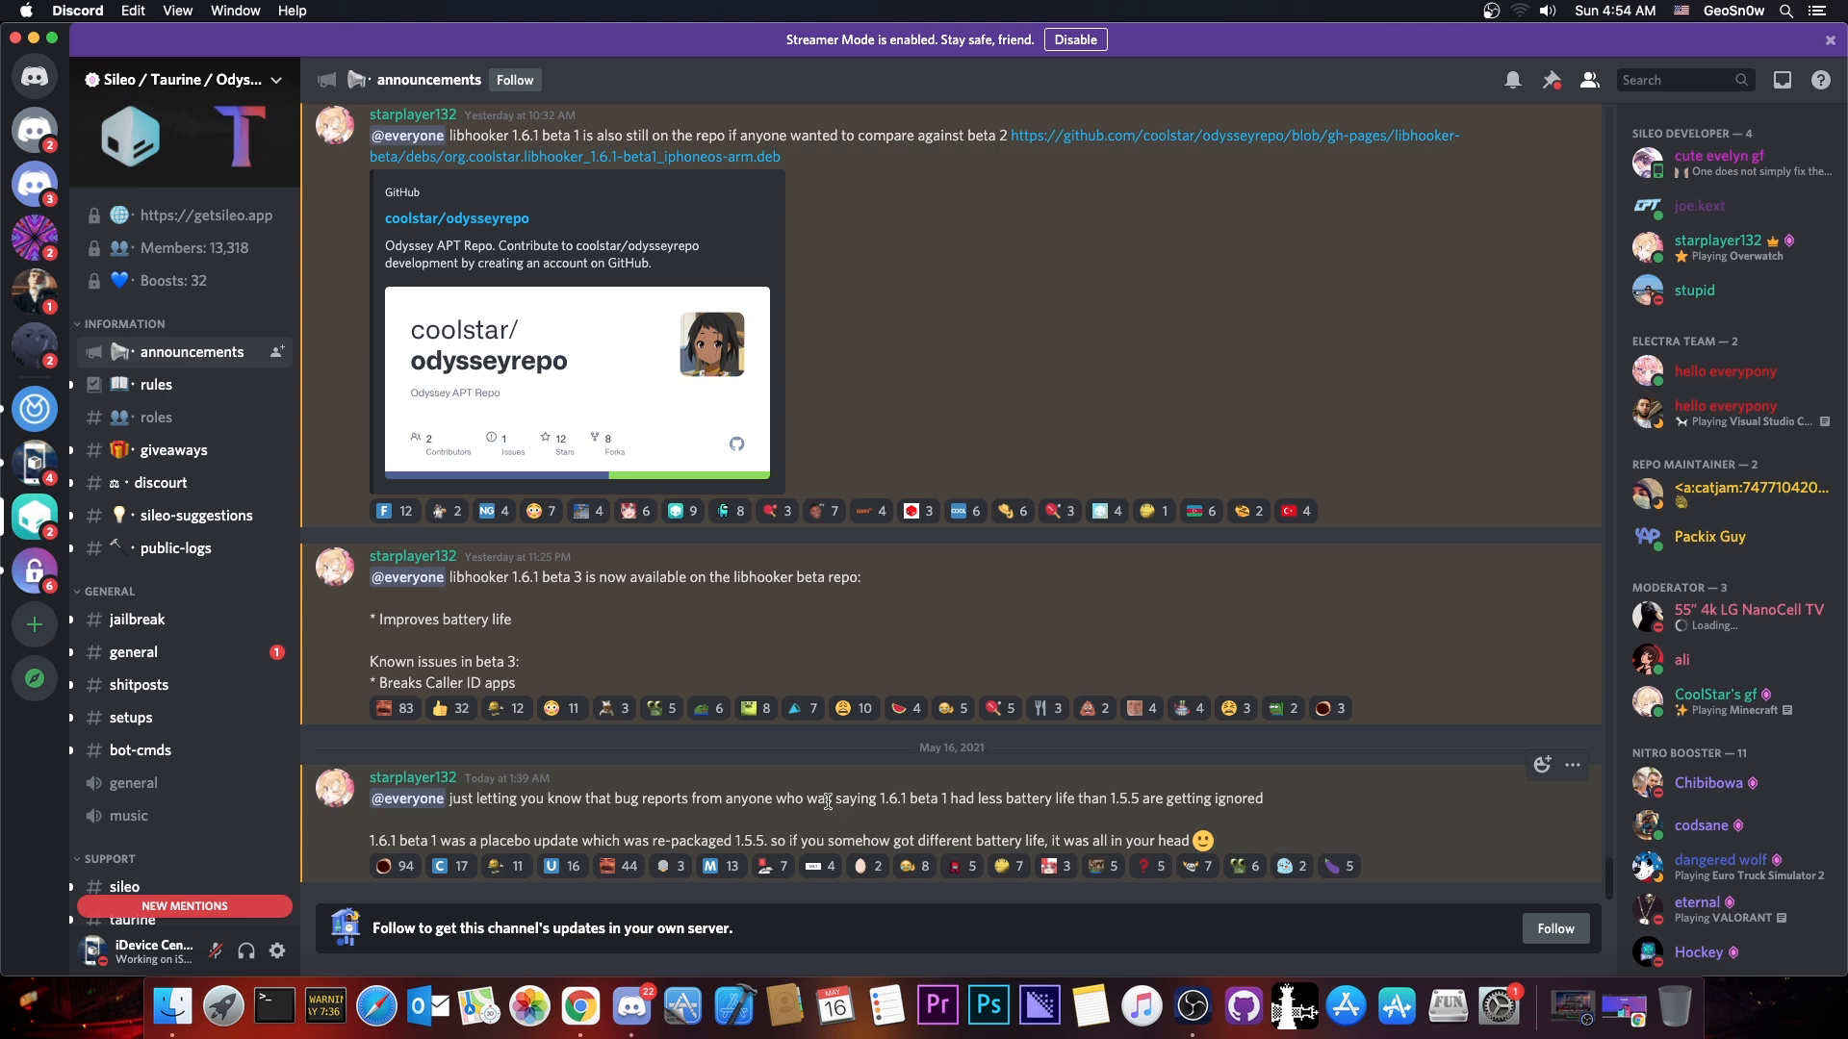
pyautogui.moveTo(709, 655)
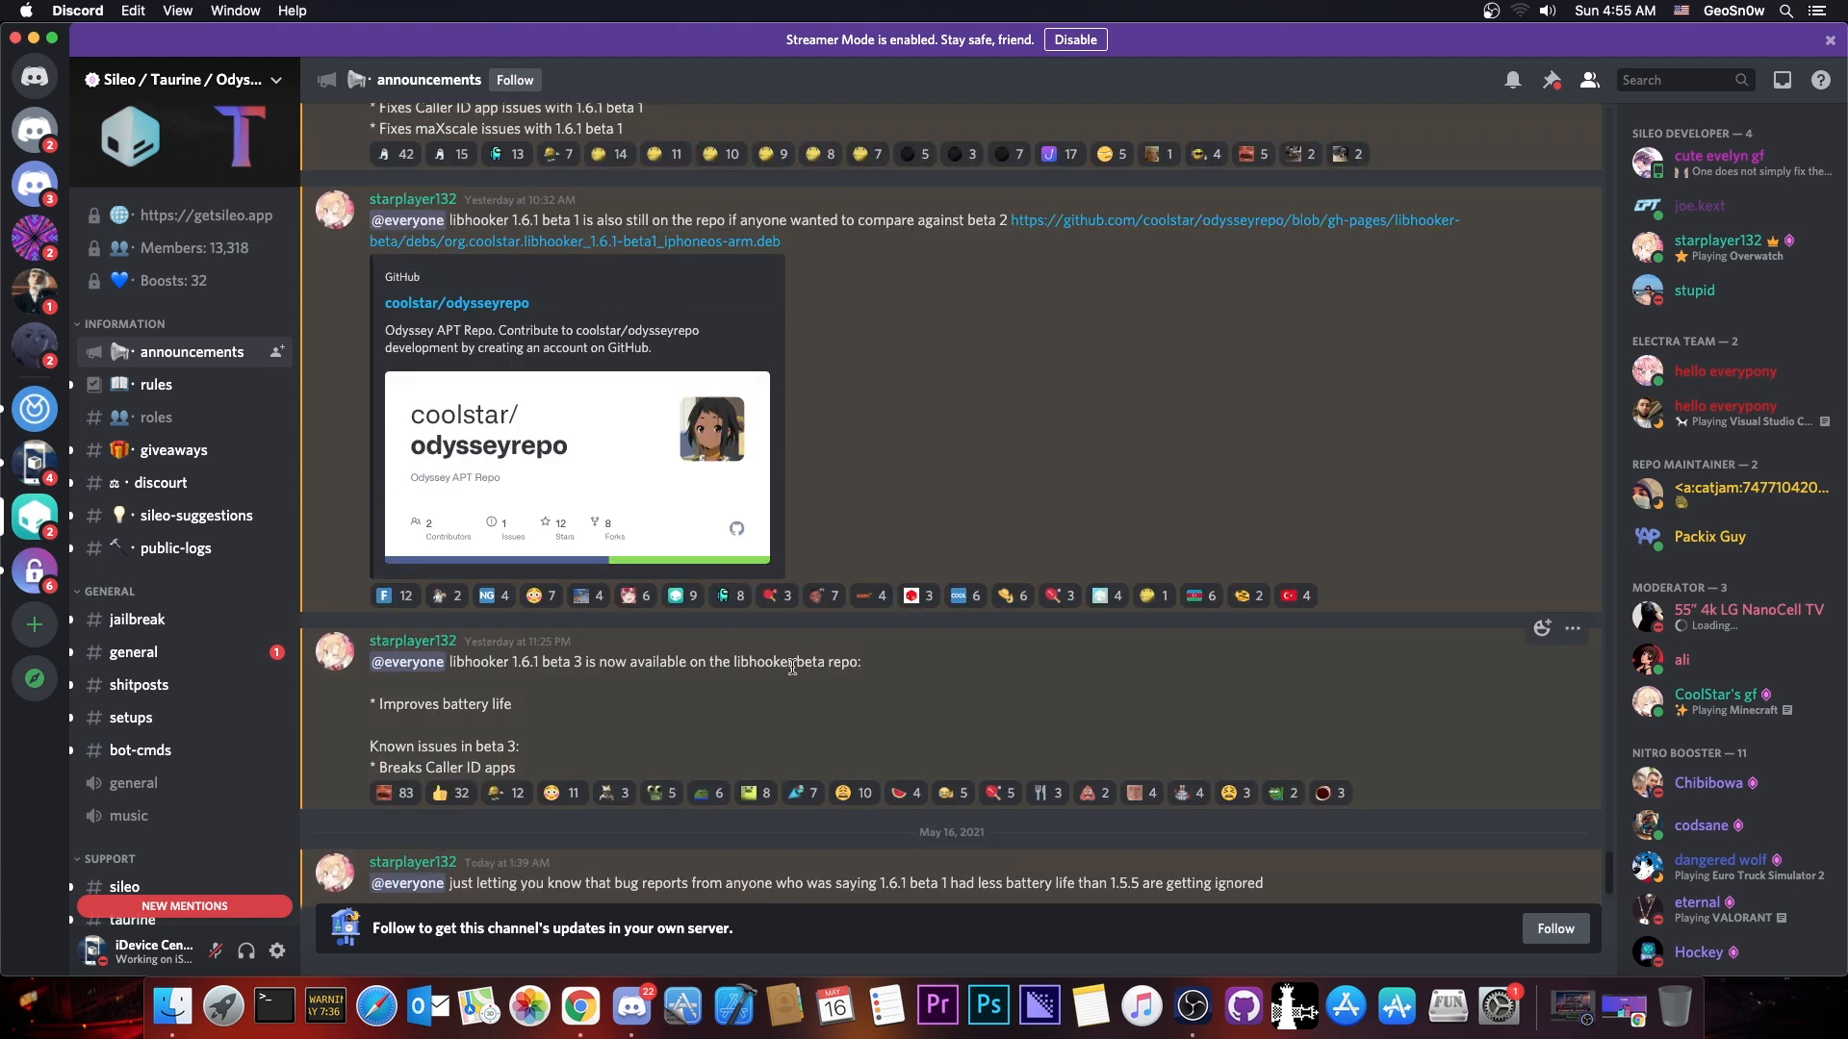
pyautogui.scroll(-3)
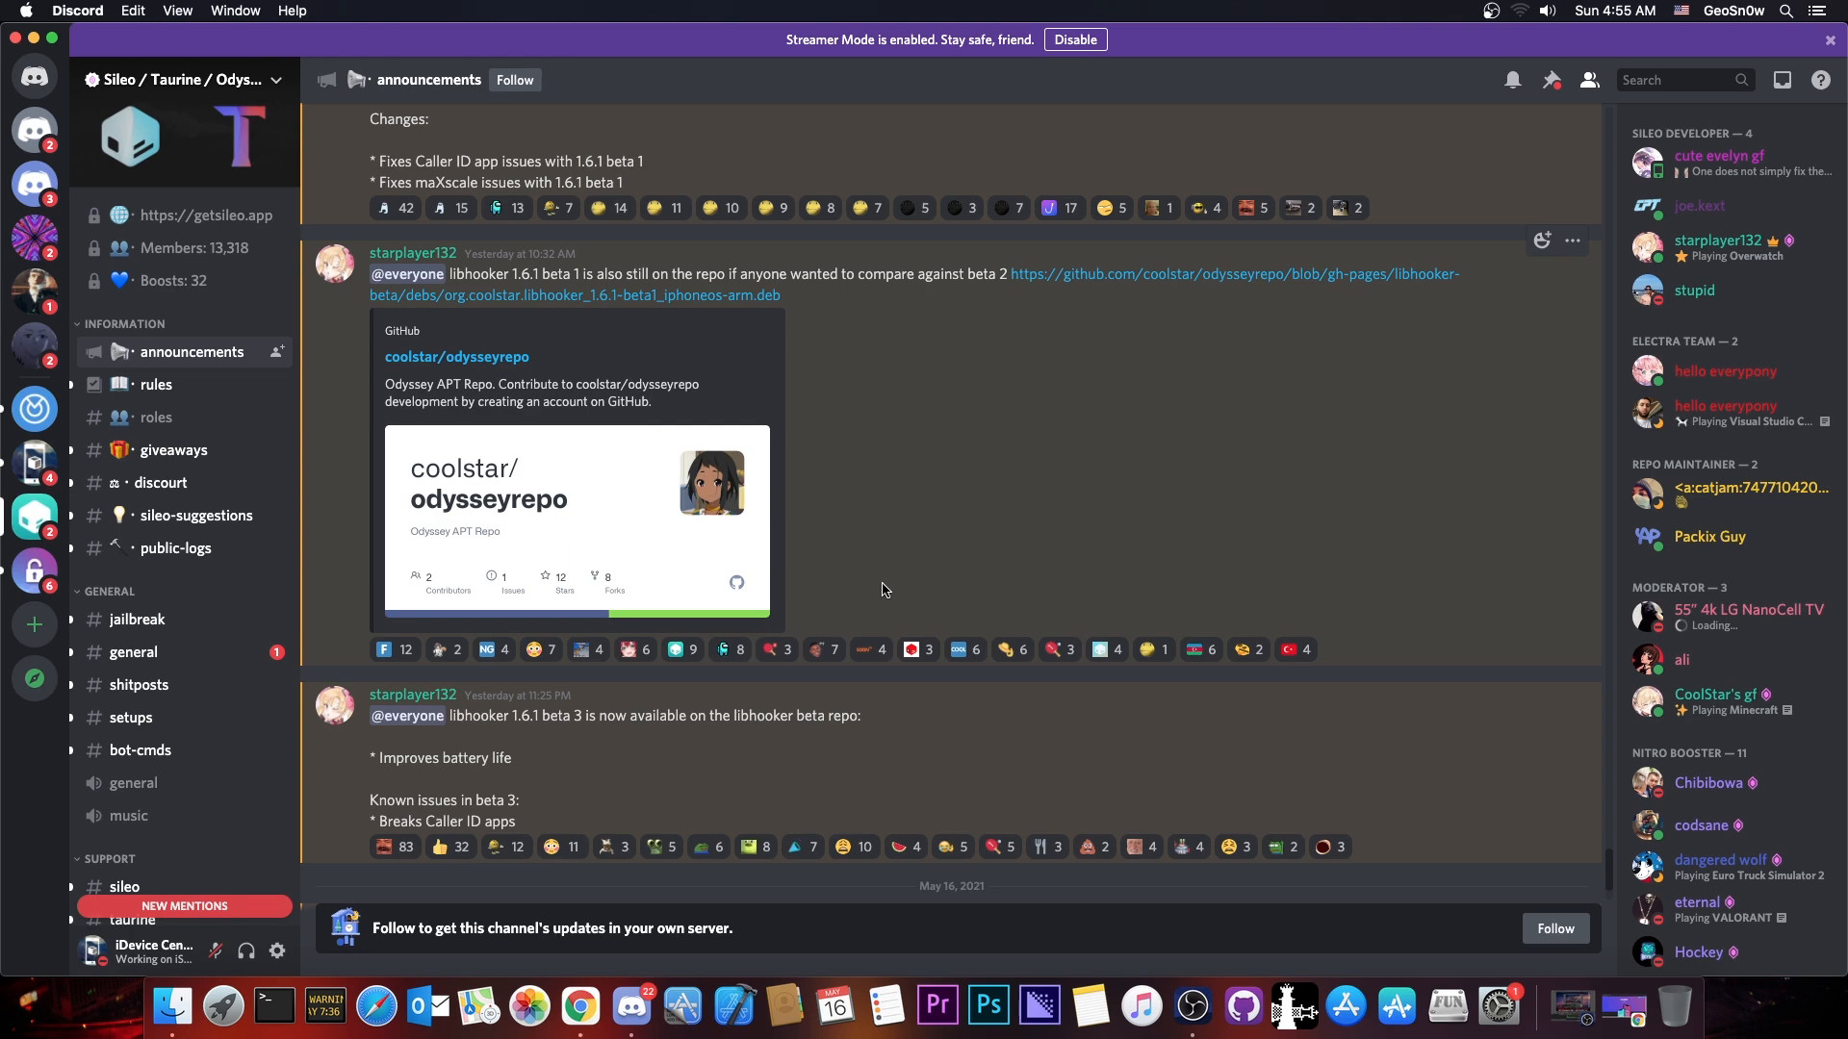
pyautogui.scroll(-3)
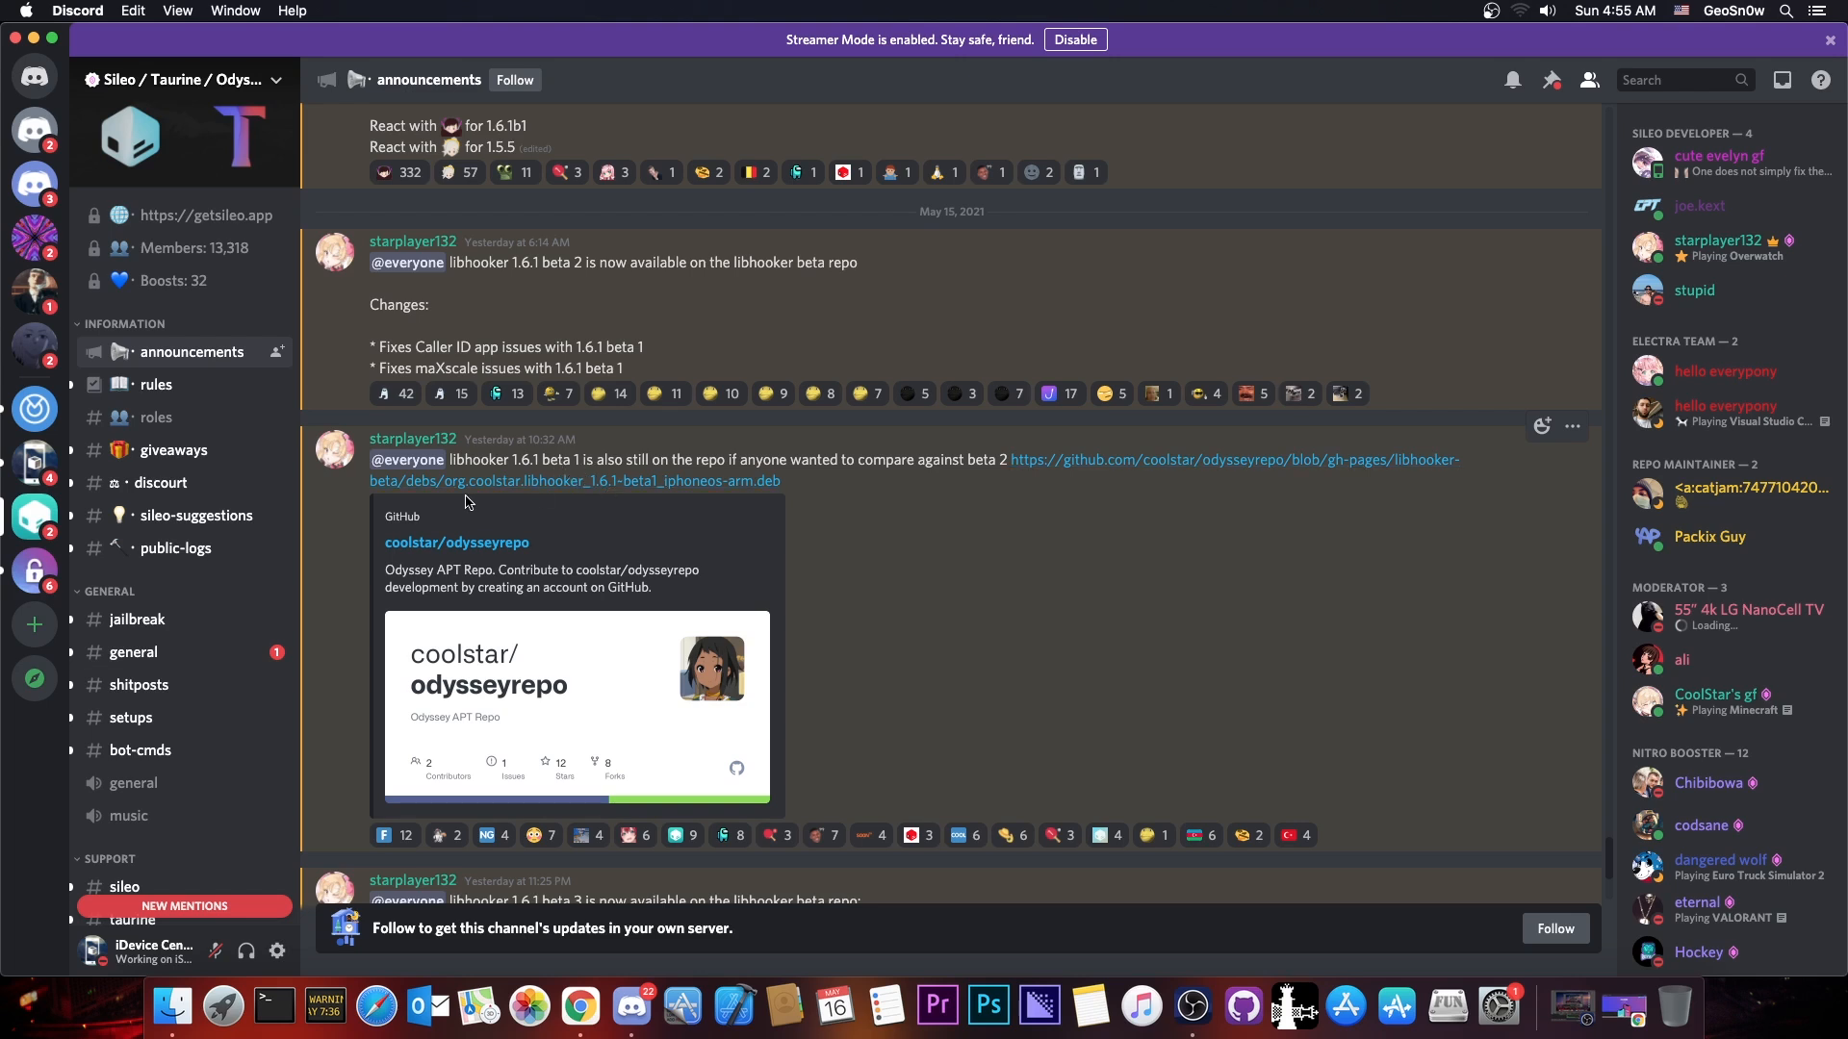
pyautogui.moveTo(1290, 469)
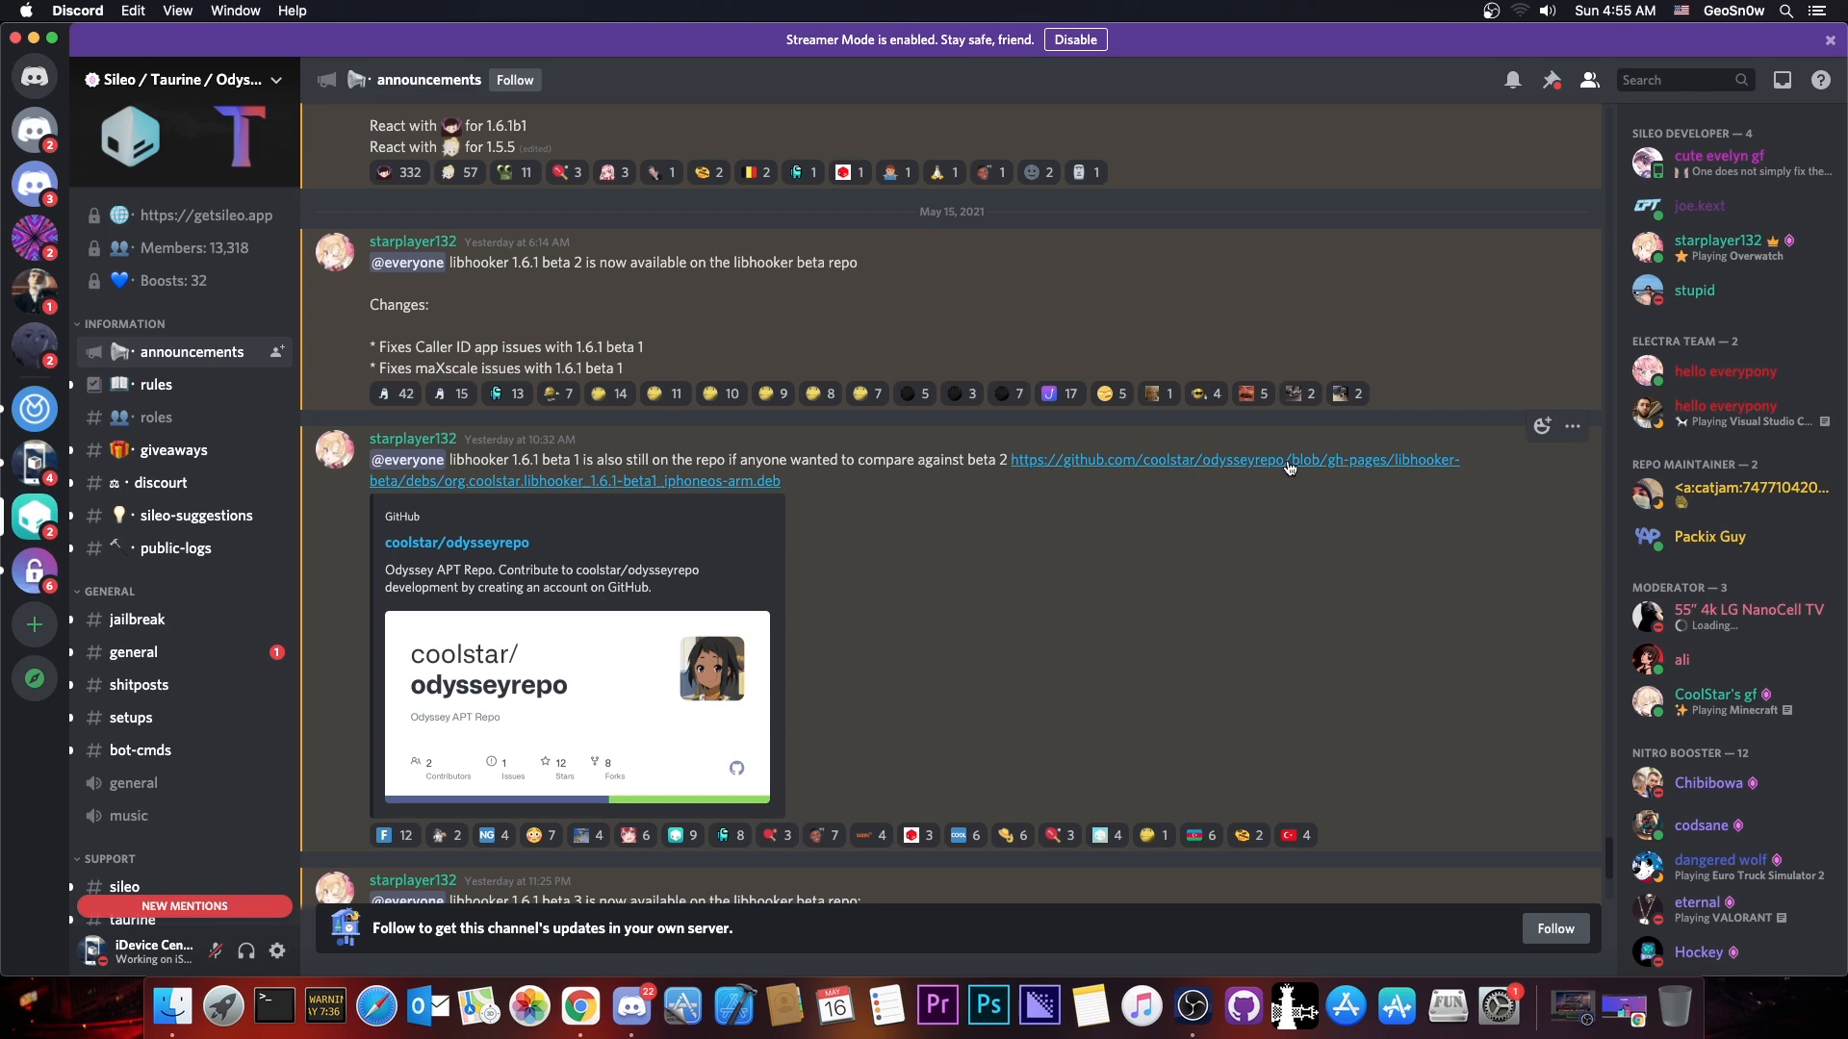
pyautogui.moveTo(601, 561)
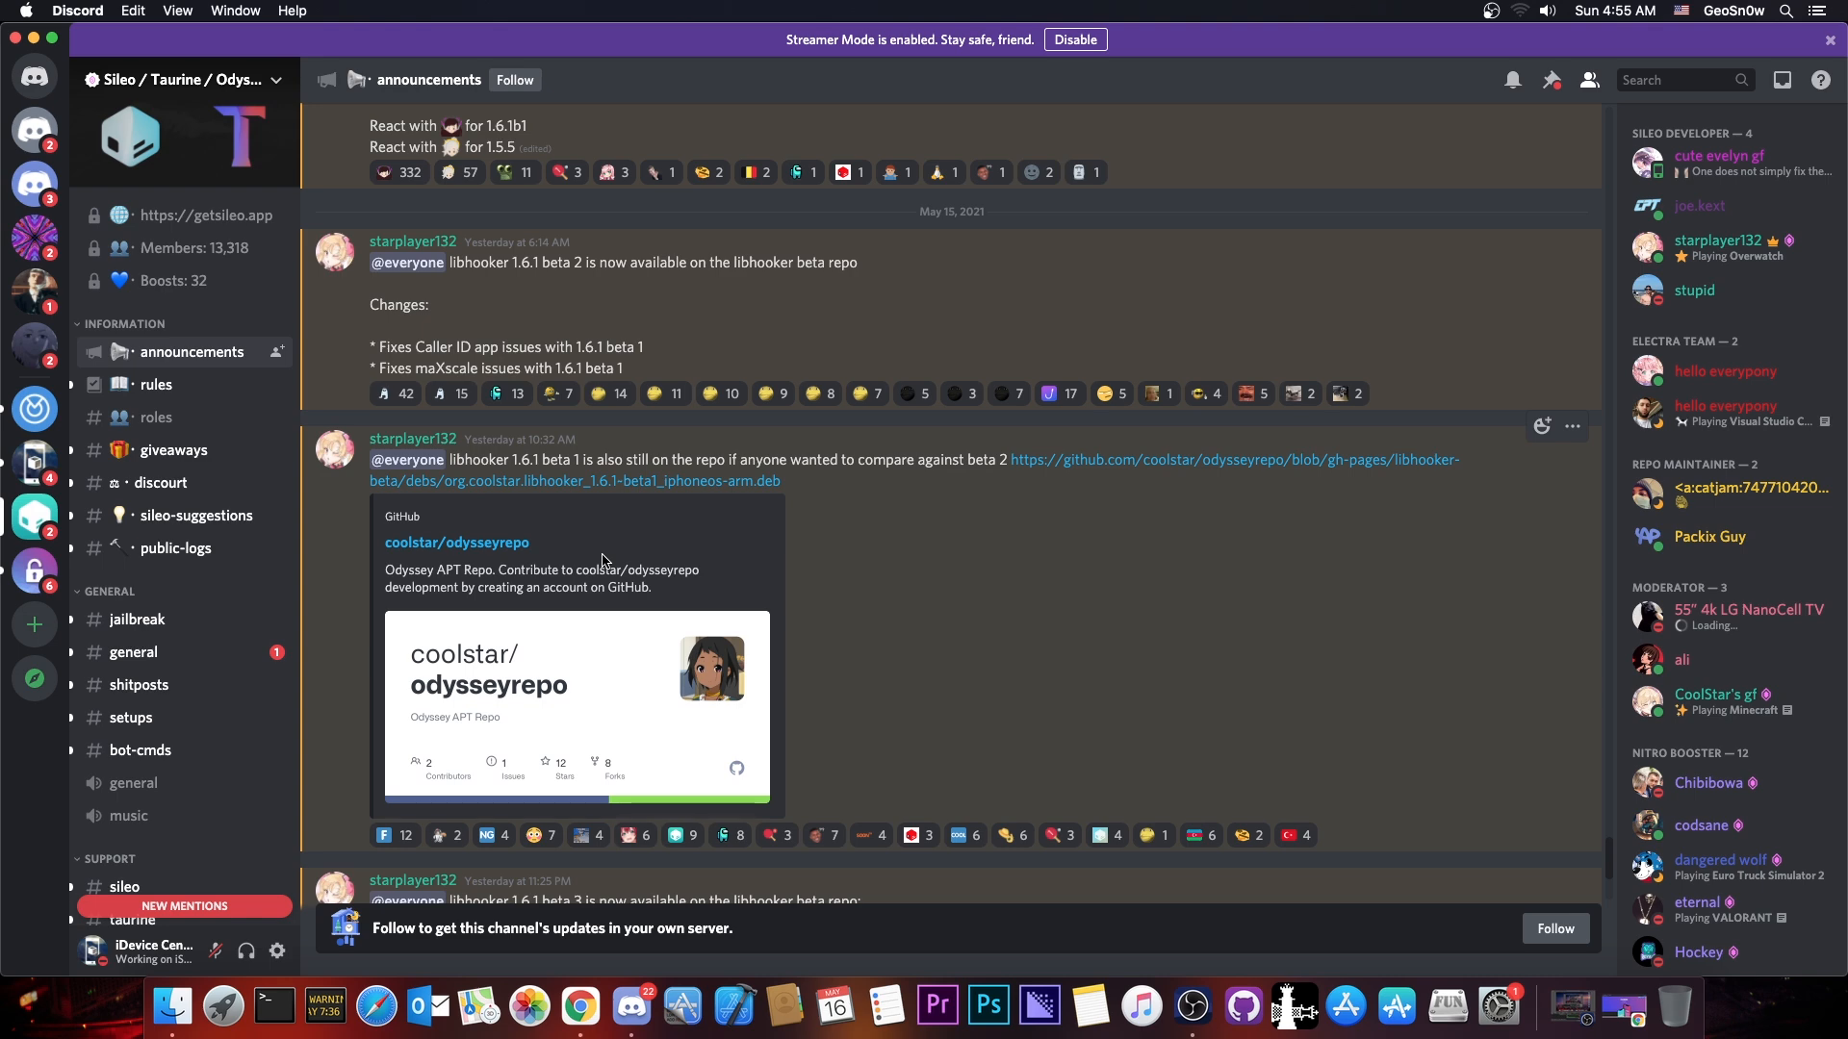
pyautogui.scroll(-3)
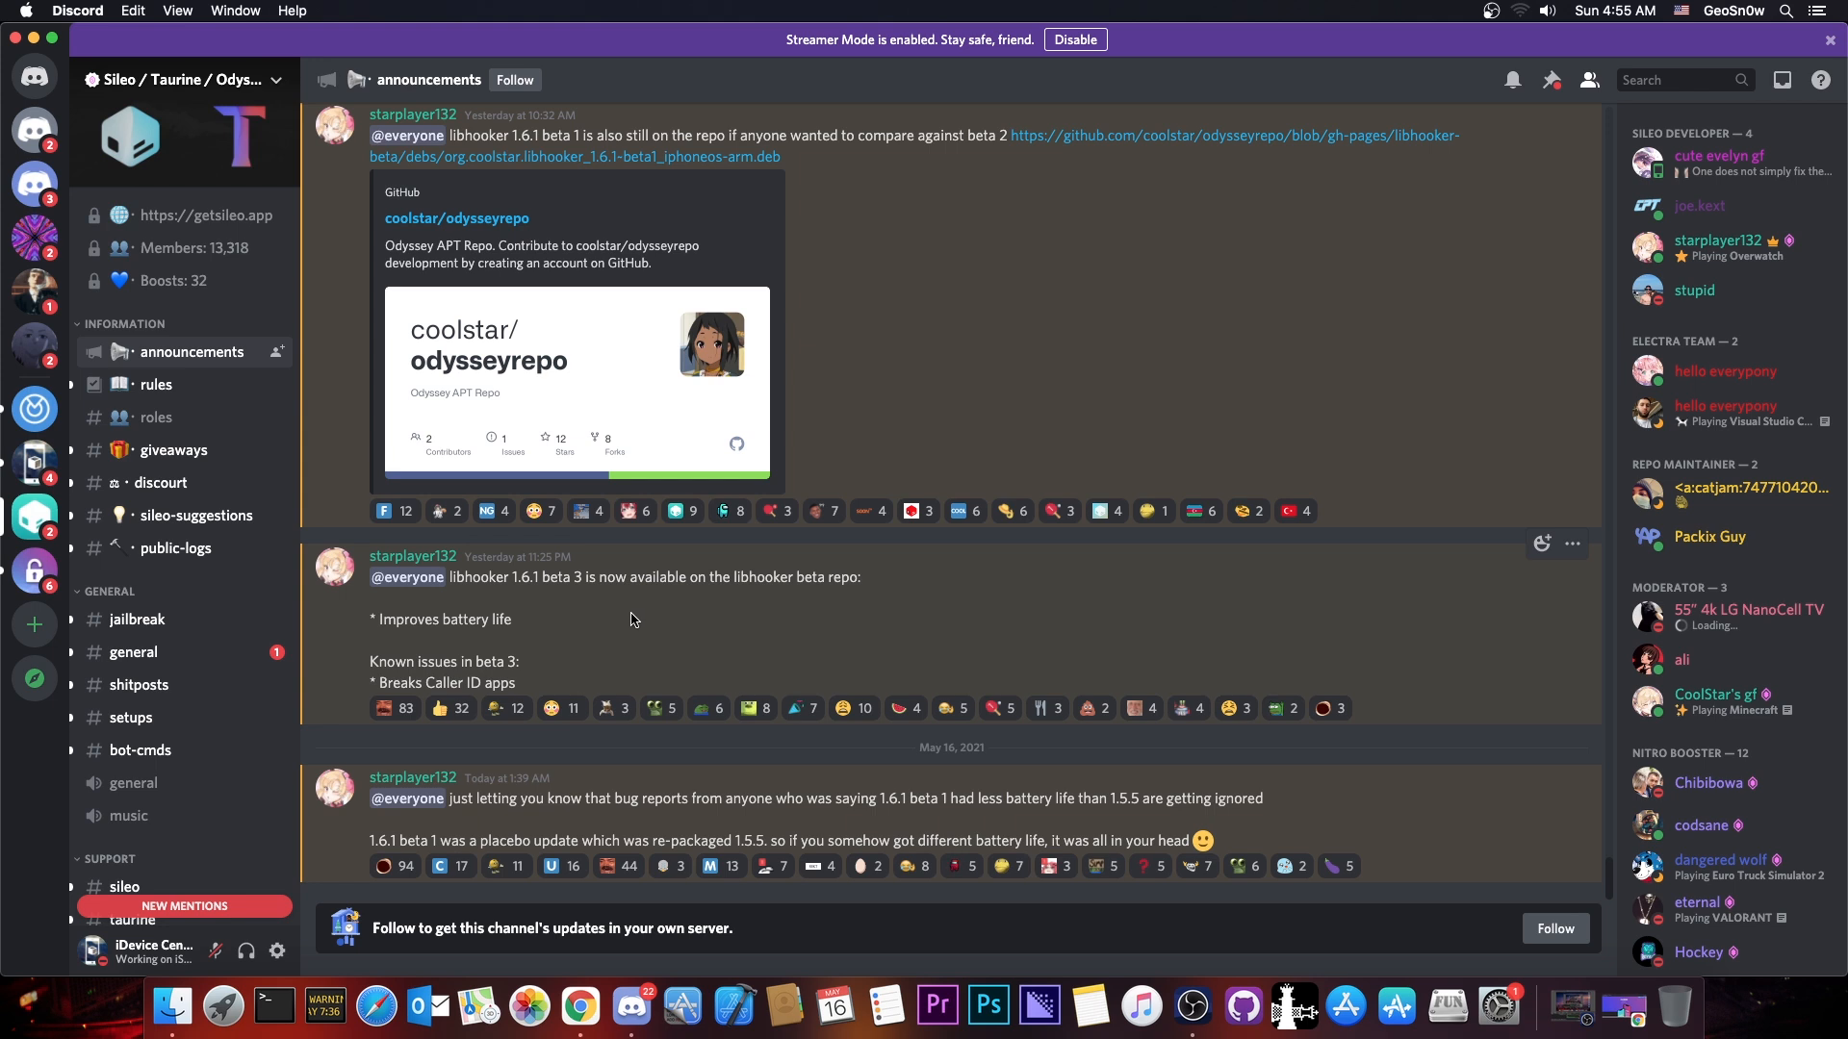
pyautogui.moveTo(872, 609)
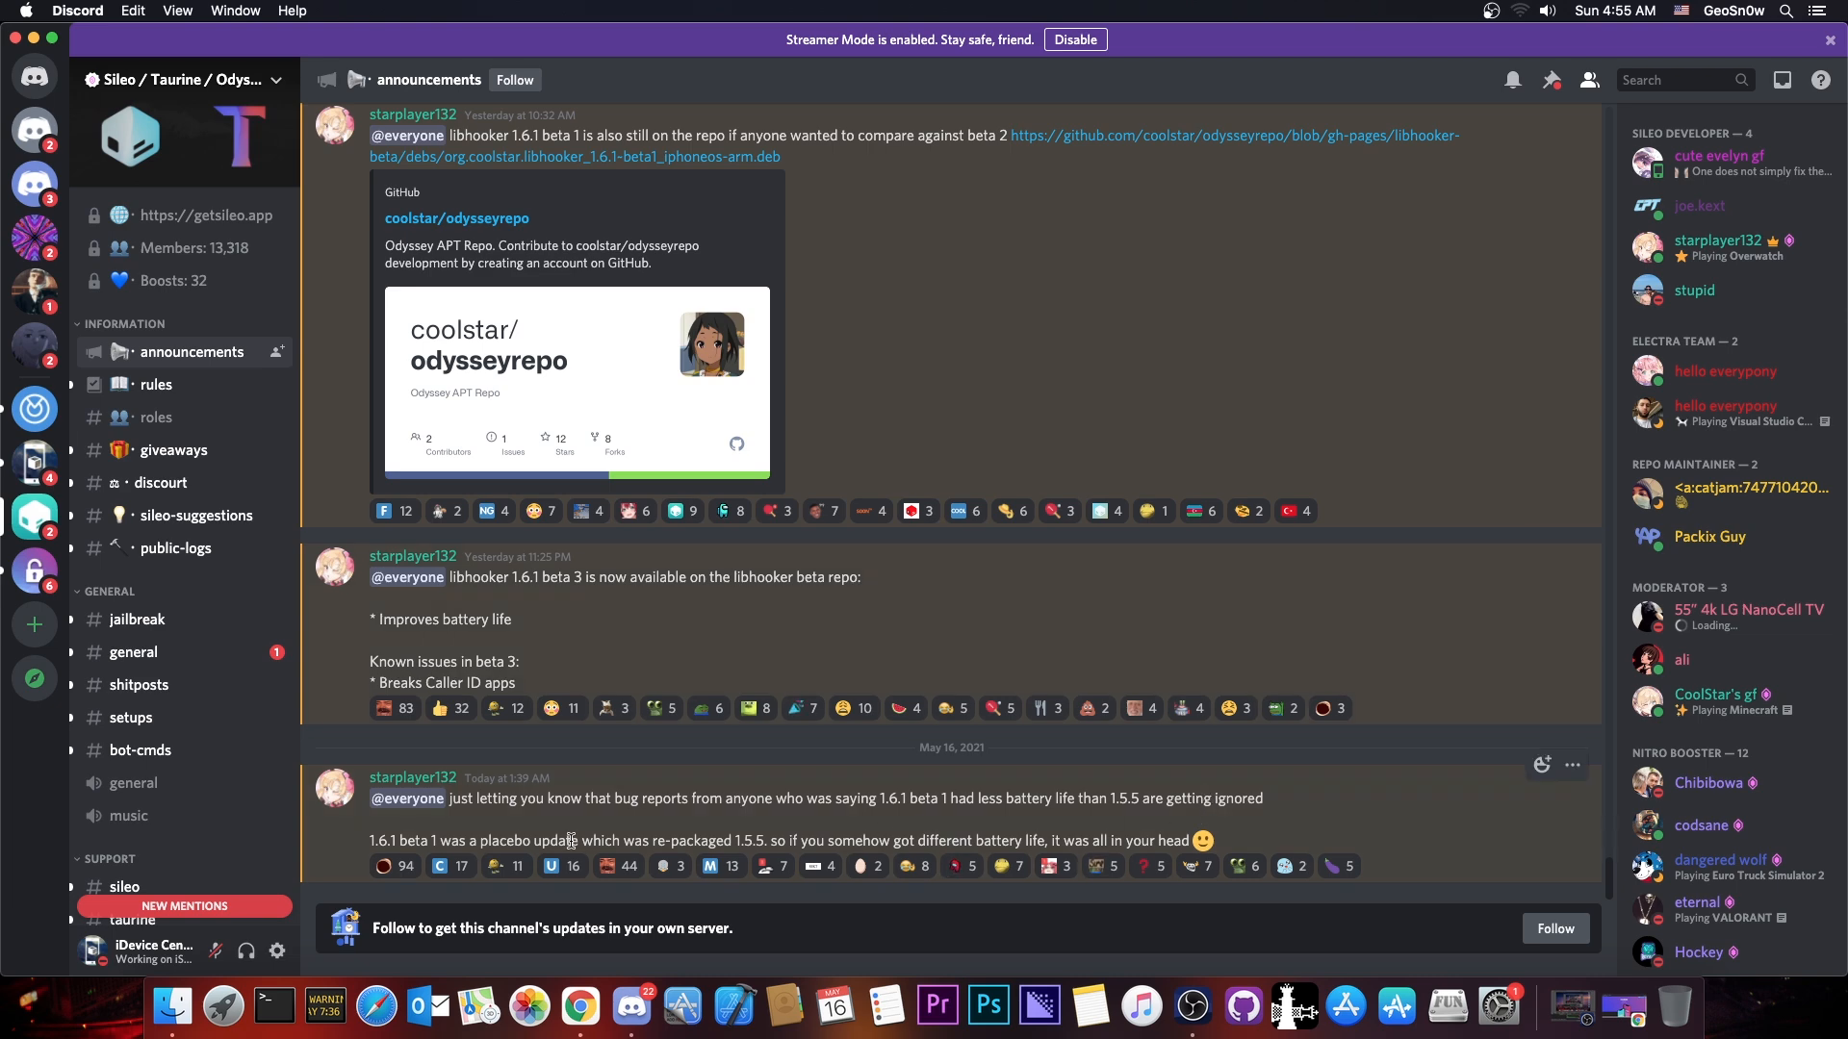
pyautogui.moveTo(1188, 836)
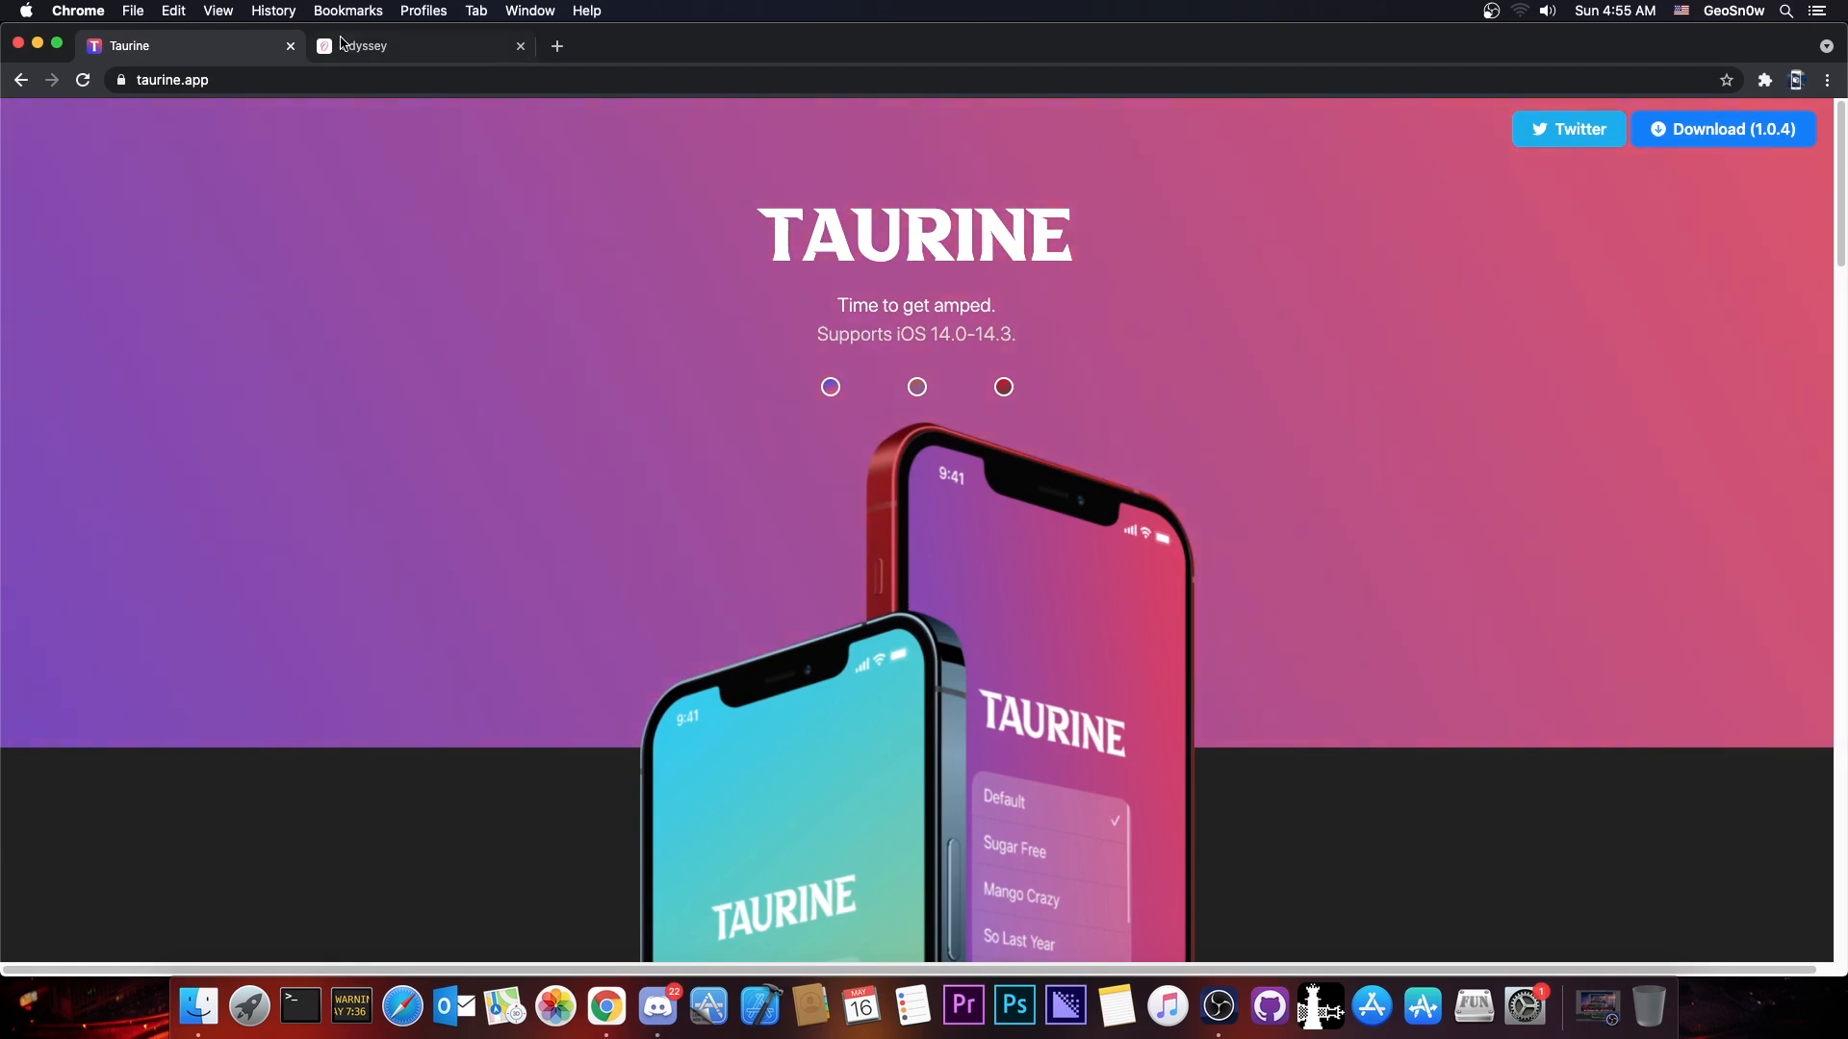
# Glance at the Odyssey tab, then scroll taurine.app down to 'Looking for something else?'.
pyautogui.click(419, 45)
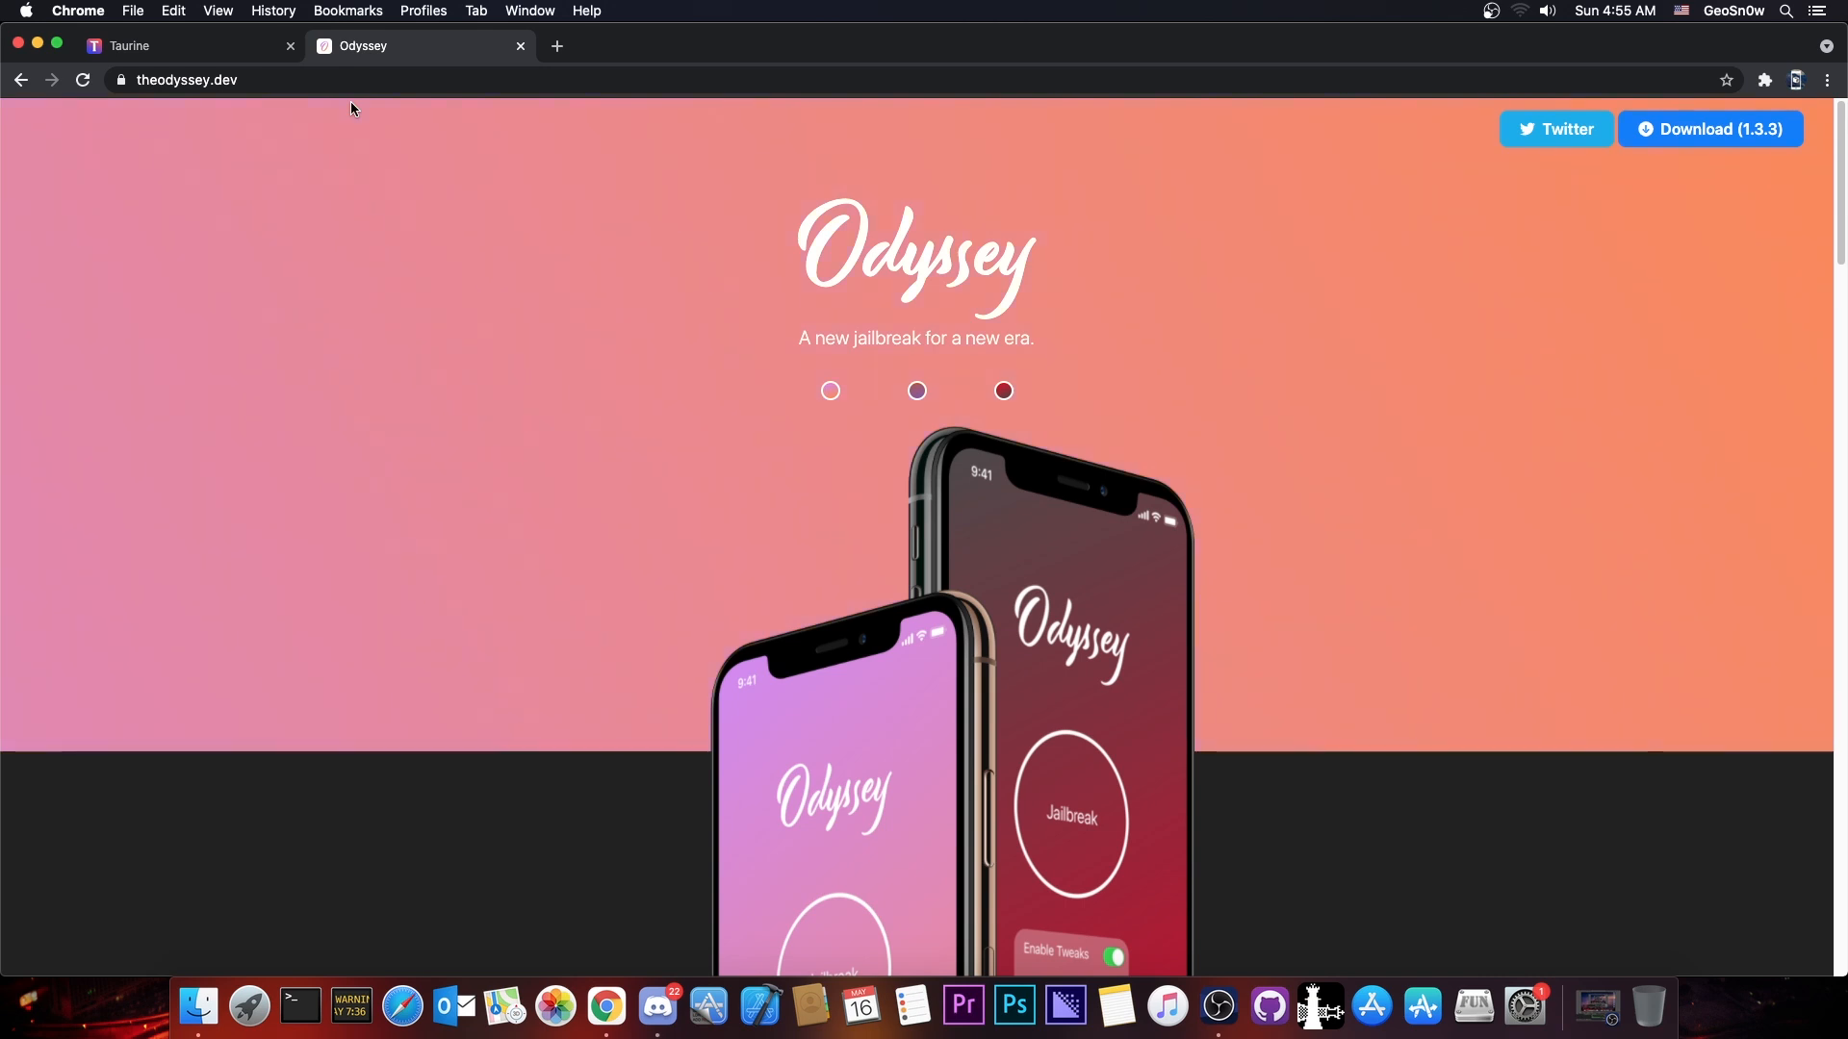
pyautogui.click(127, 47)
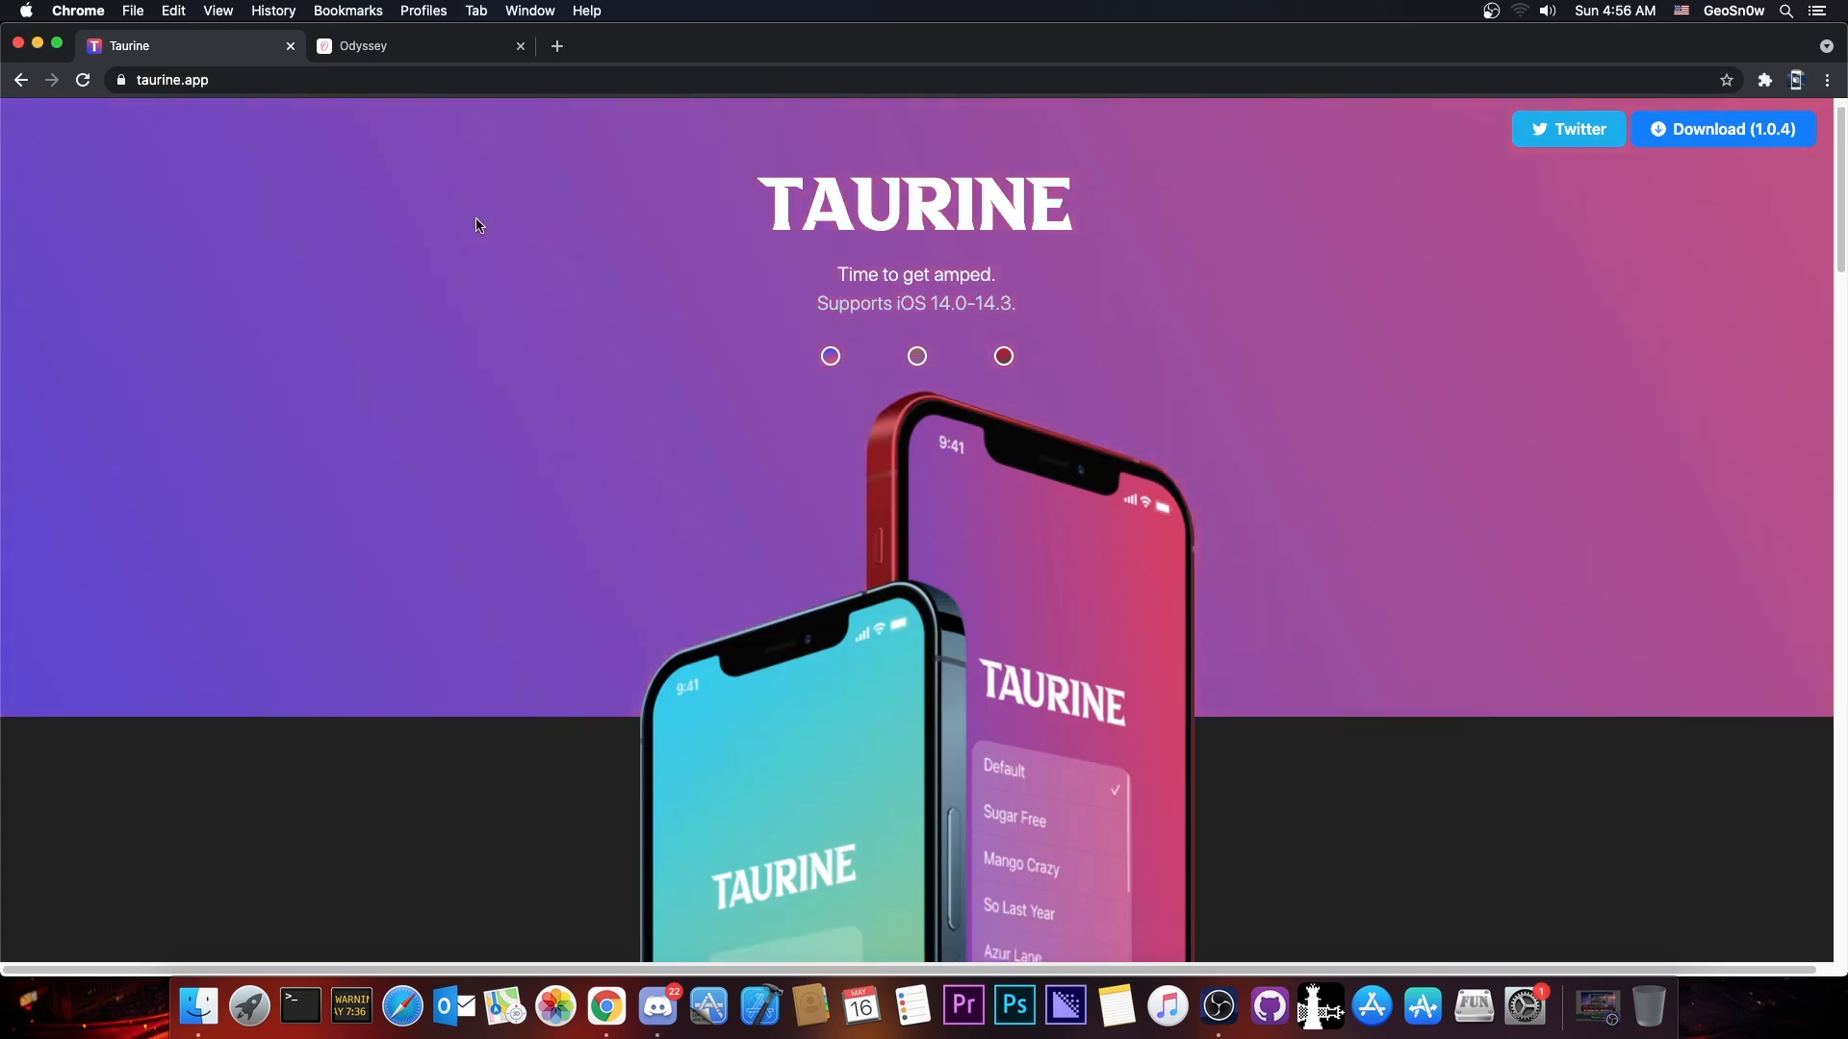
pyautogui.scroll(-3)
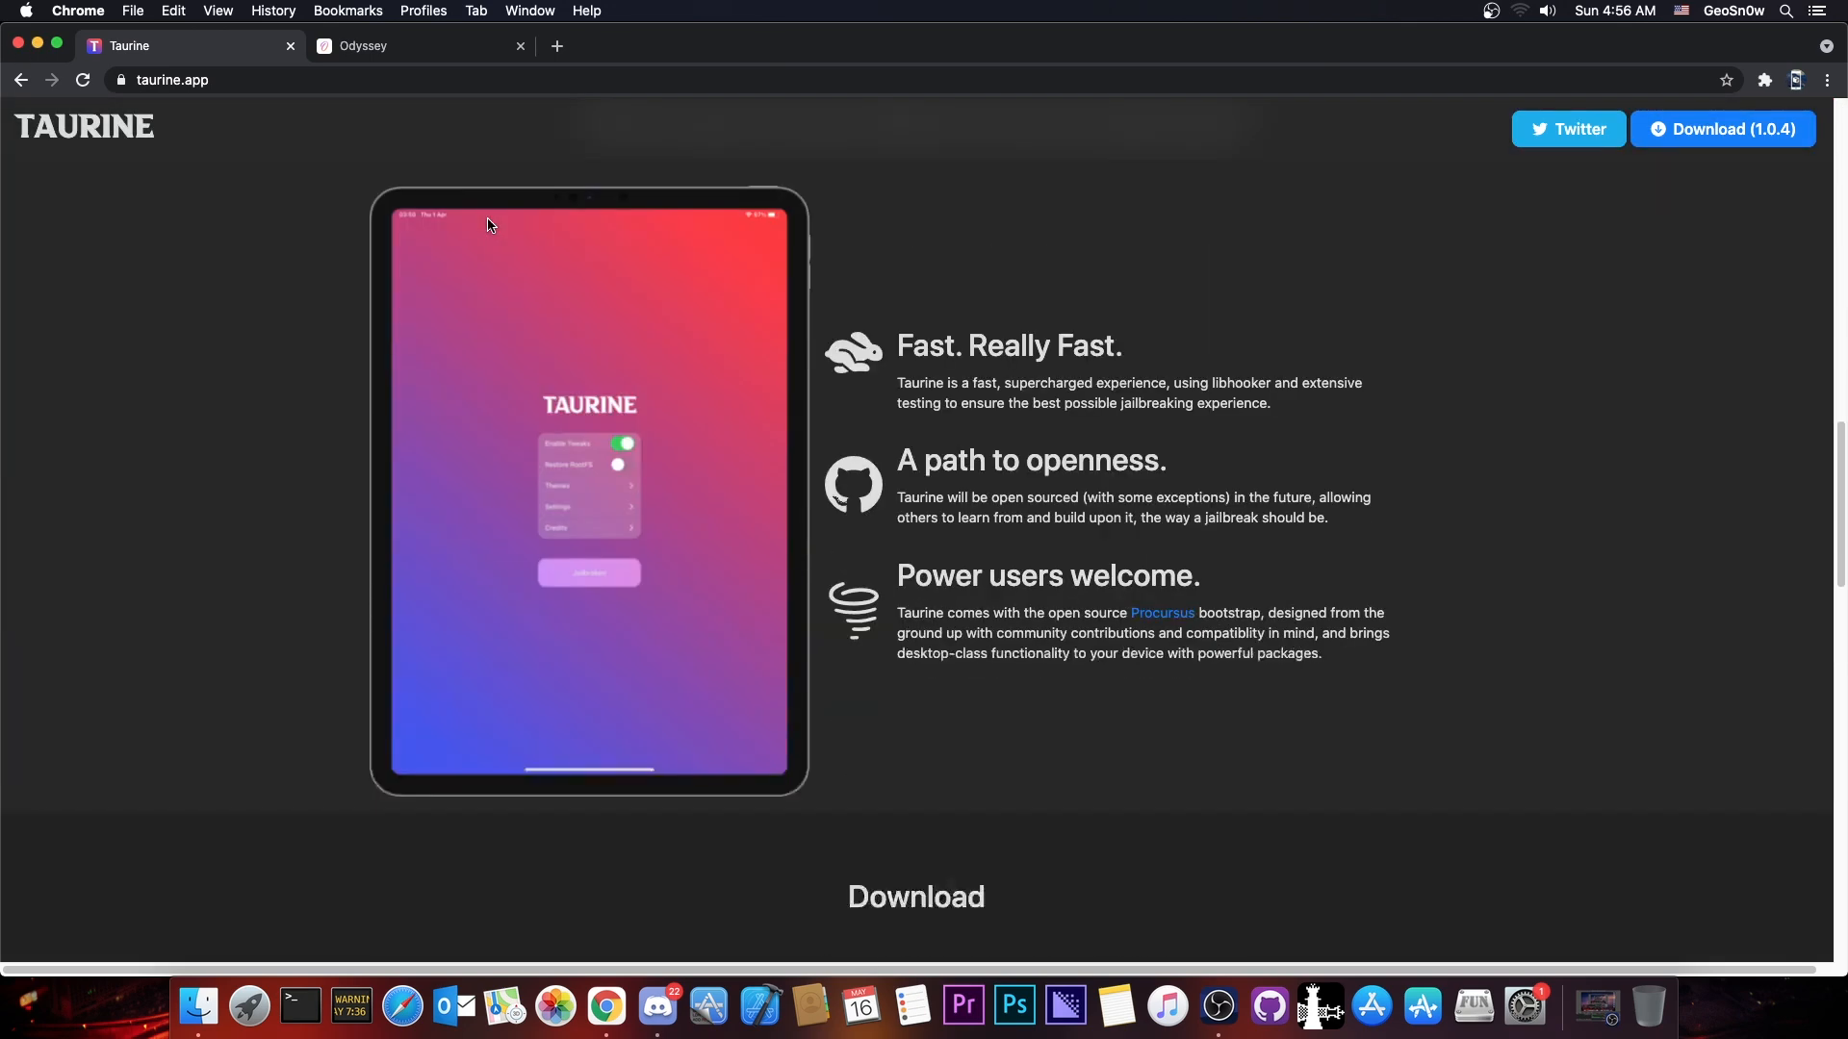
pyautogui.scroll(-3)
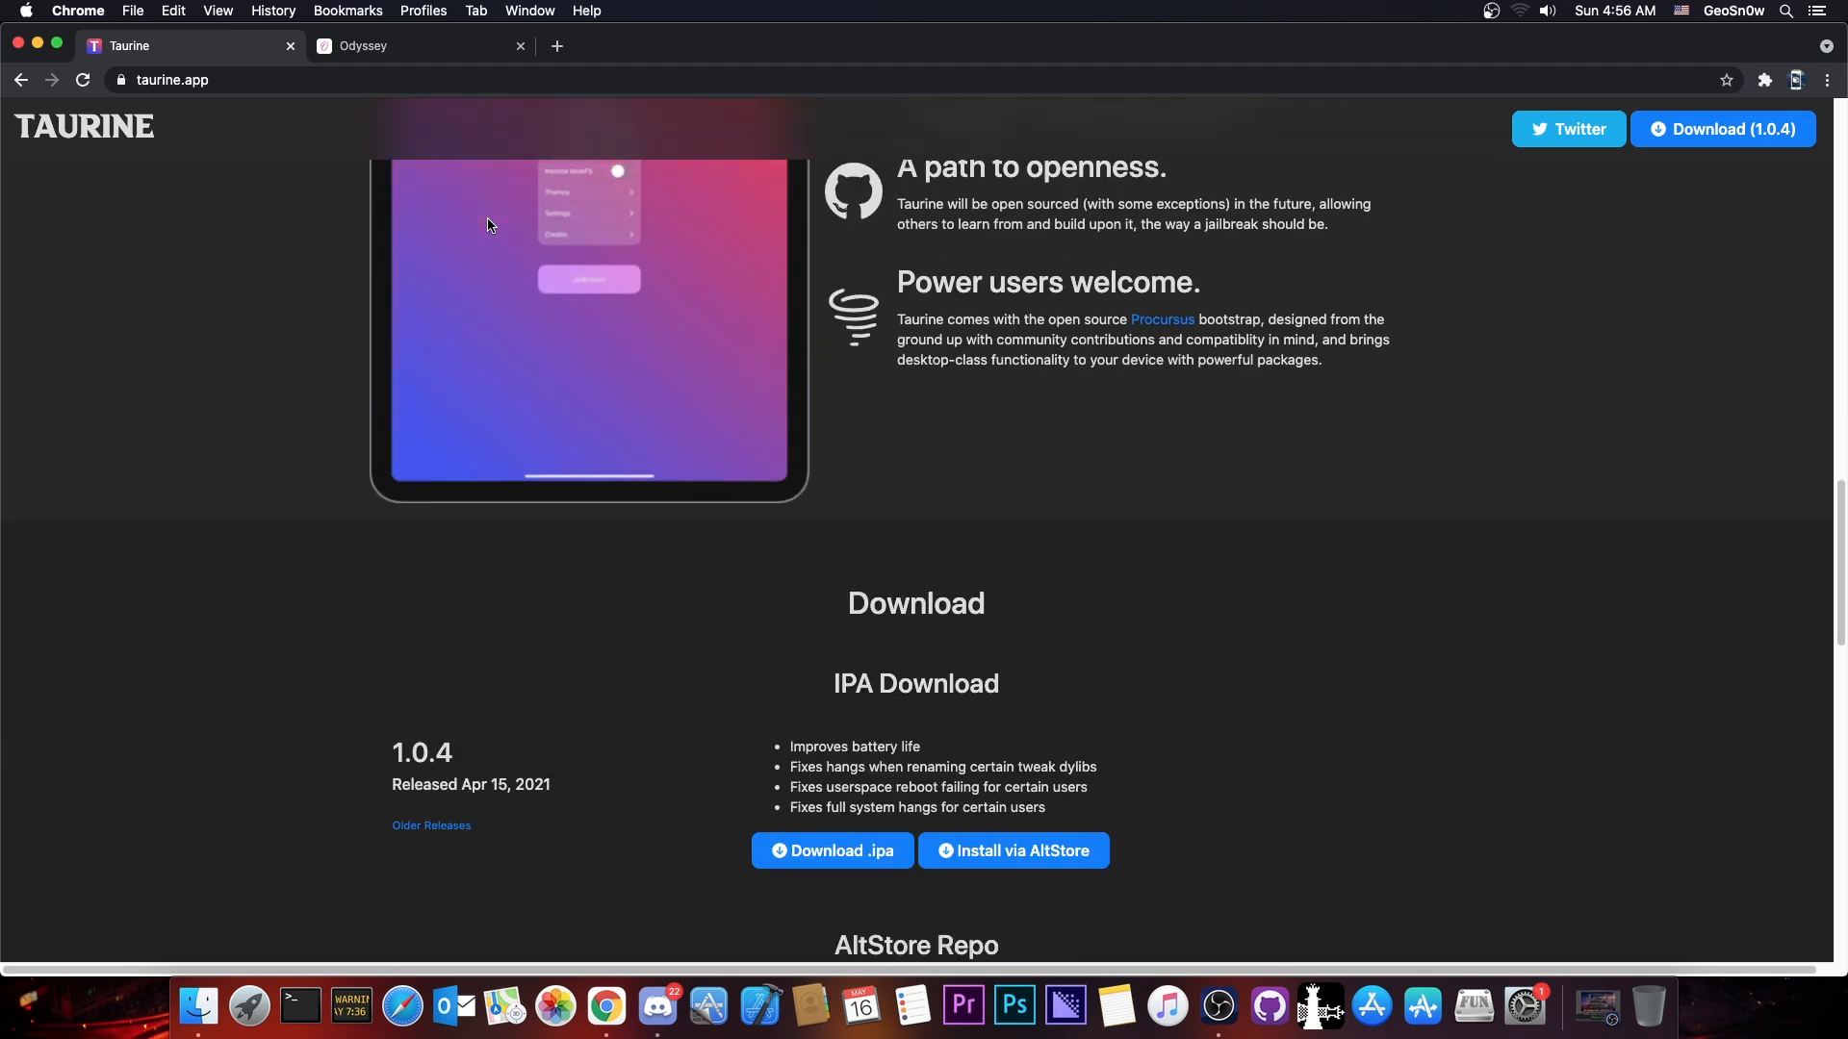
pyautogui.scroll(-3)
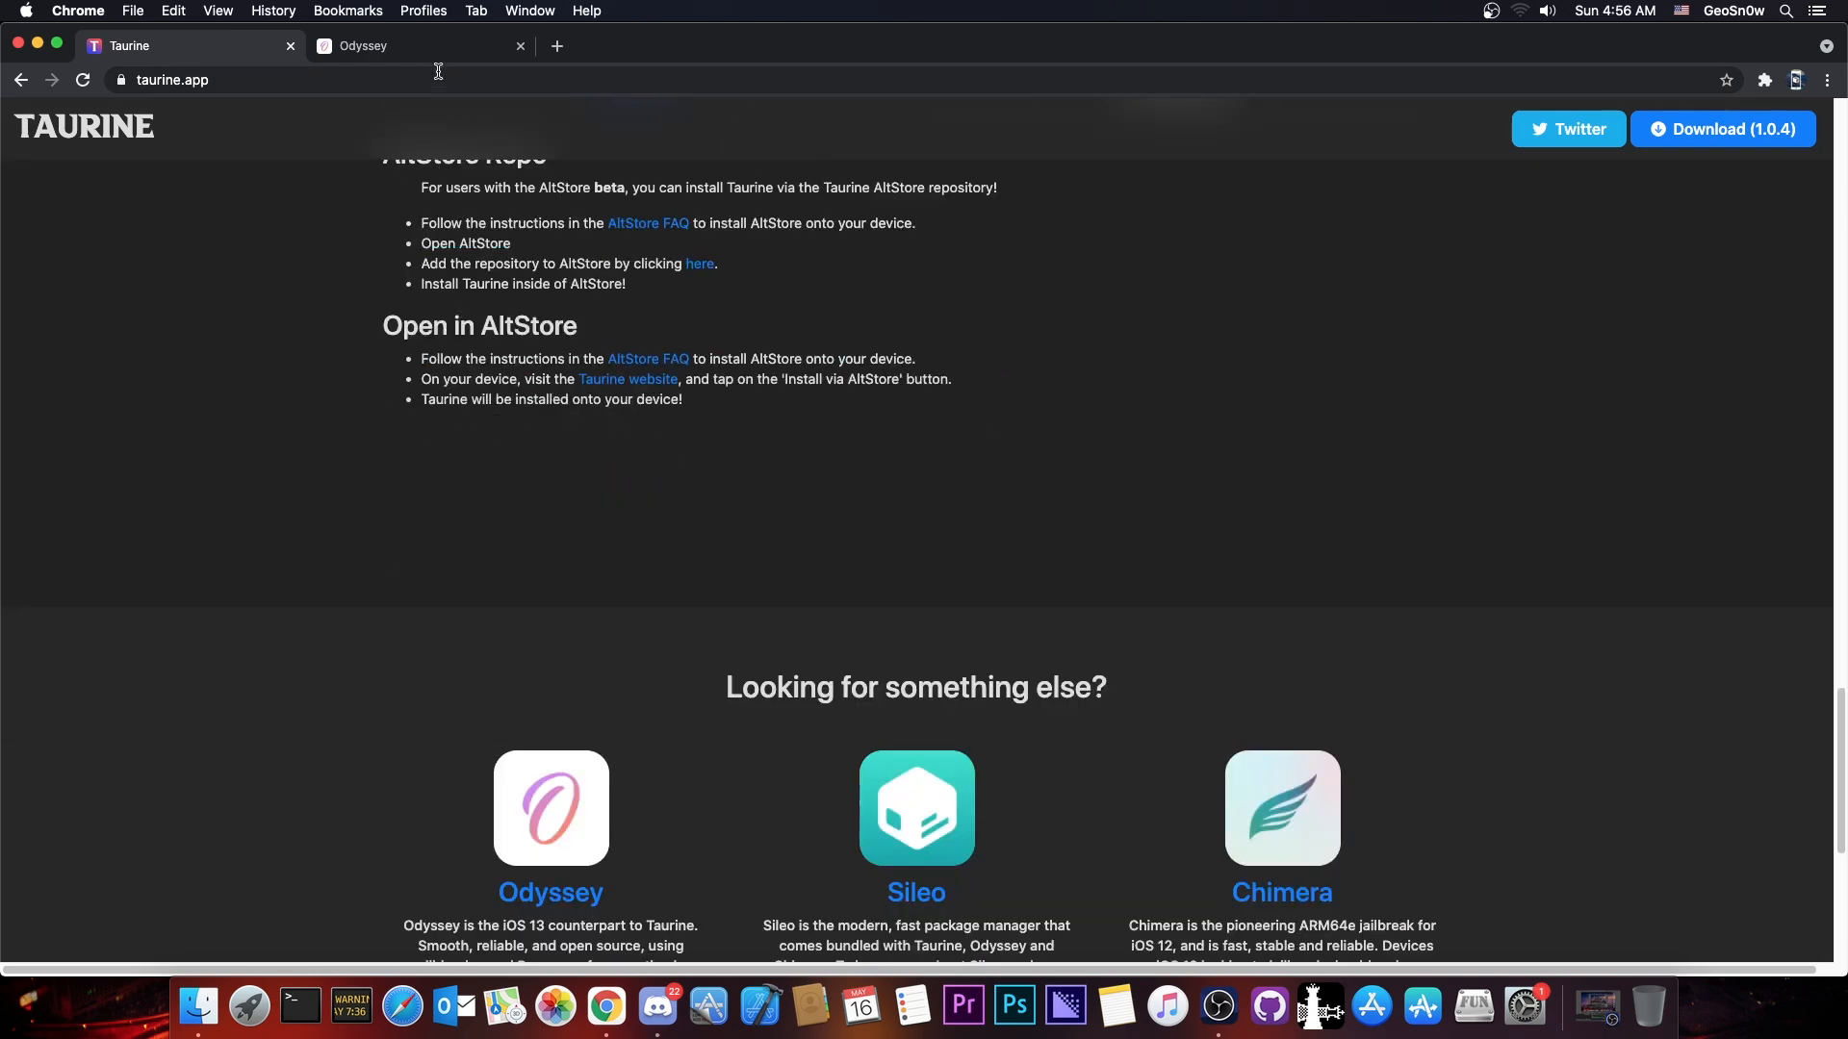
pyautogui.scroll(-3)
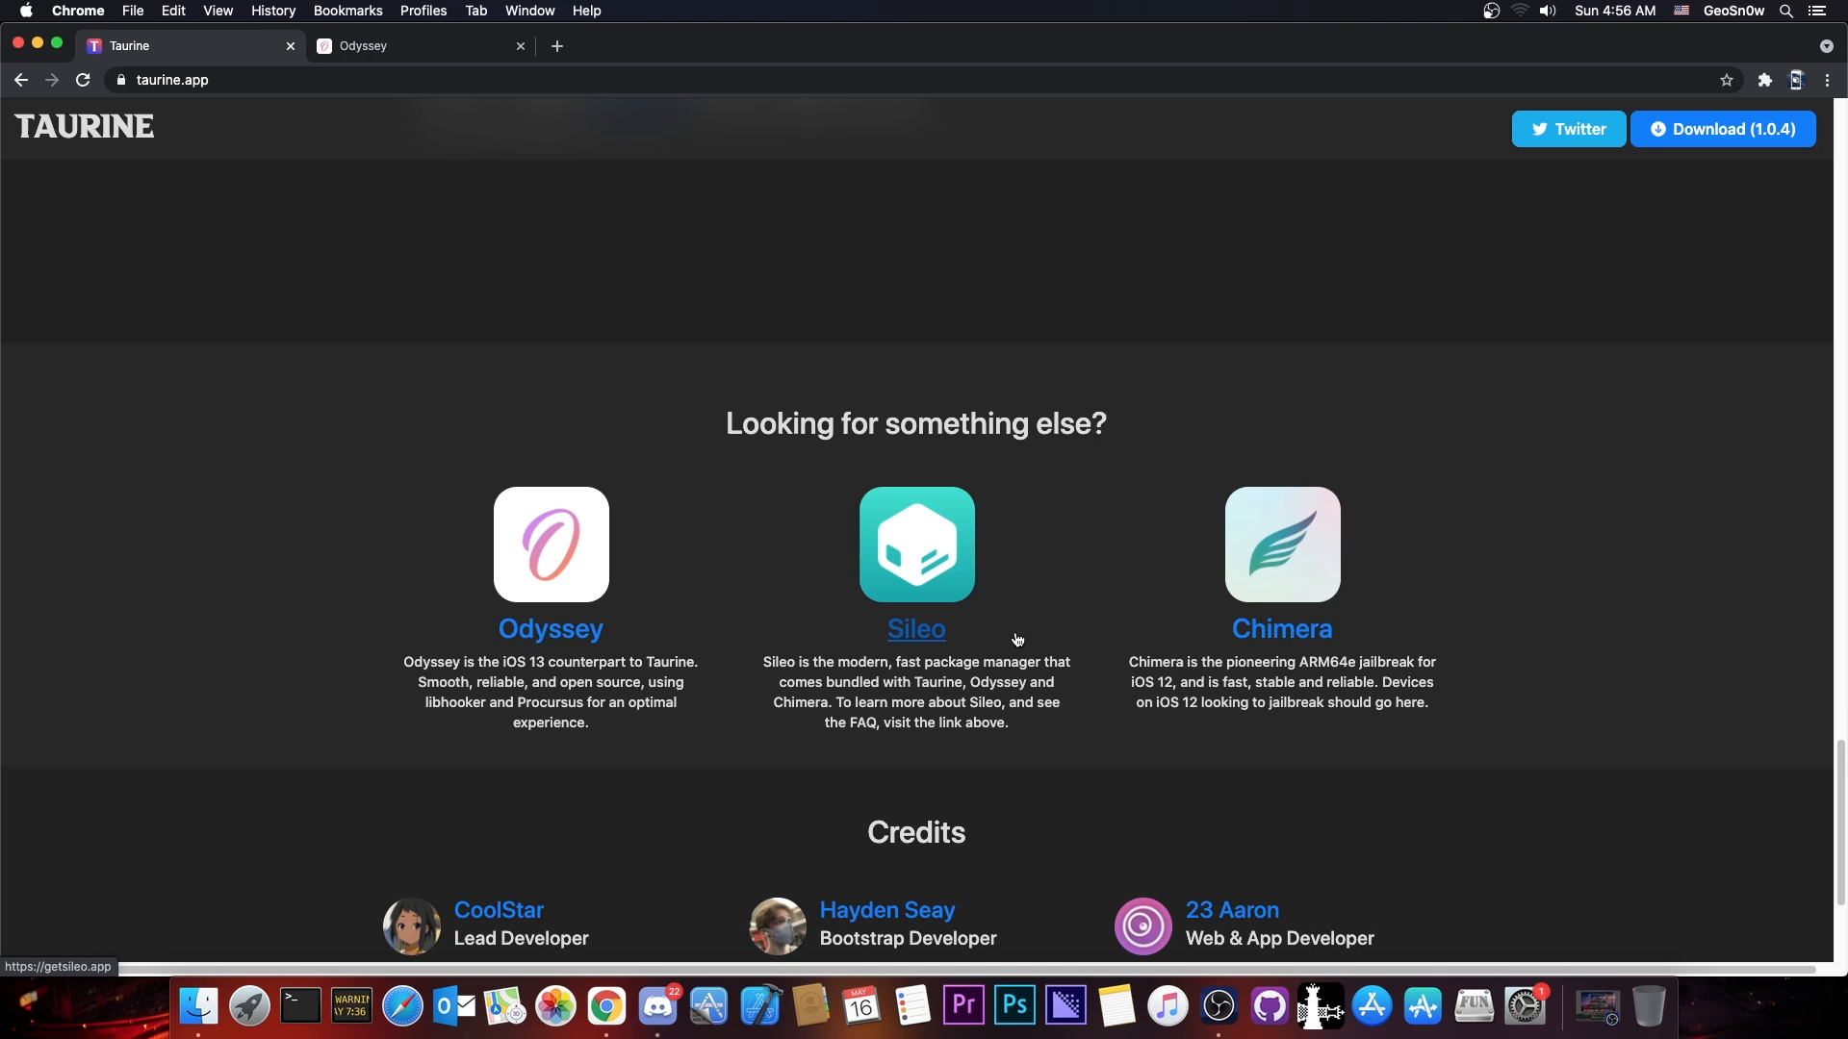
# Follow the Sileo link on the Taurine site to open getsileo.app in a new tab.
pyautogui.click(915, 628)
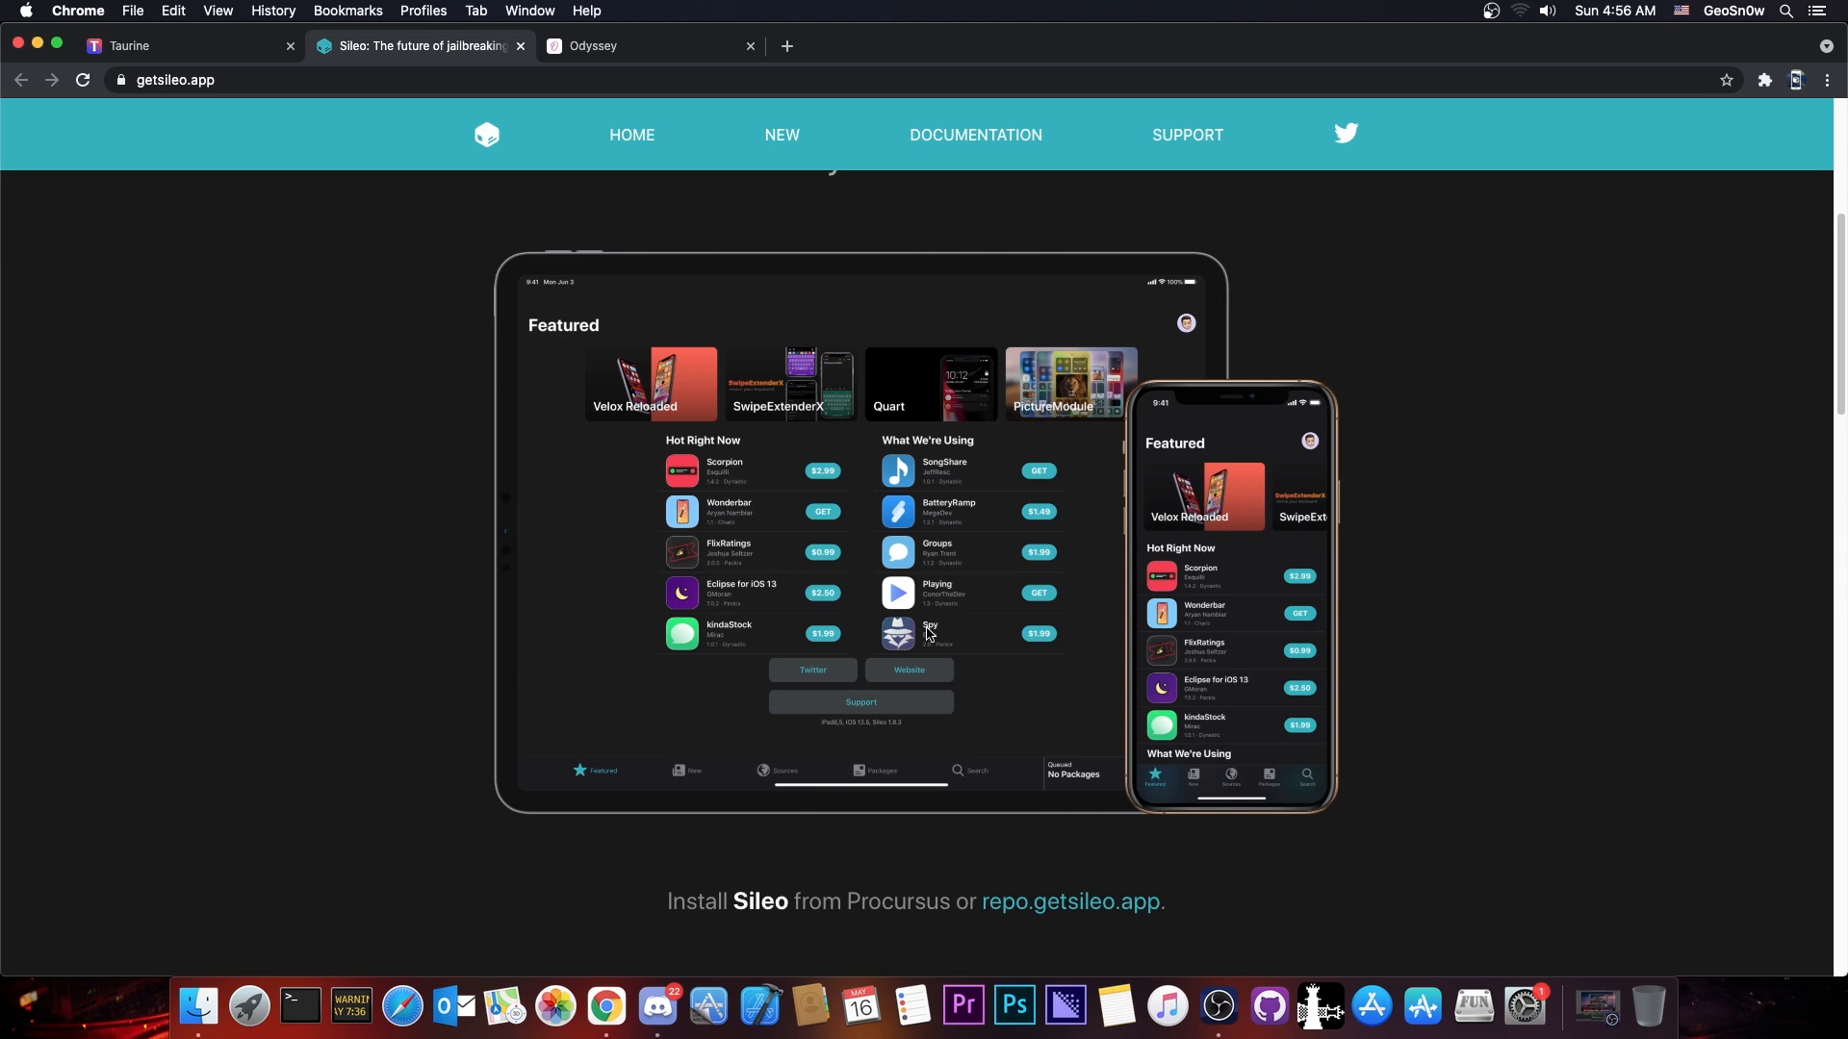
pyautogui.moveTo(36, 45)
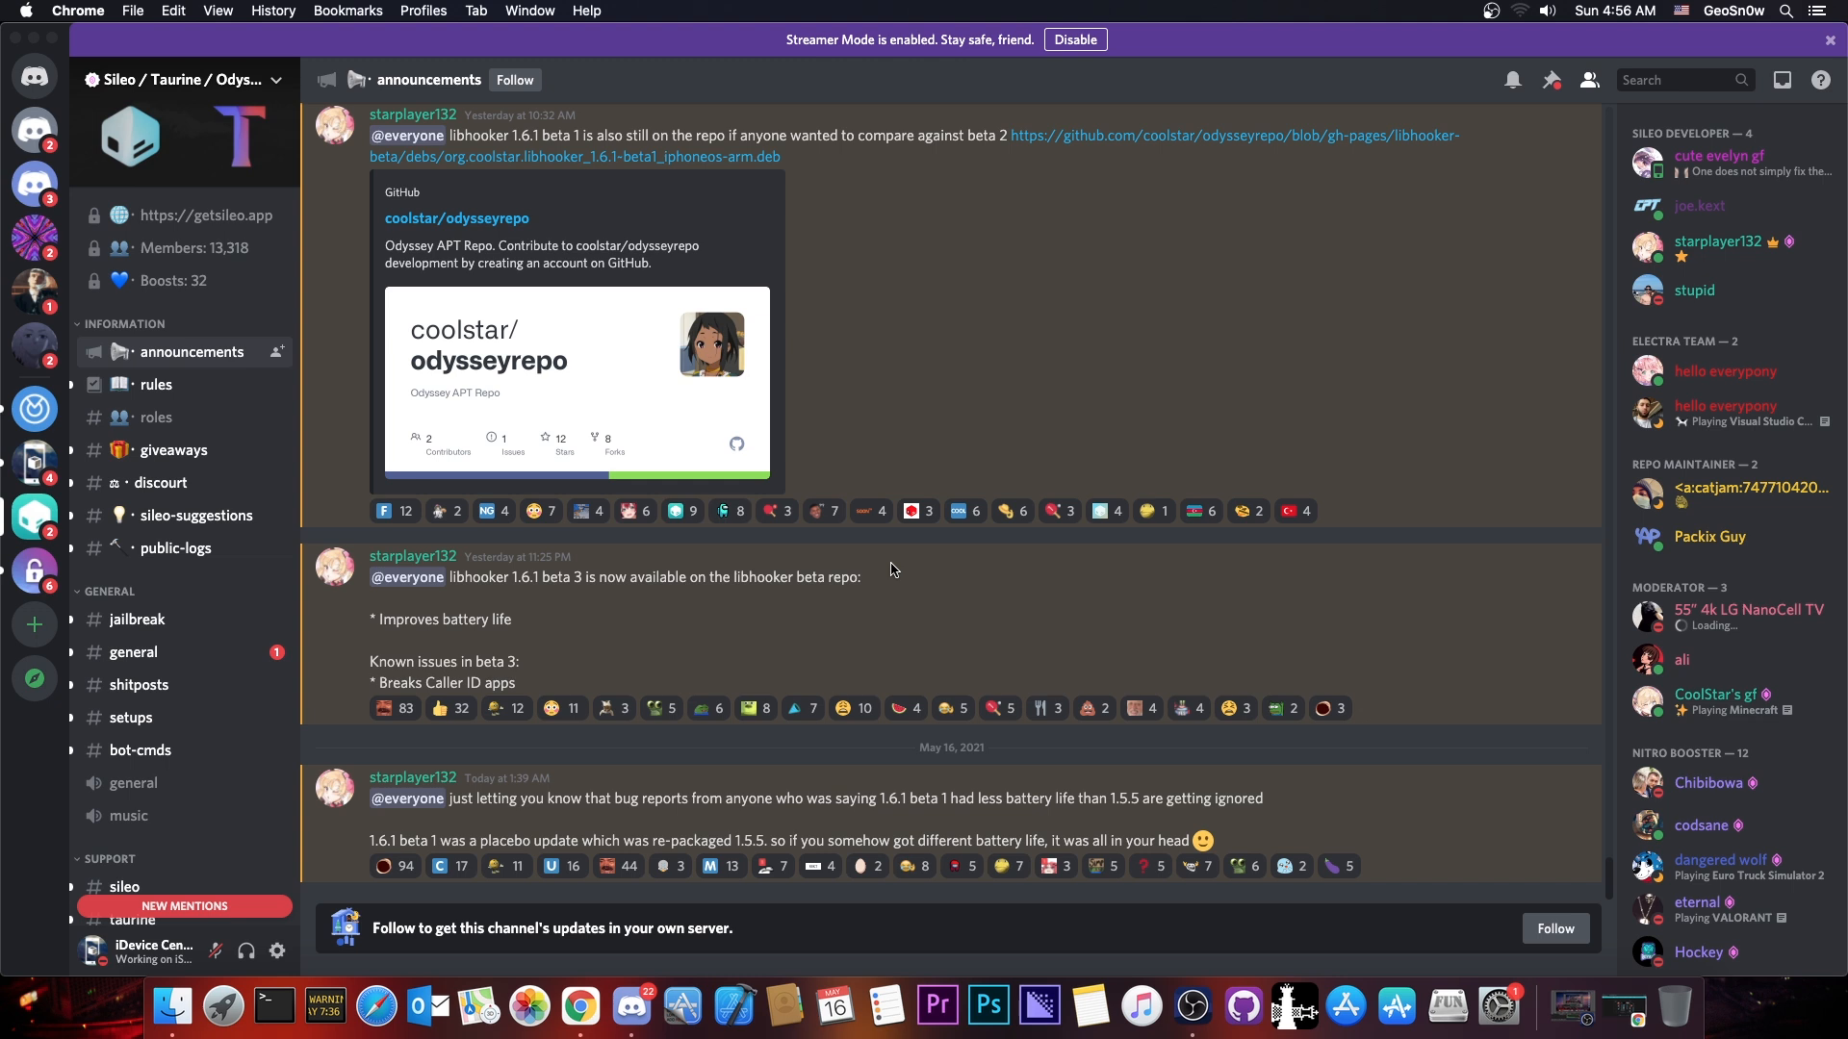
pyautogui.moveTo(518, 615)
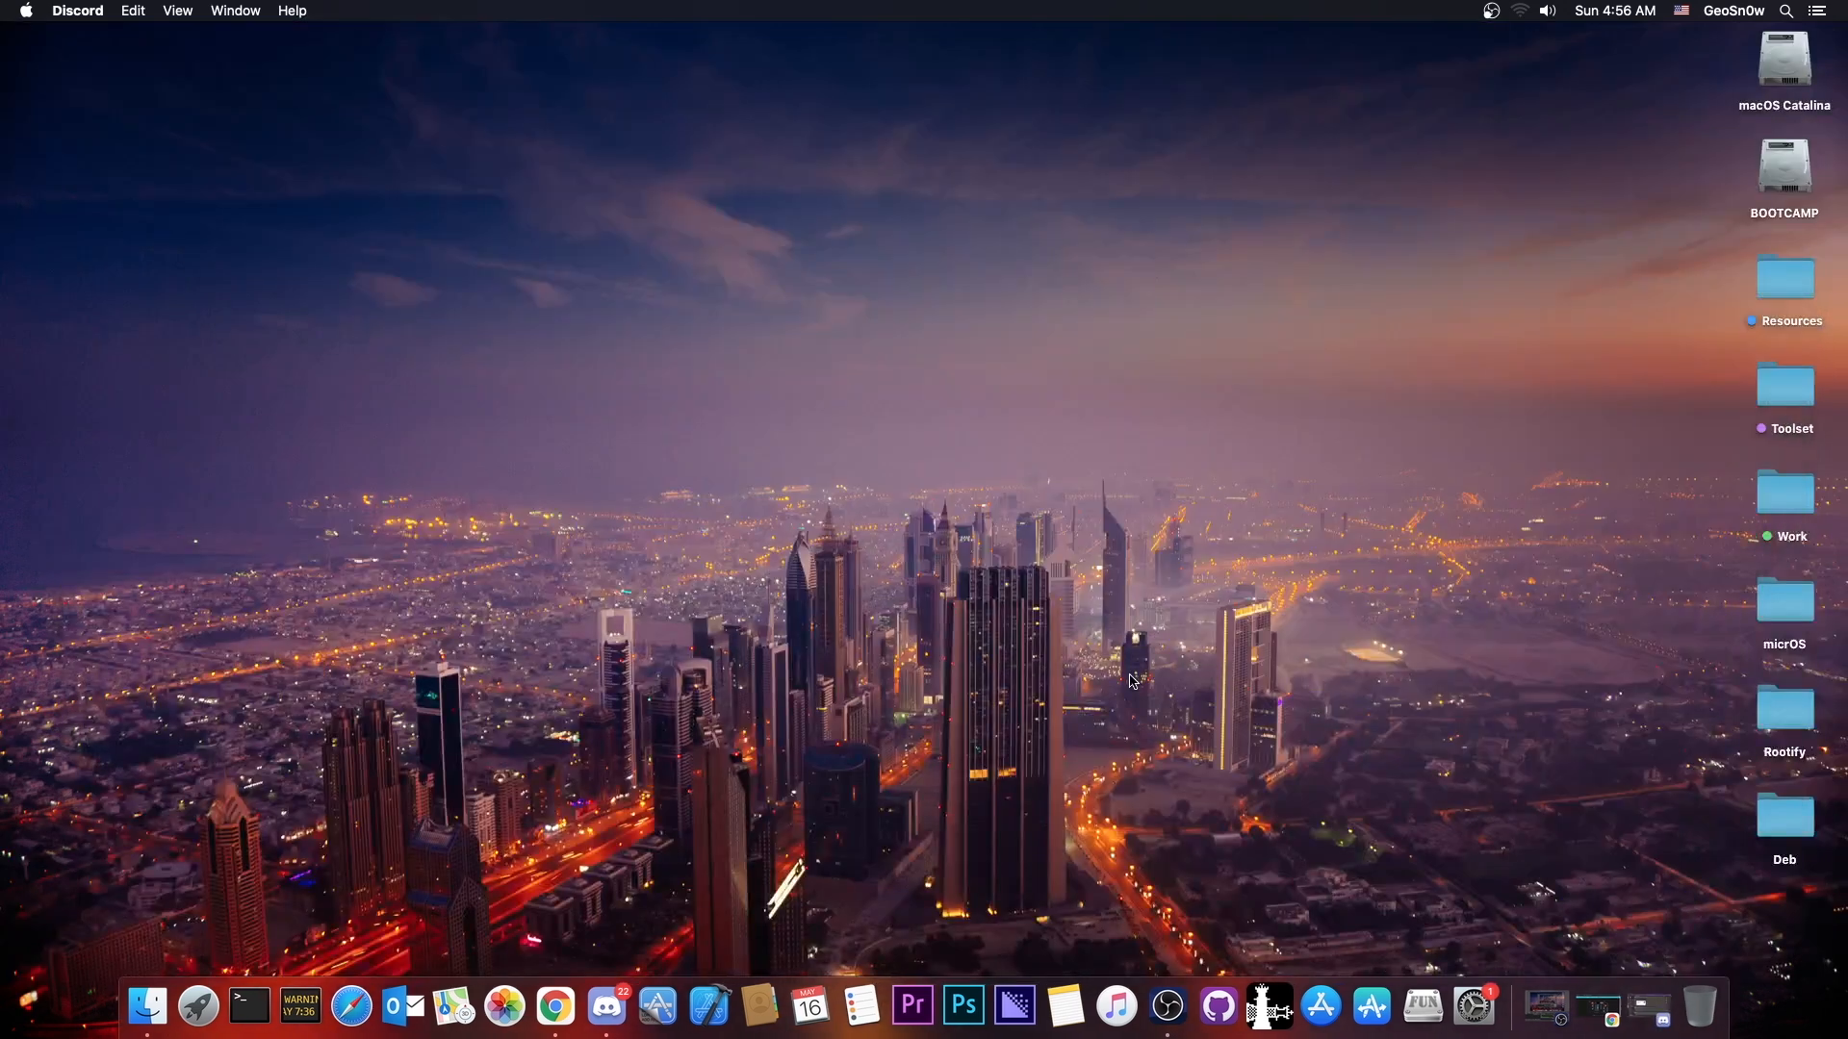
pyautogui.moveTo(1619, 1016)
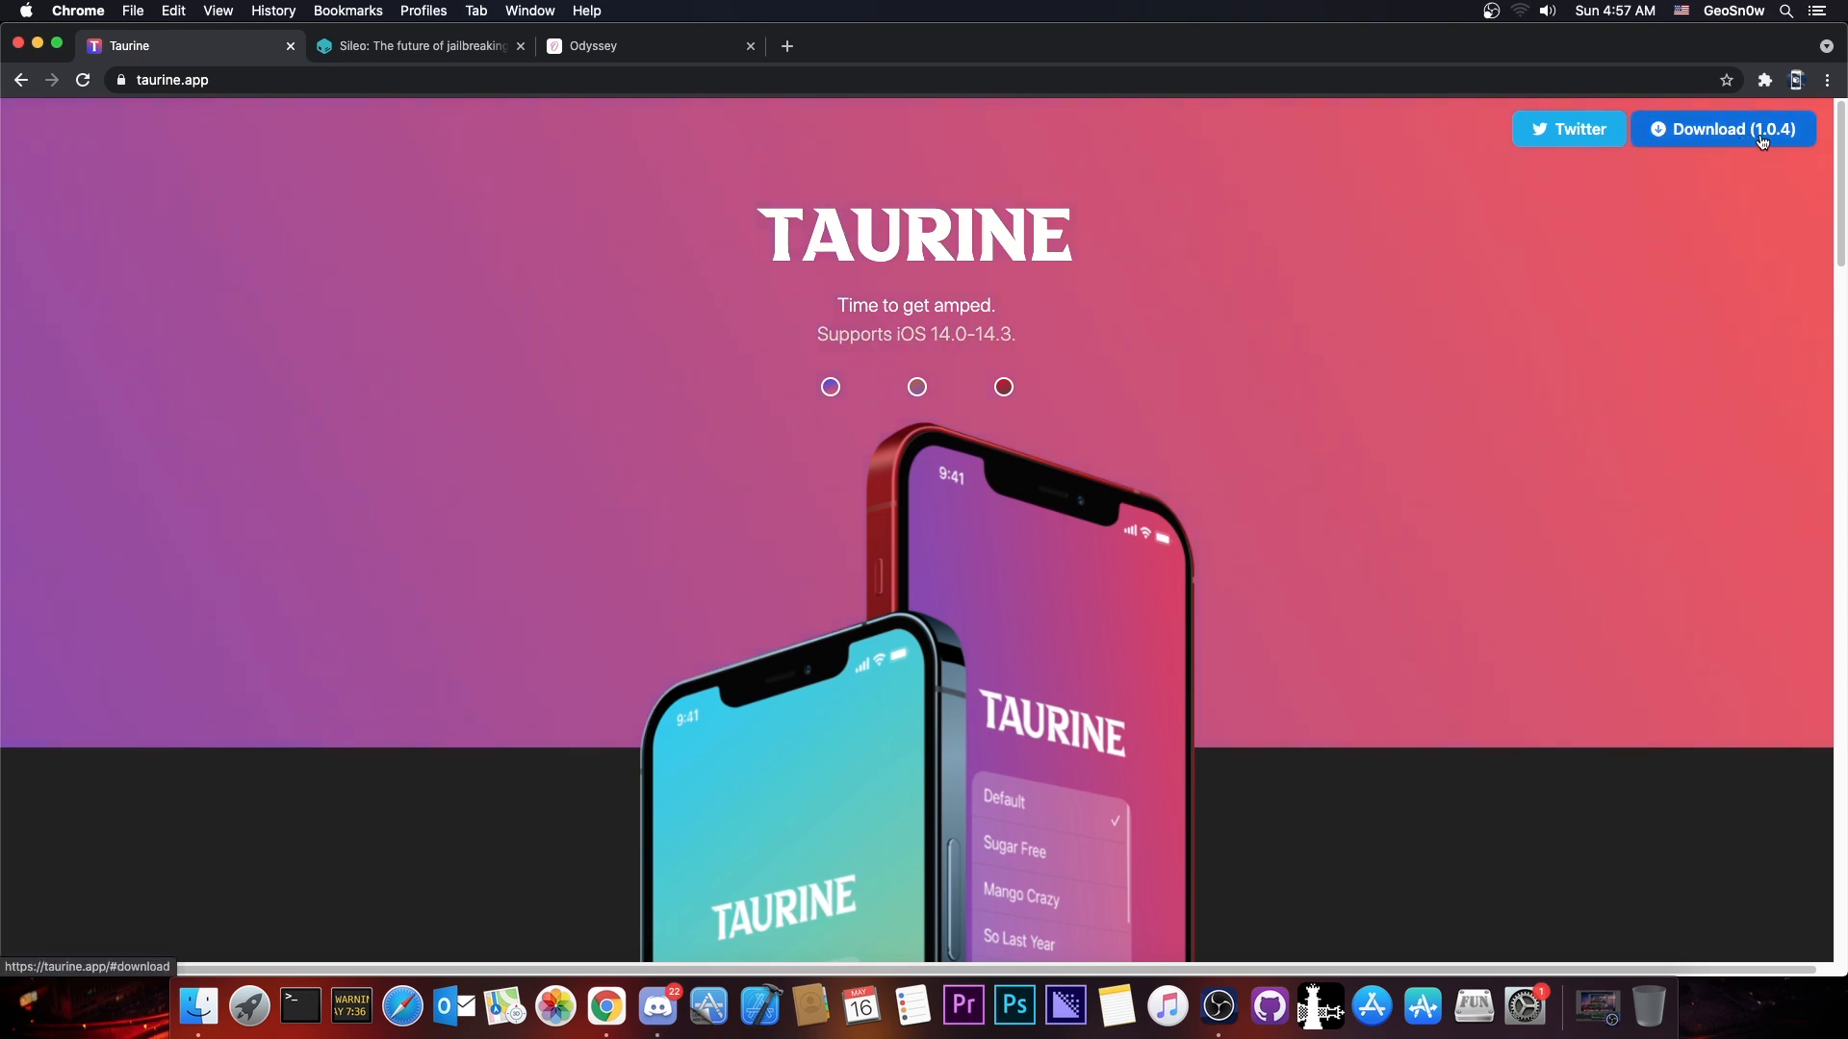
# Jump to taurine.app's Download (1.0.4) section and scroll through its changelog.
pyautogui.click(1722, 128)
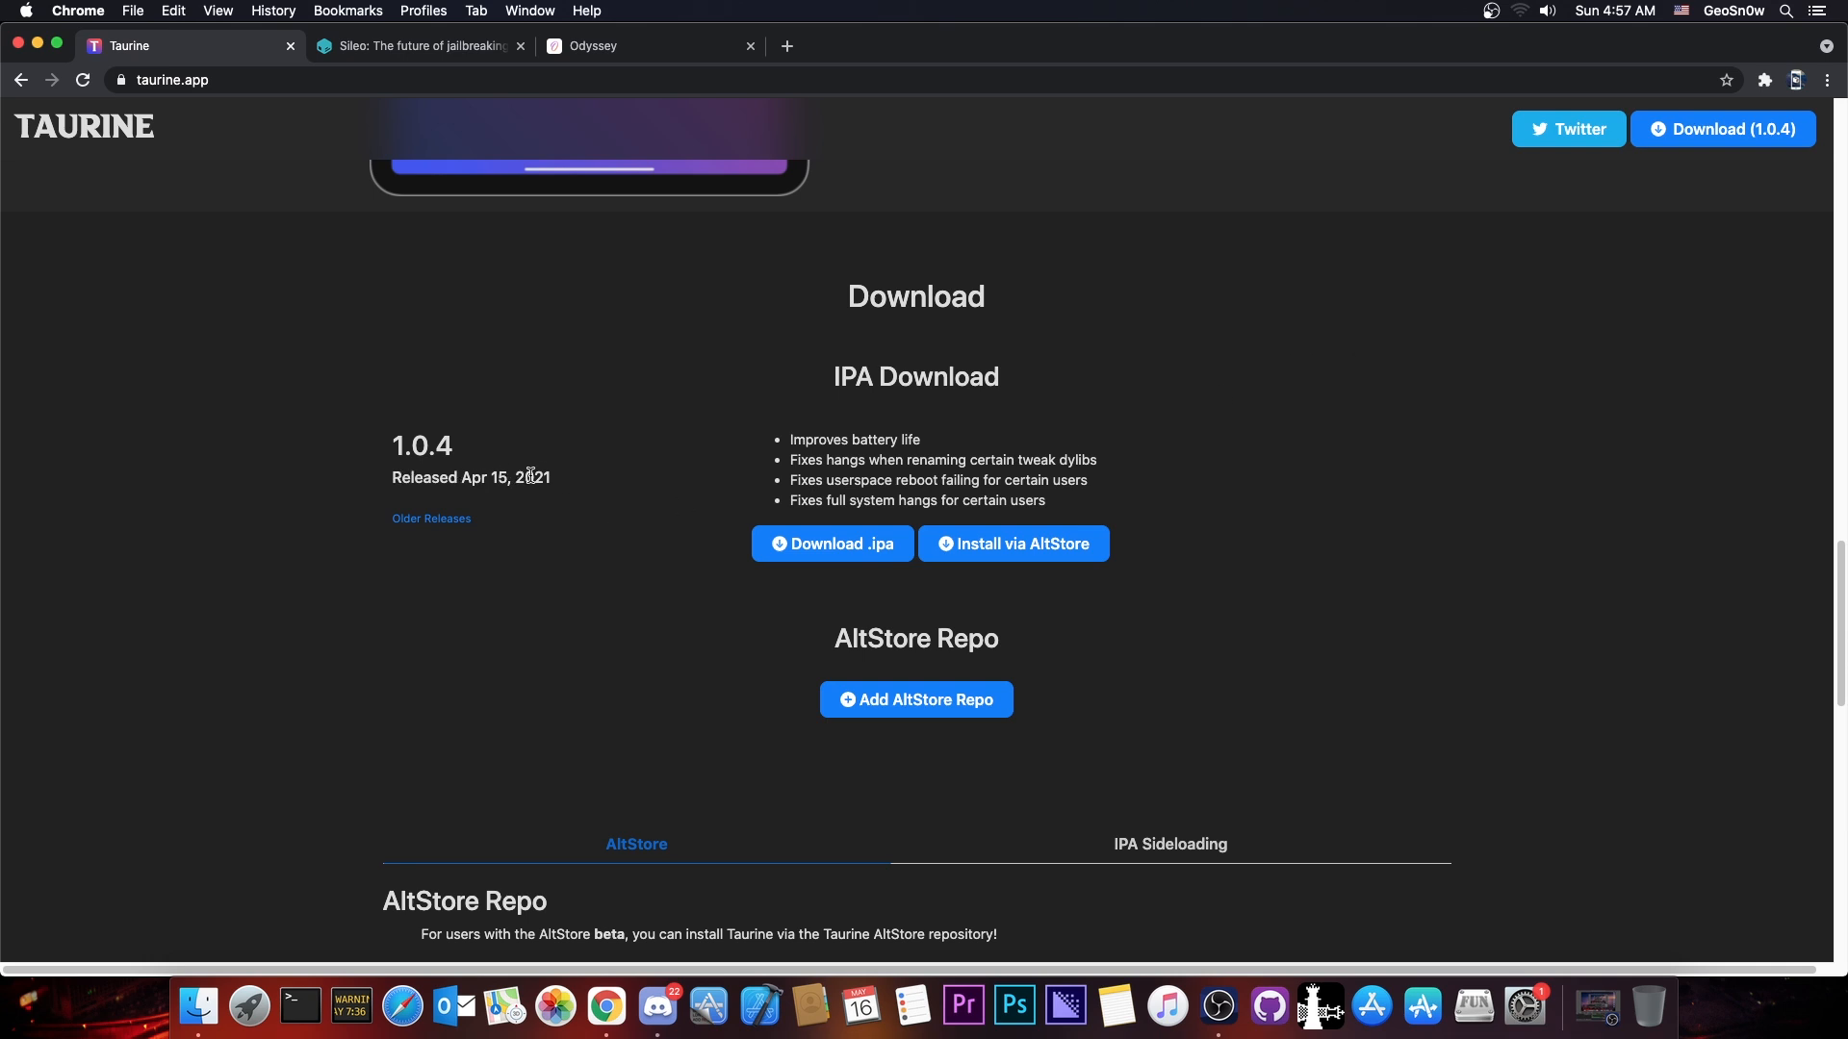
pyautogui.scroll(-3)
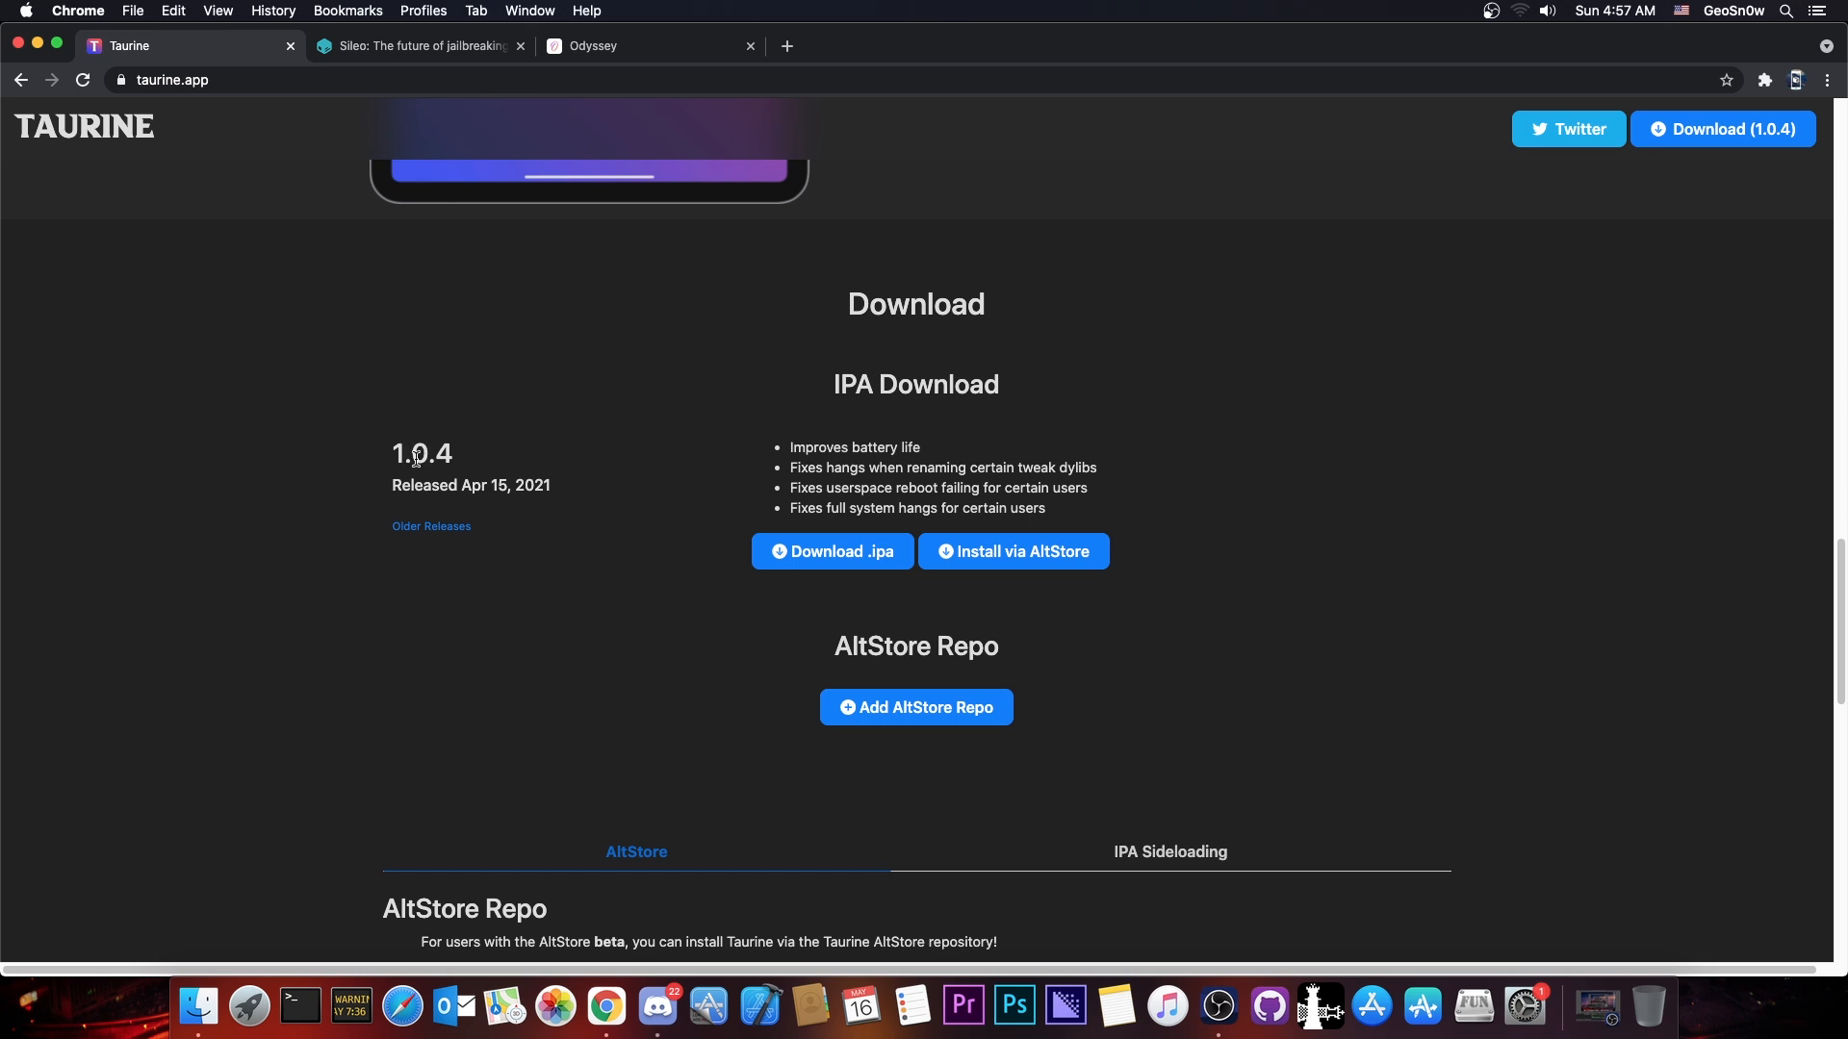
pyautogui.moveTo(787, 477)
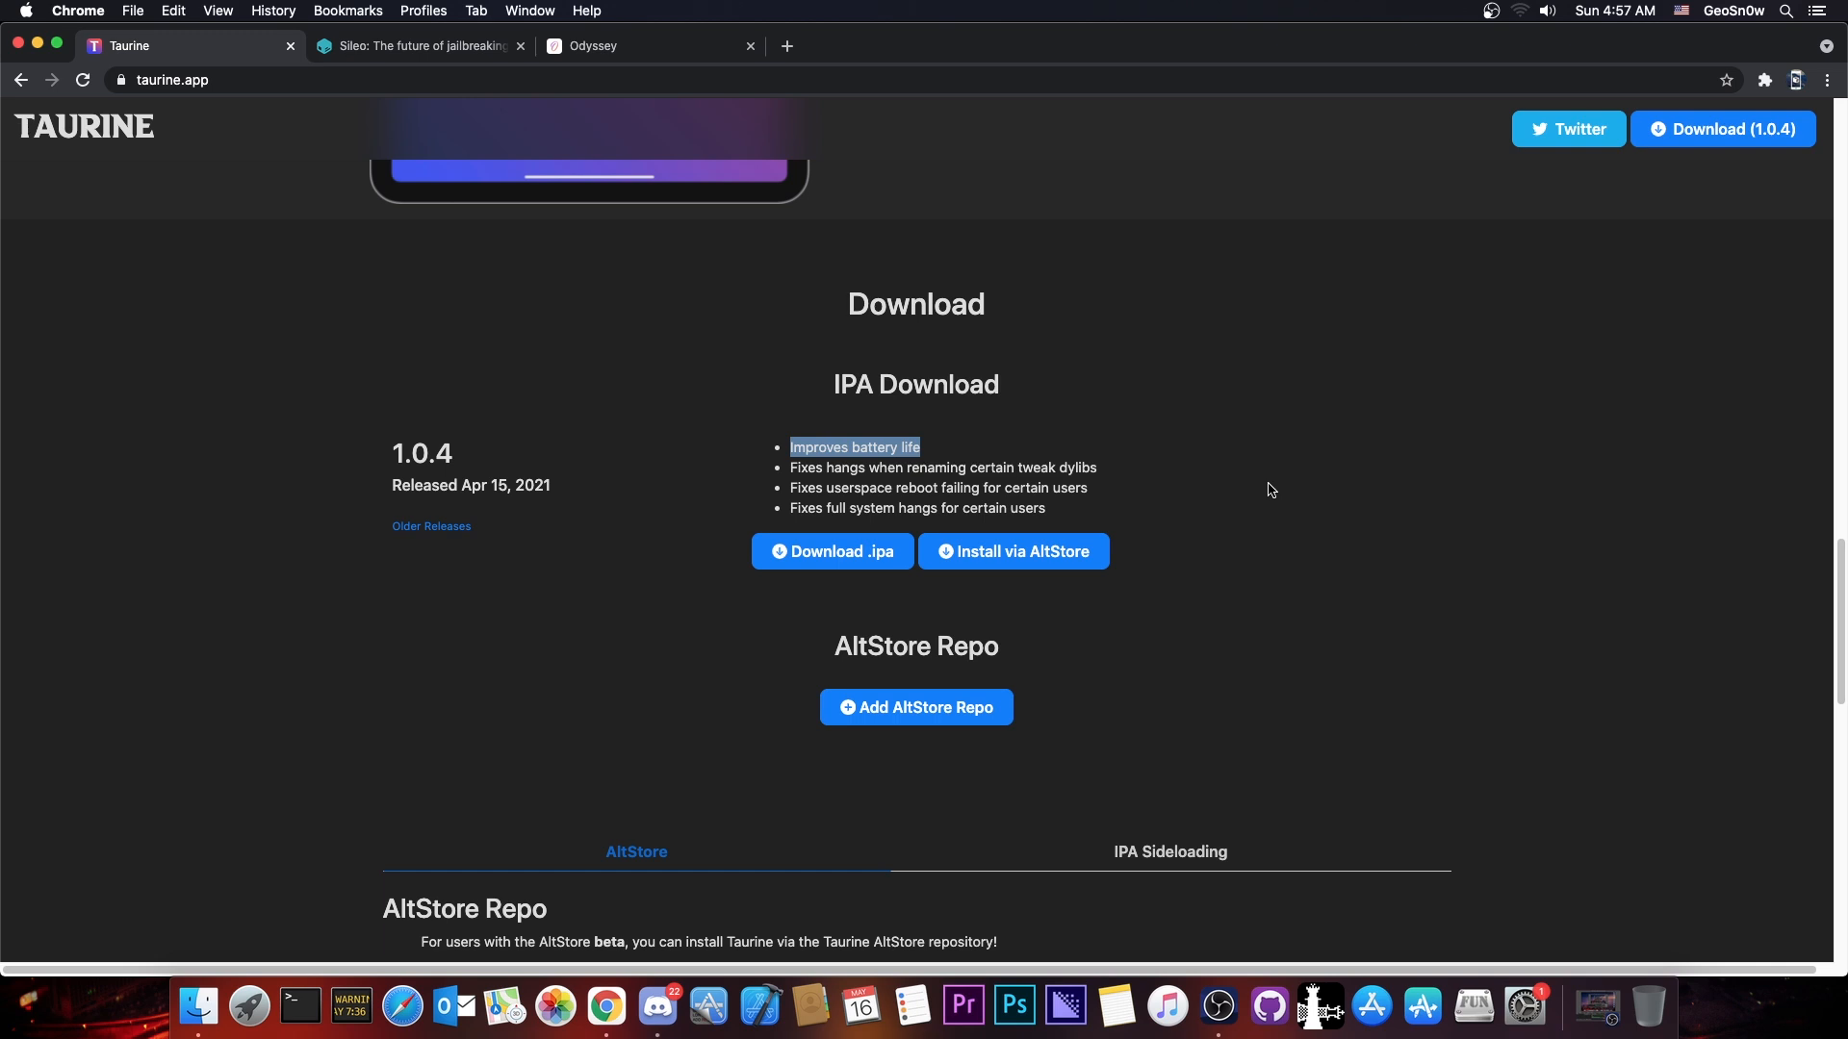
pyautogui.moveTo(1190, 518)
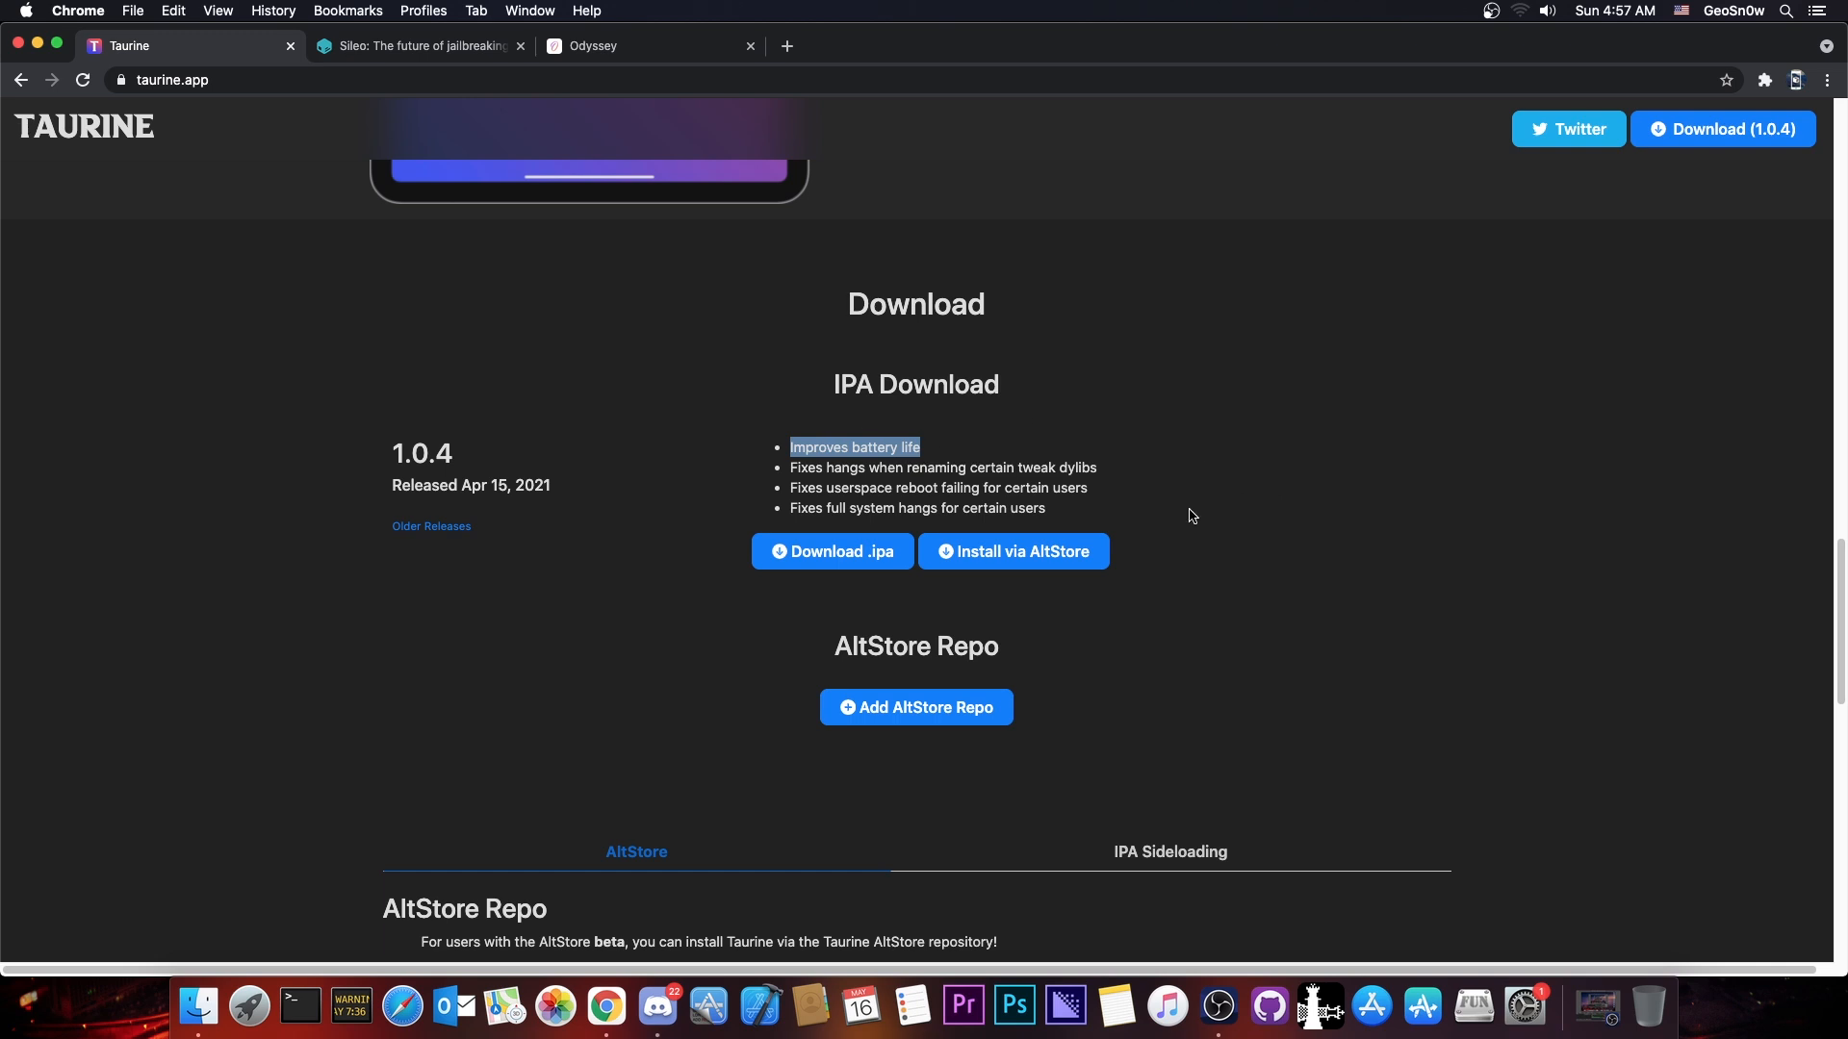
pyautogui.click(796, 469)
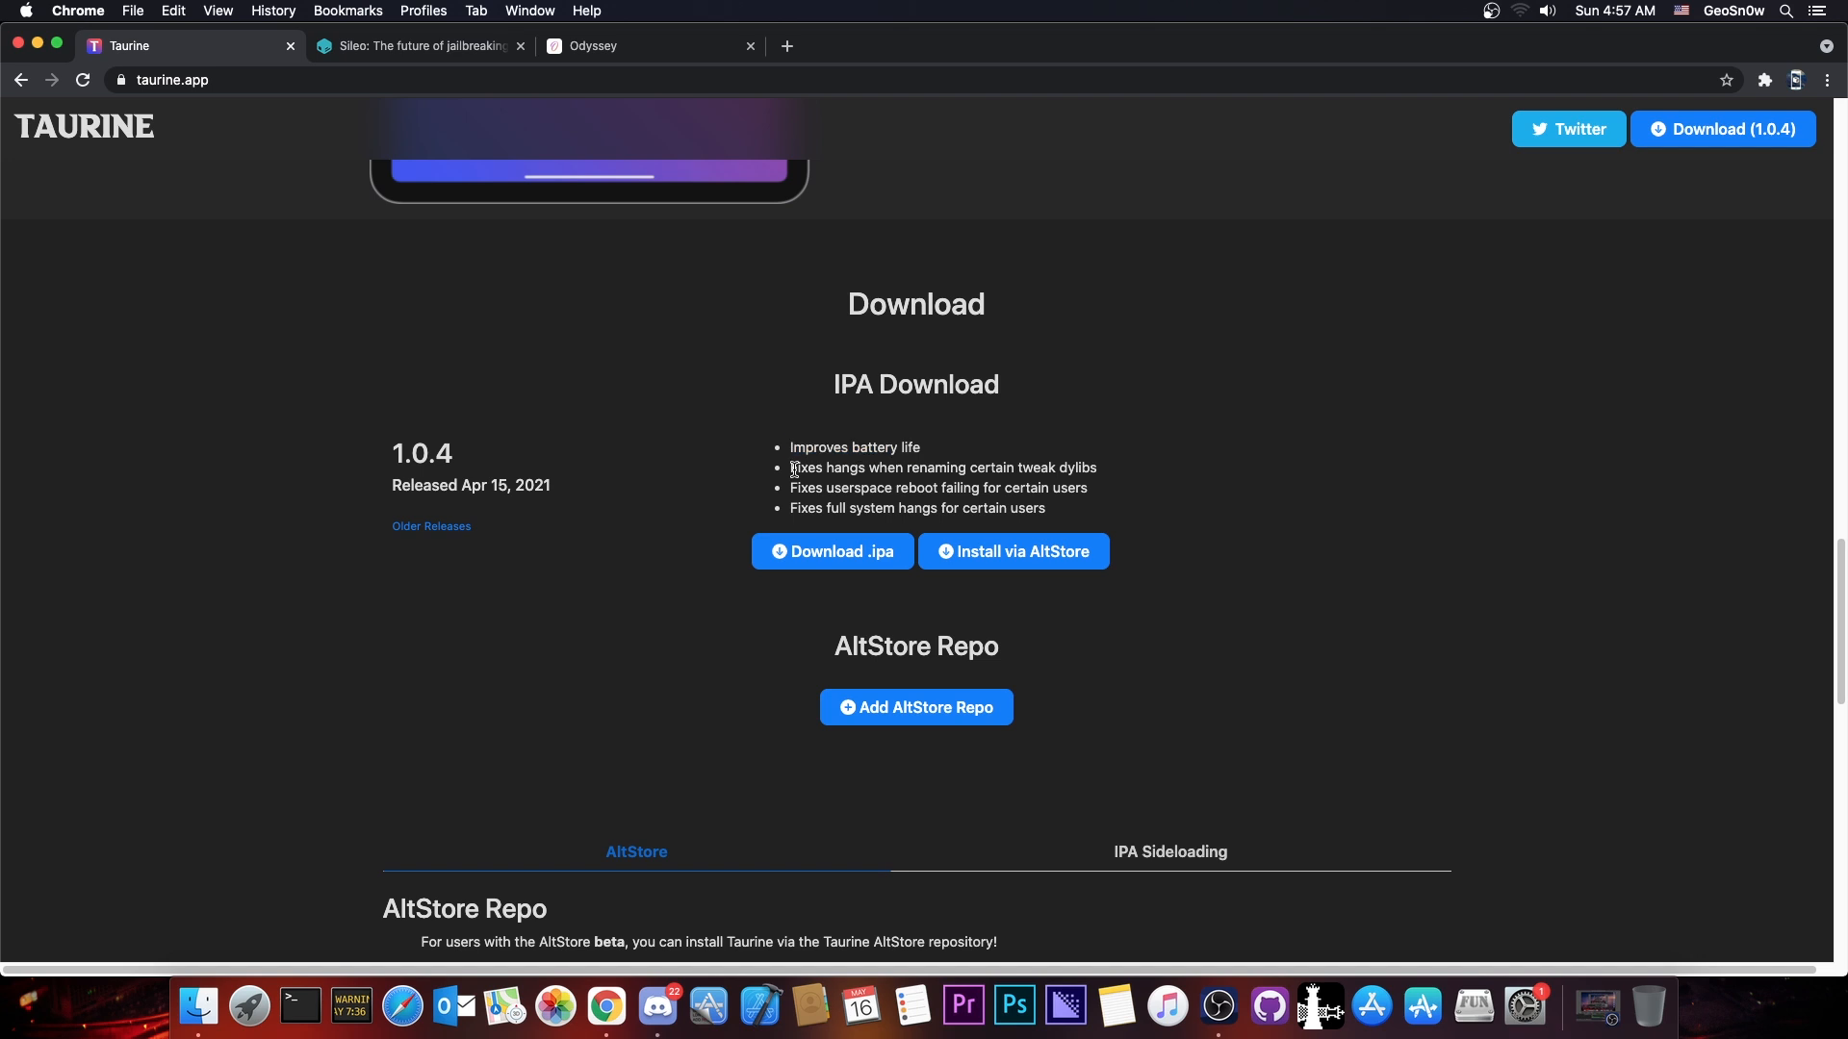
pyautogui.moveTo(1085, 521)
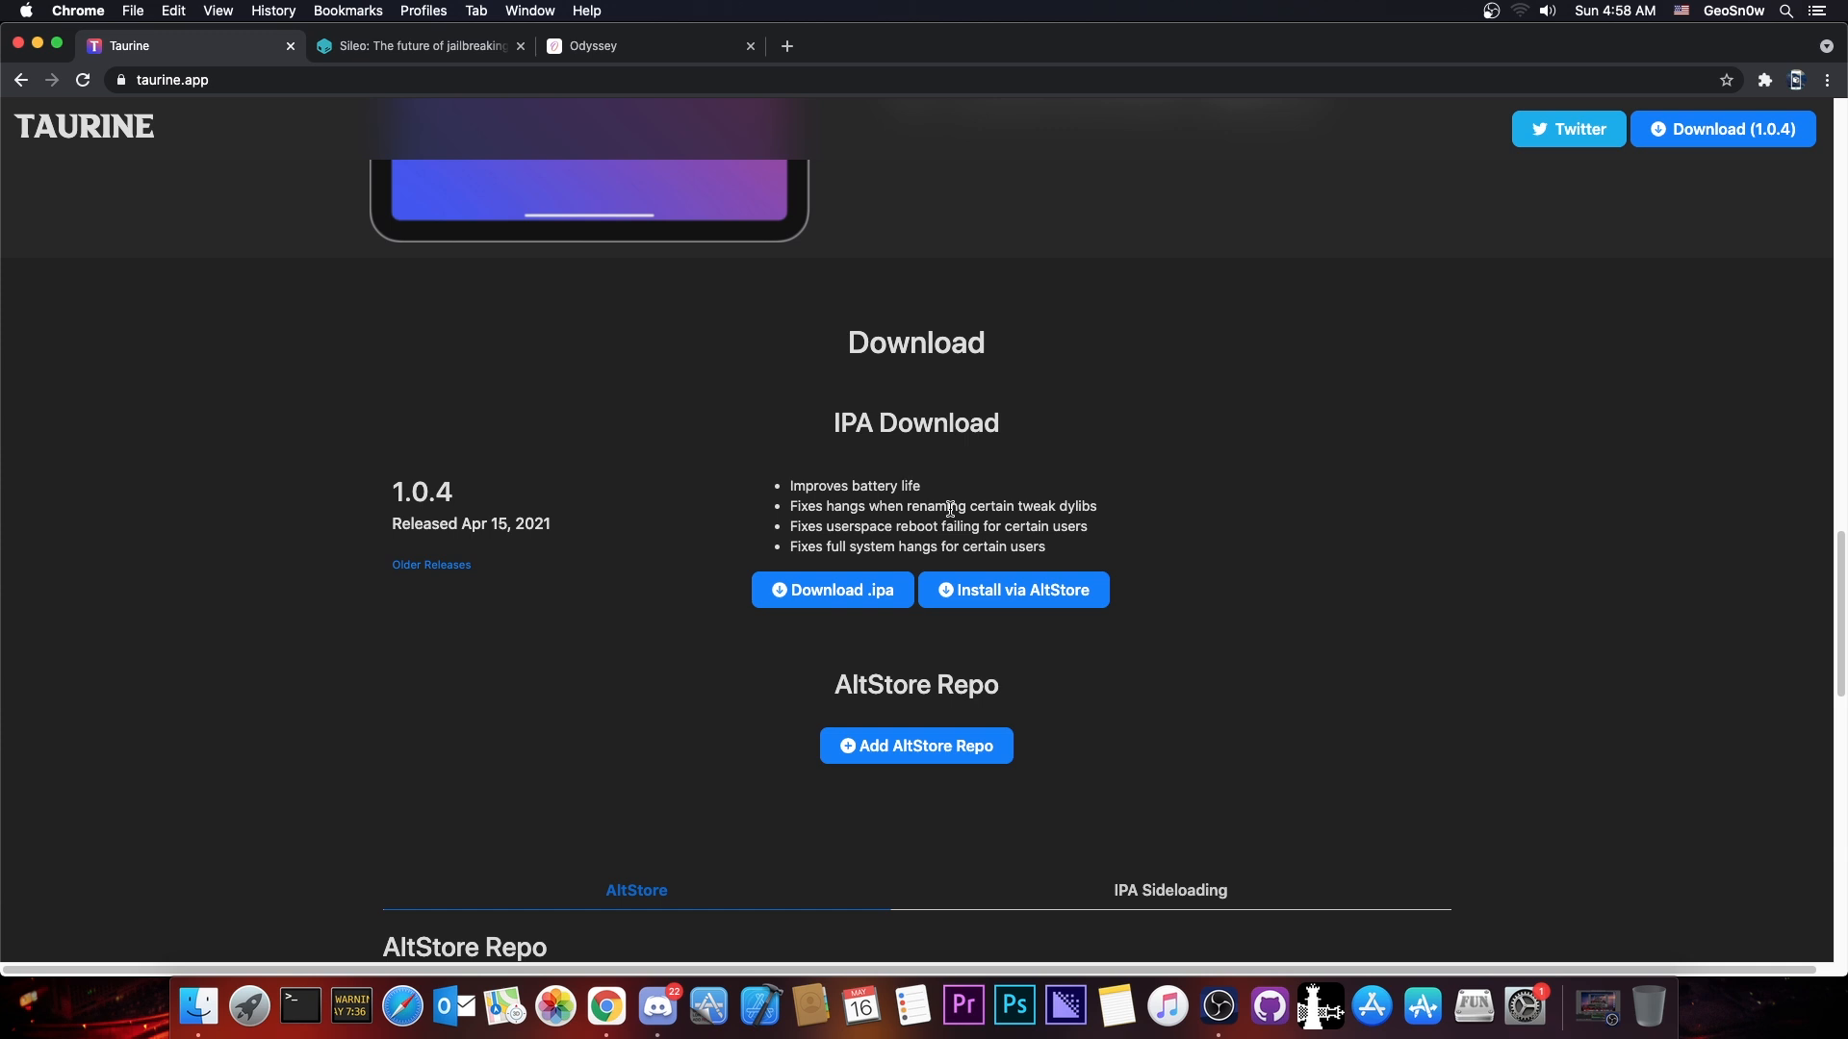
pyautogui.scroll(3)
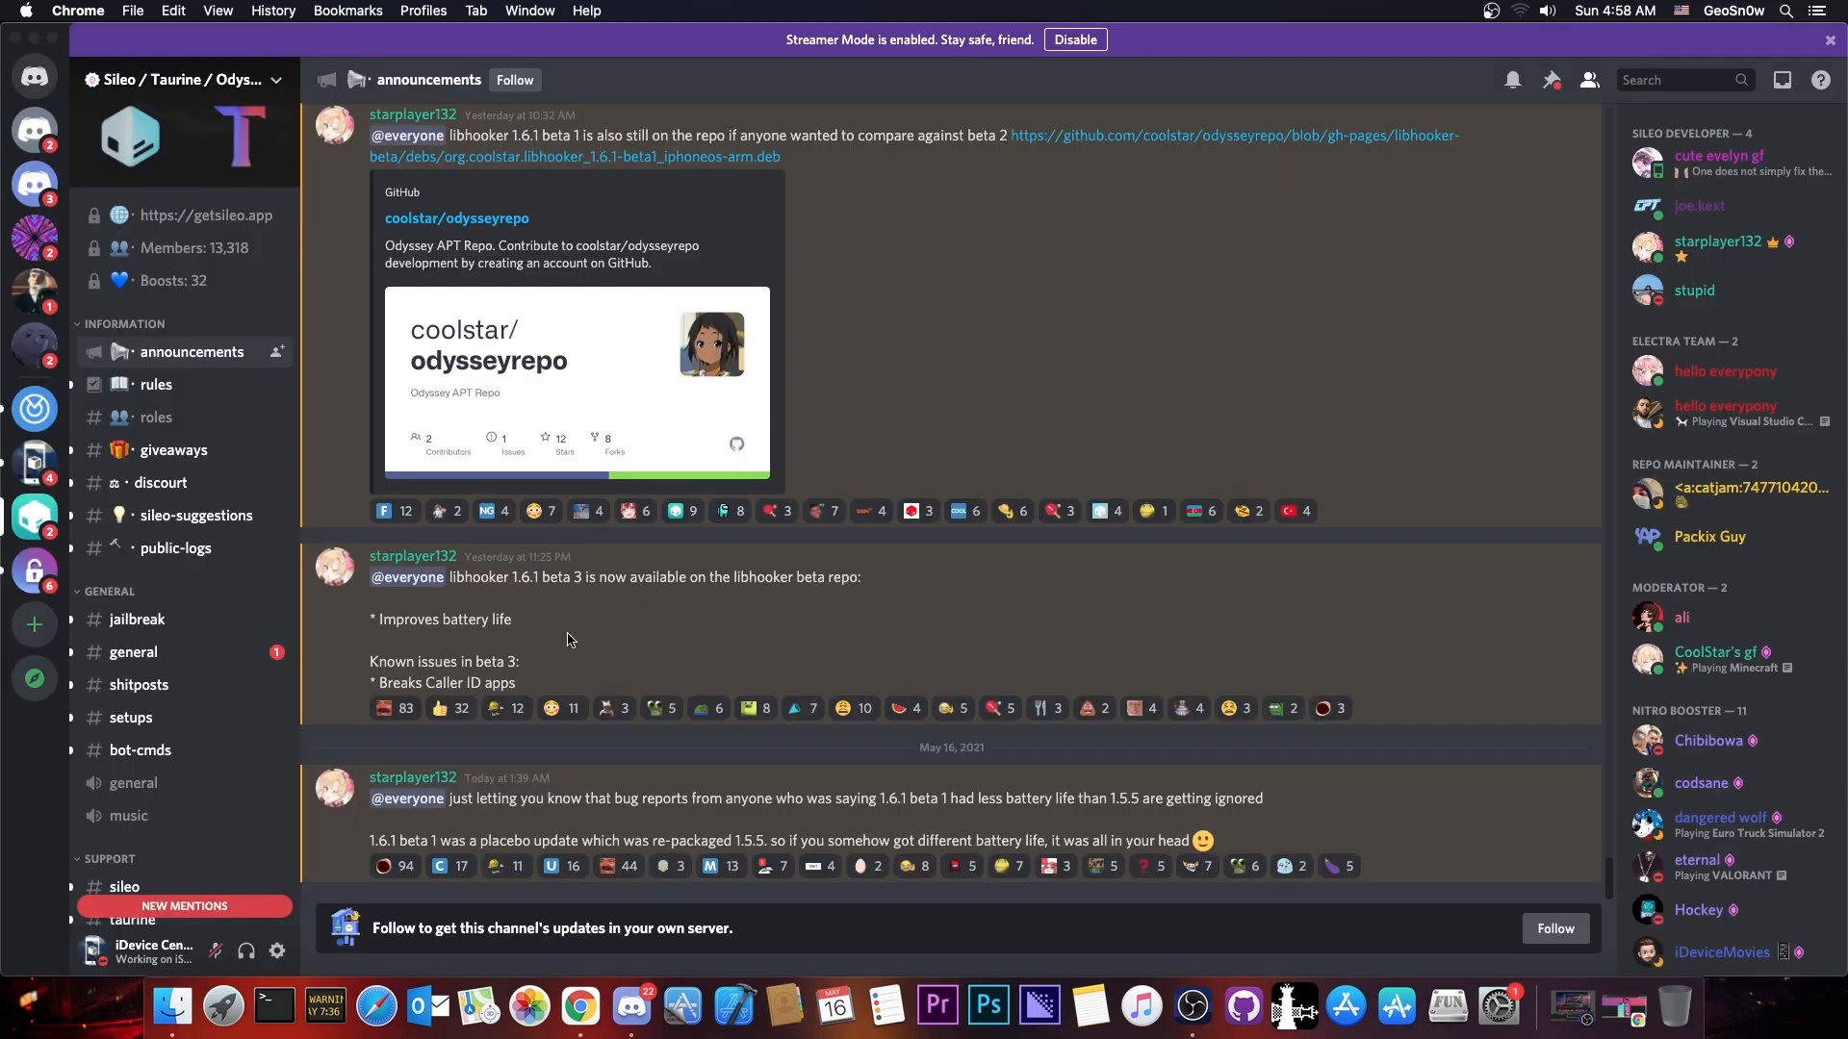
pyautogui.moveTo(567, 621)
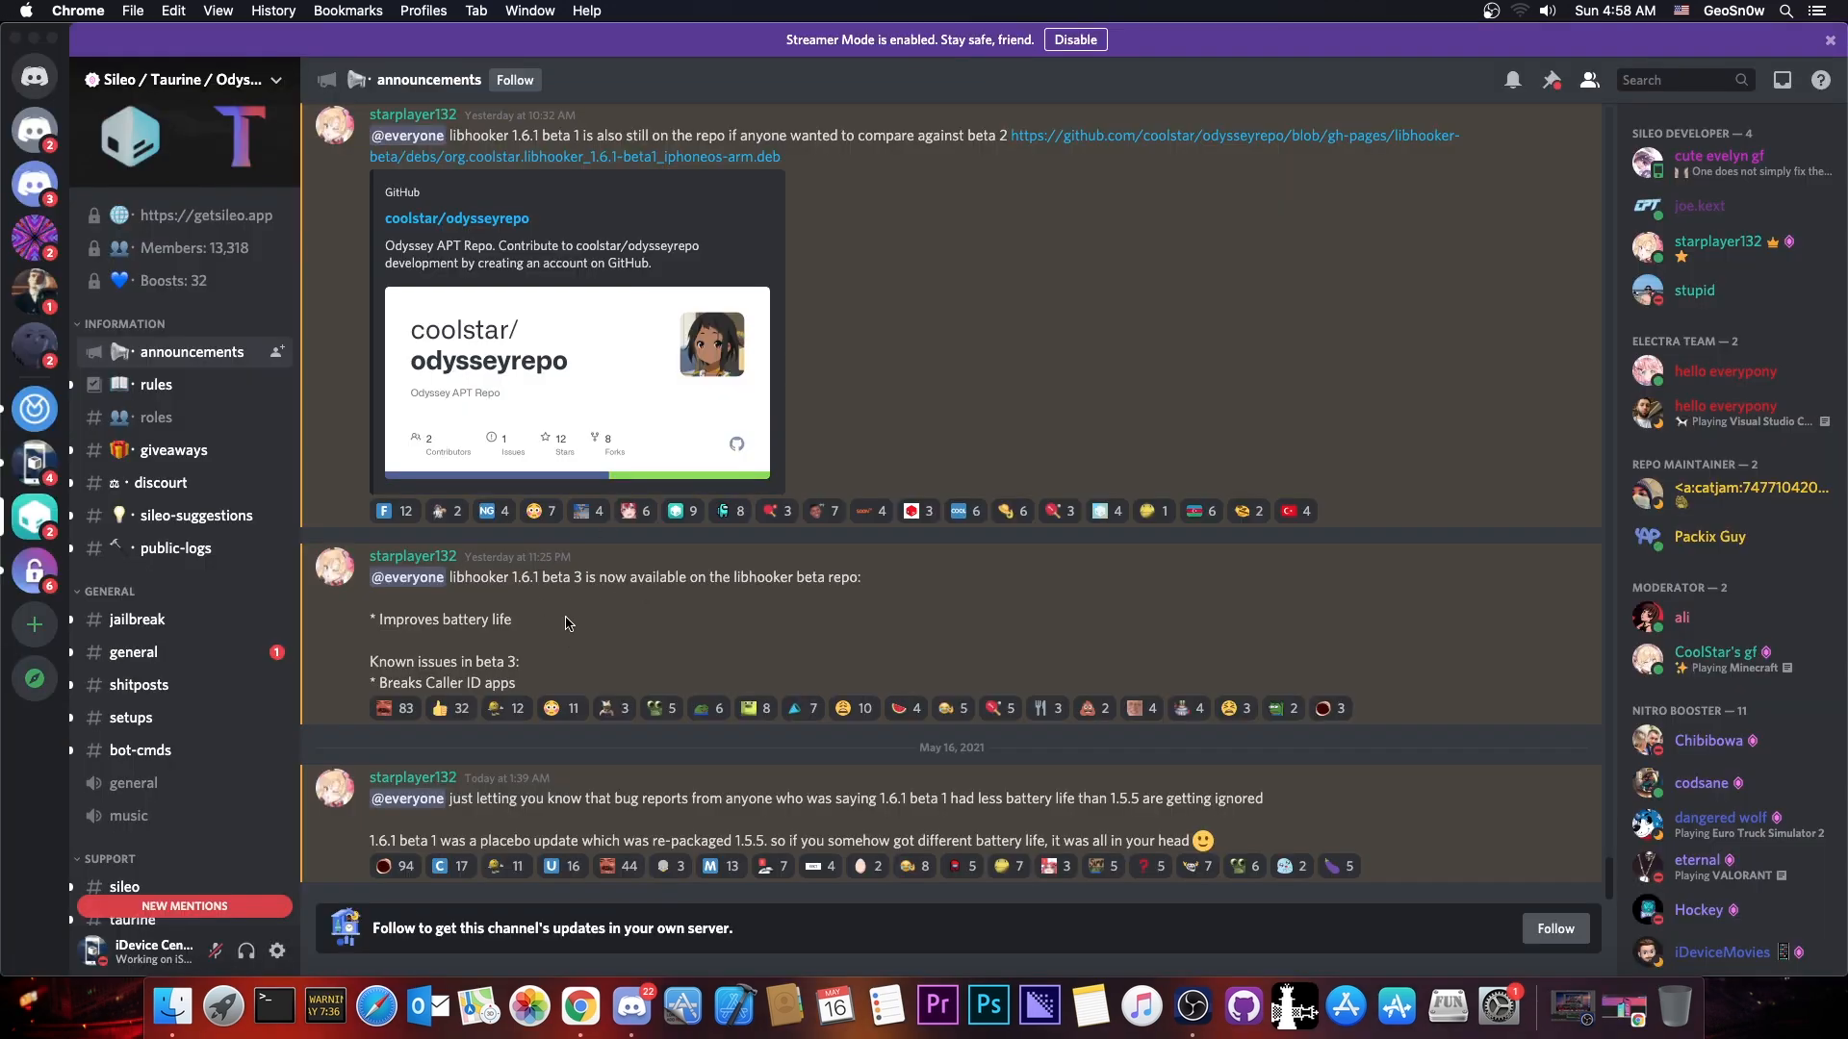
pyautogui.moveTo(488, 626)
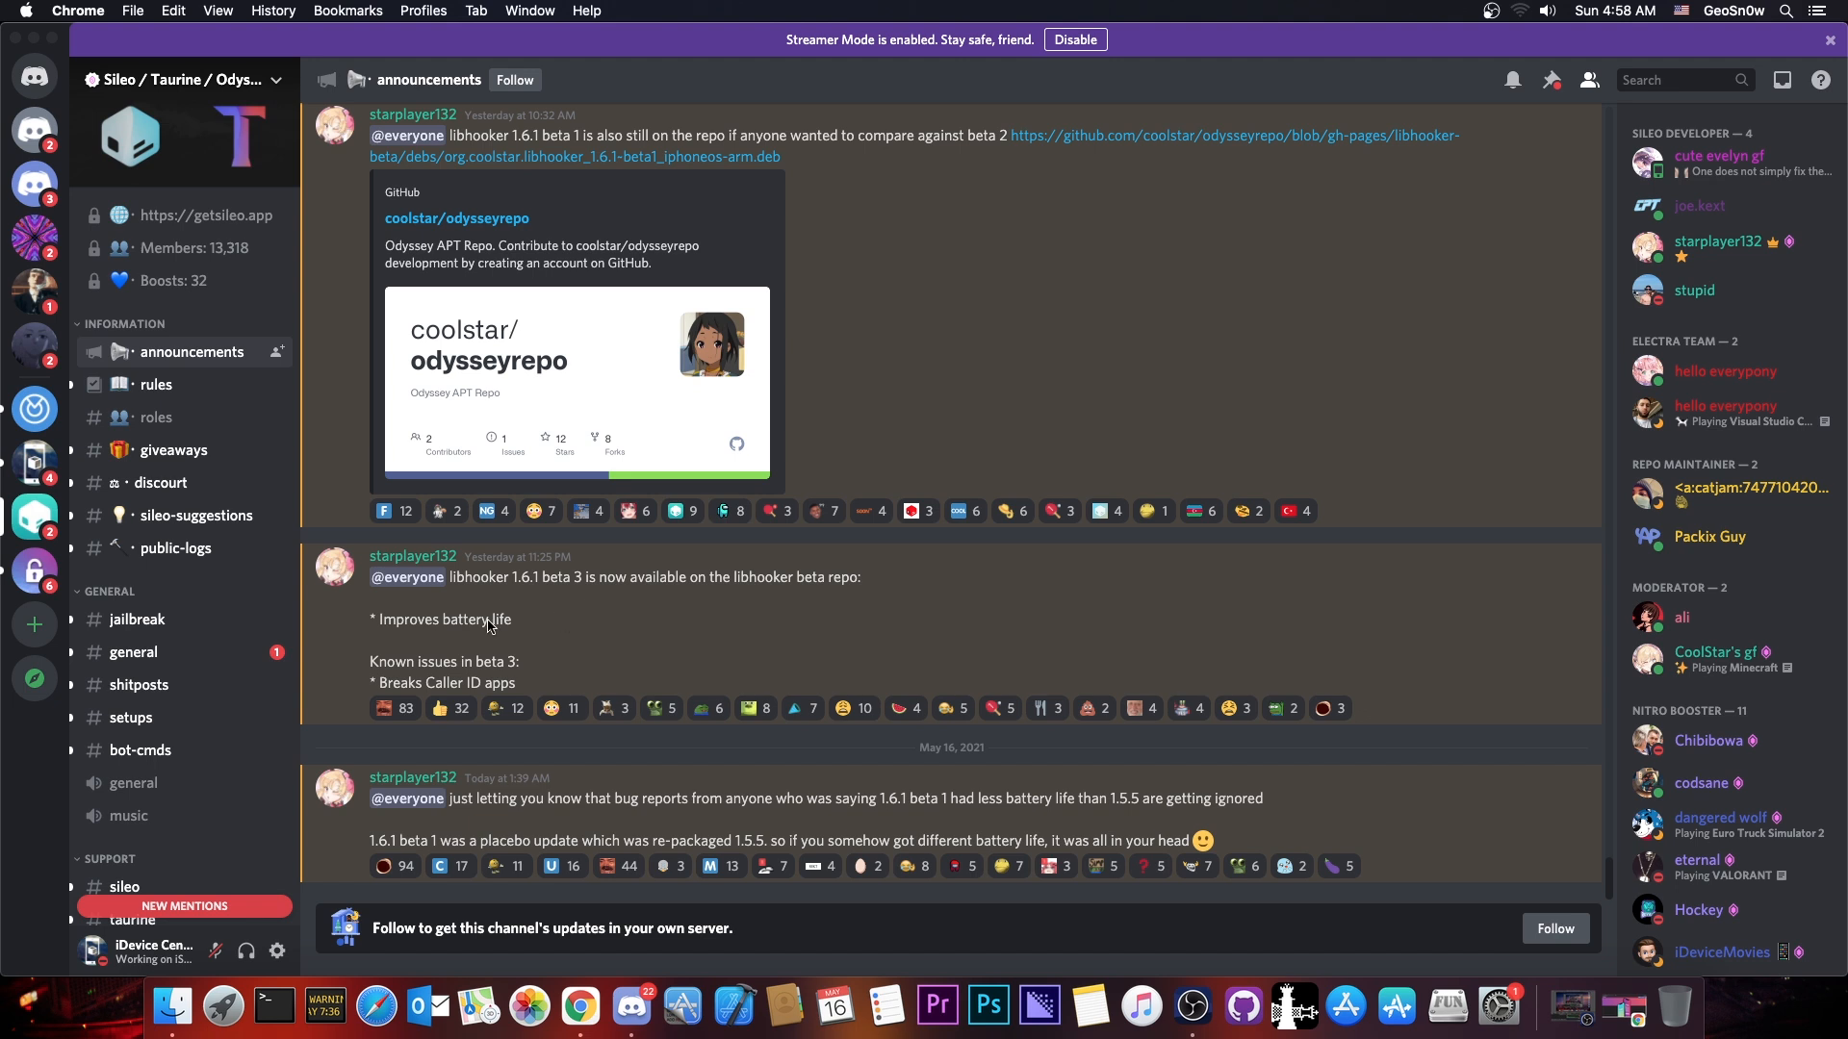
pyautogui.moveTo(479, 592)
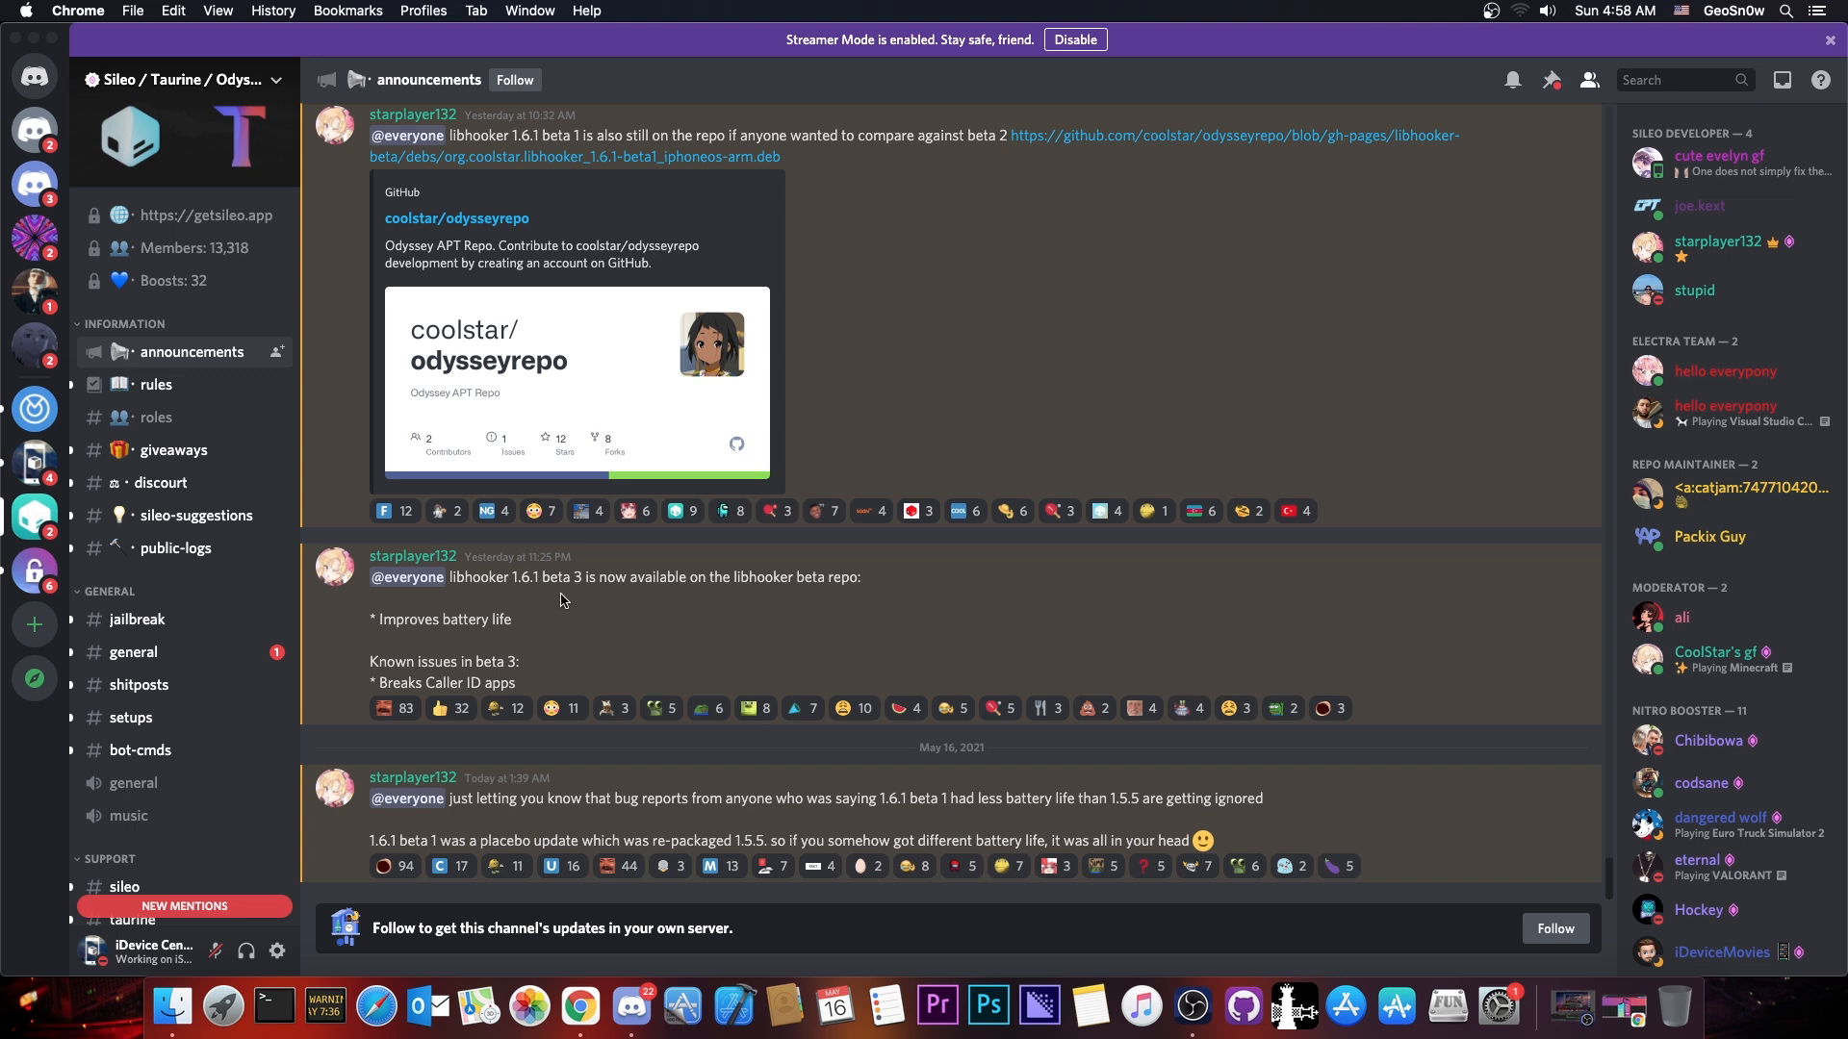
pyautogui.moveTo(532, 636)
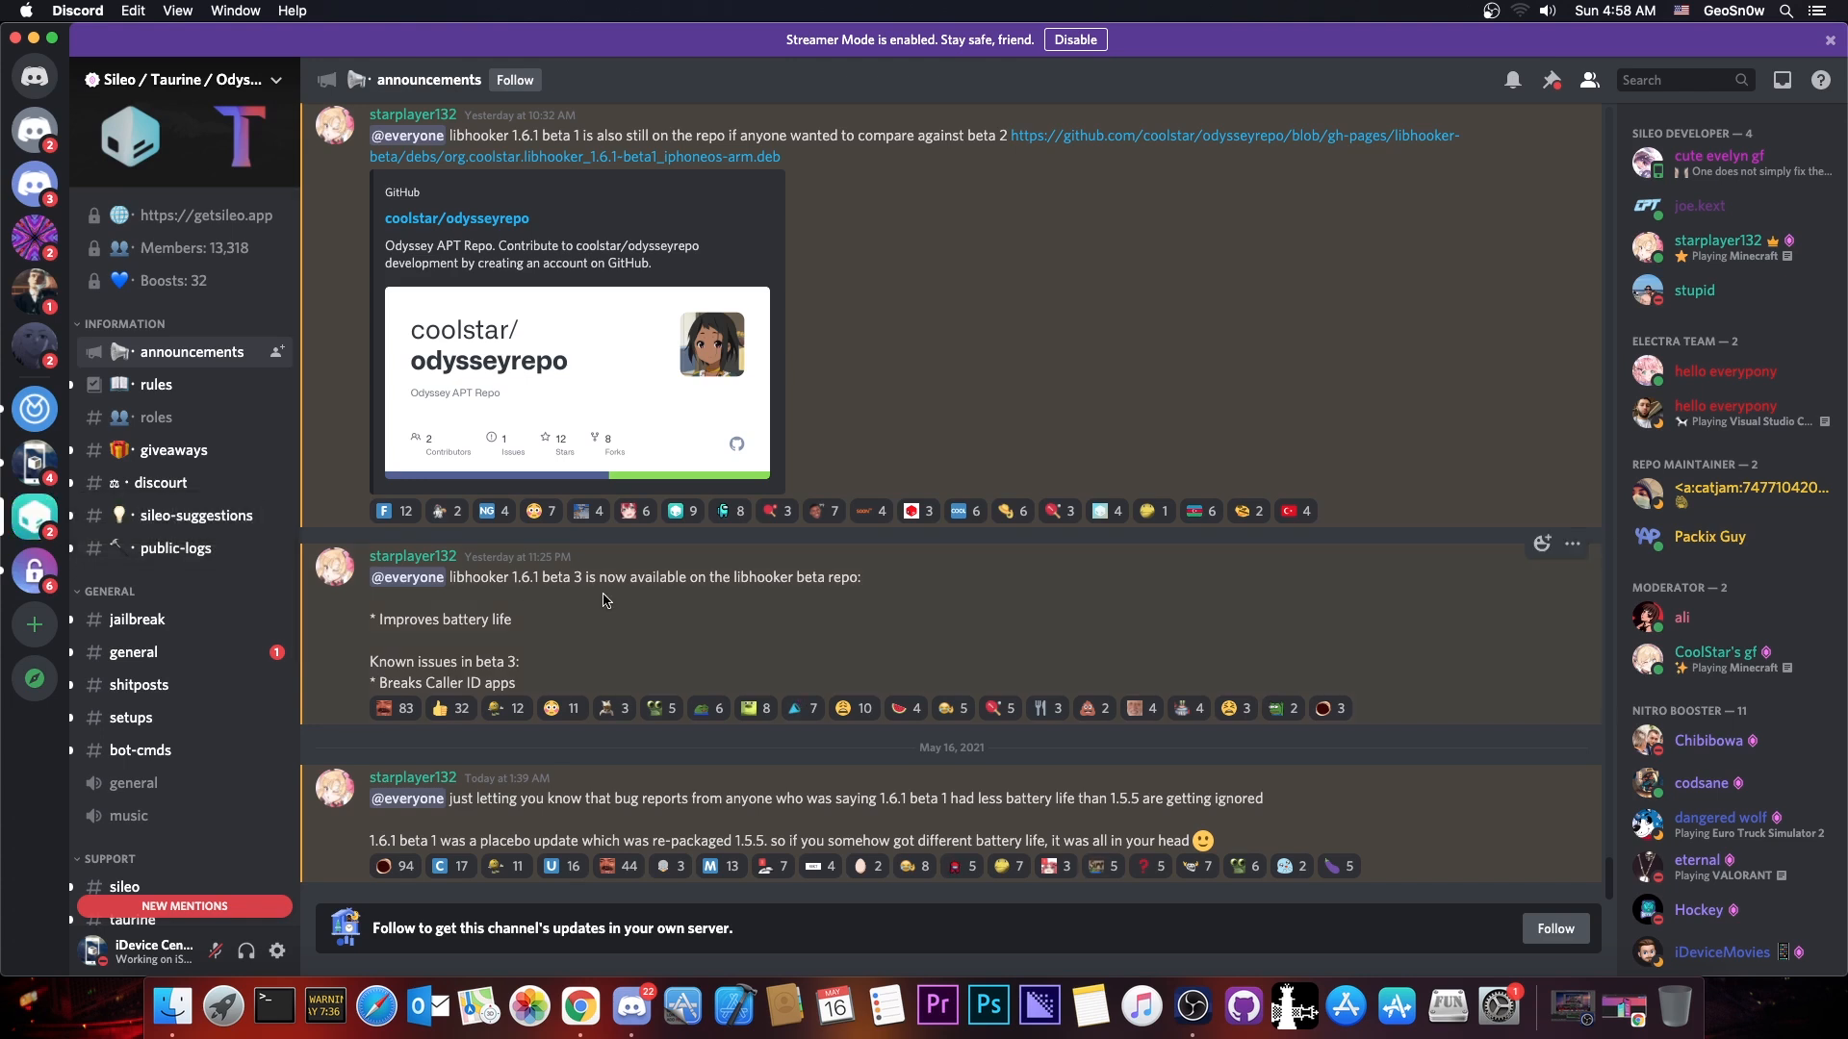
pyautogui.moveTo(176, 377)
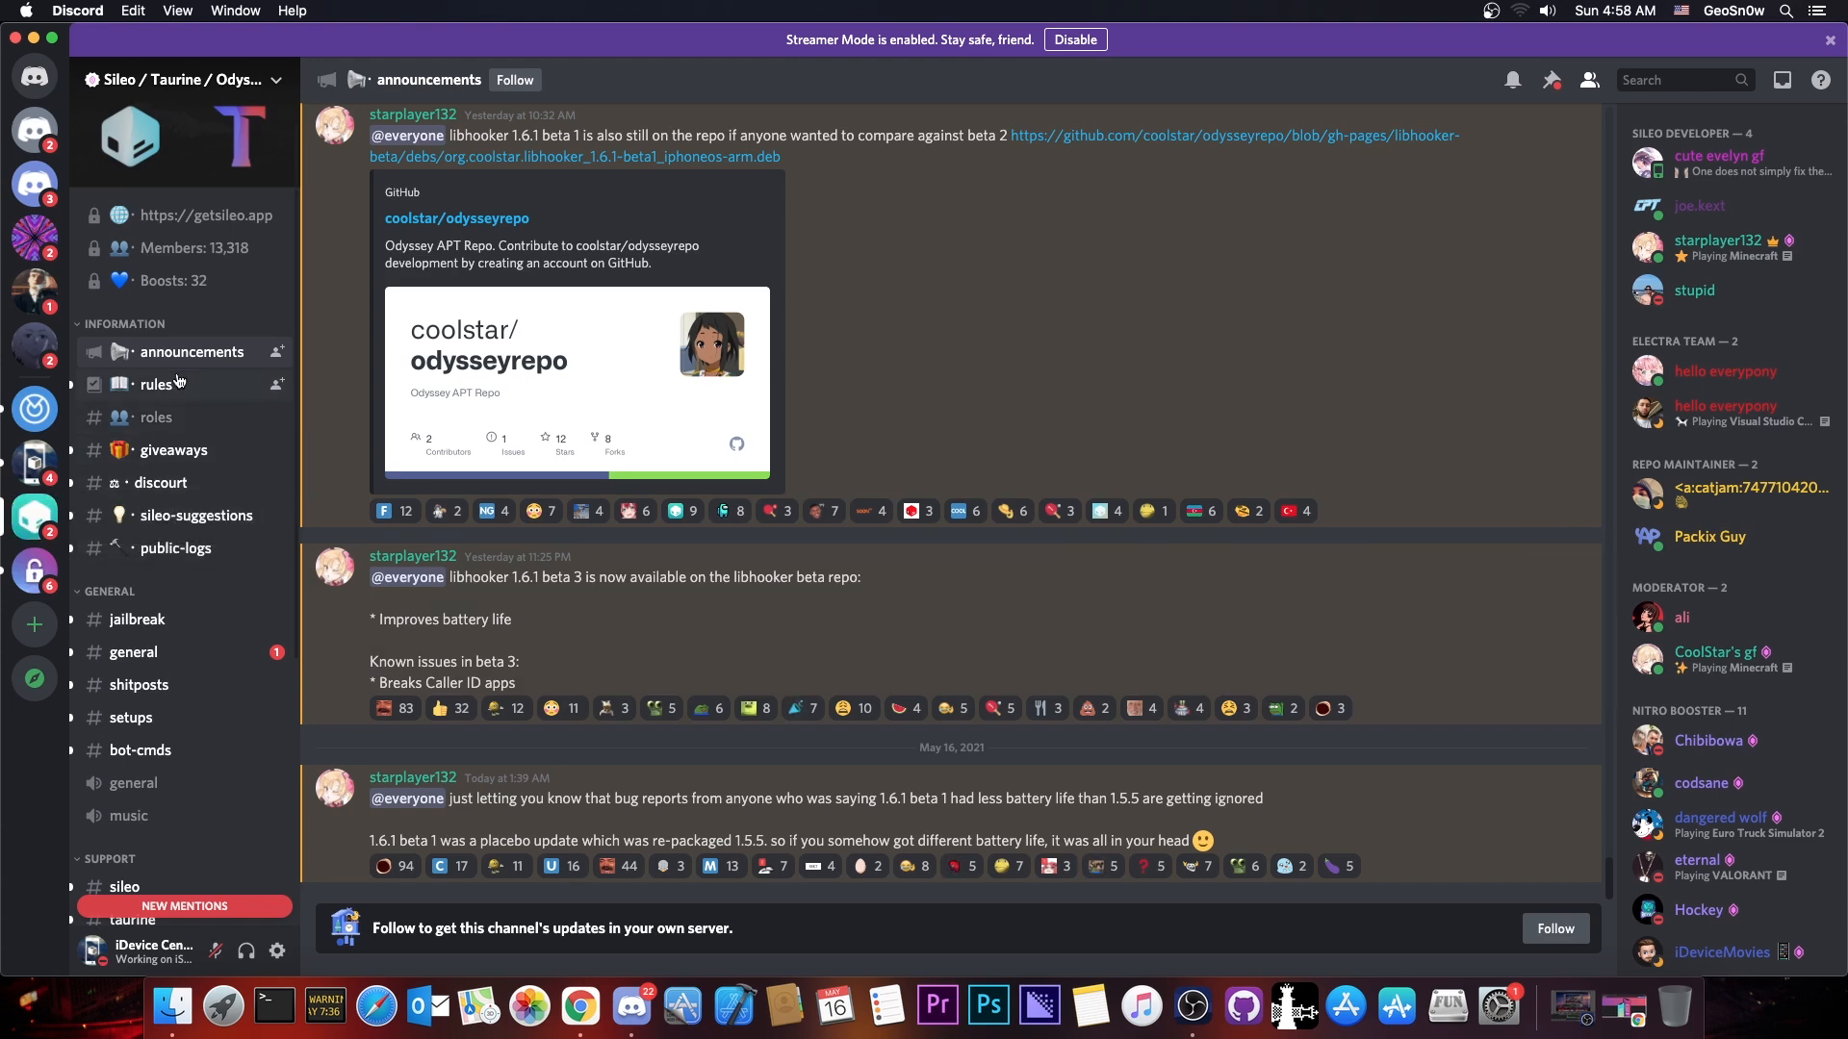